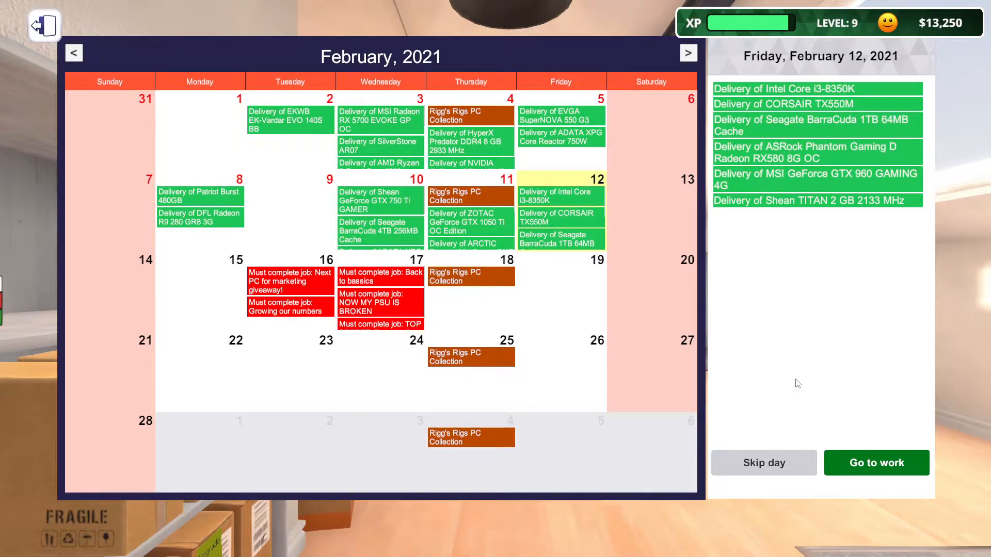
mouse_move(632, 314)
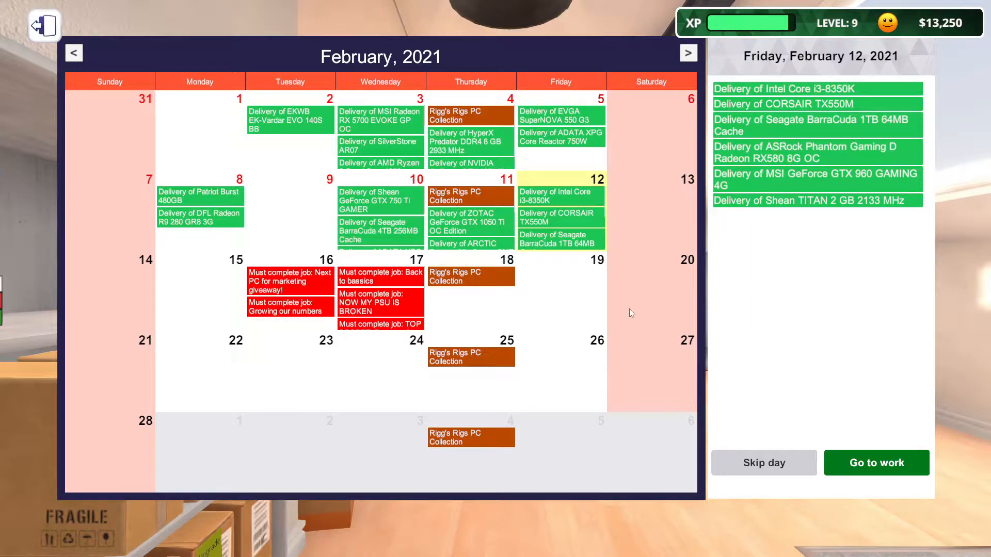
mouse_move(467, 202)
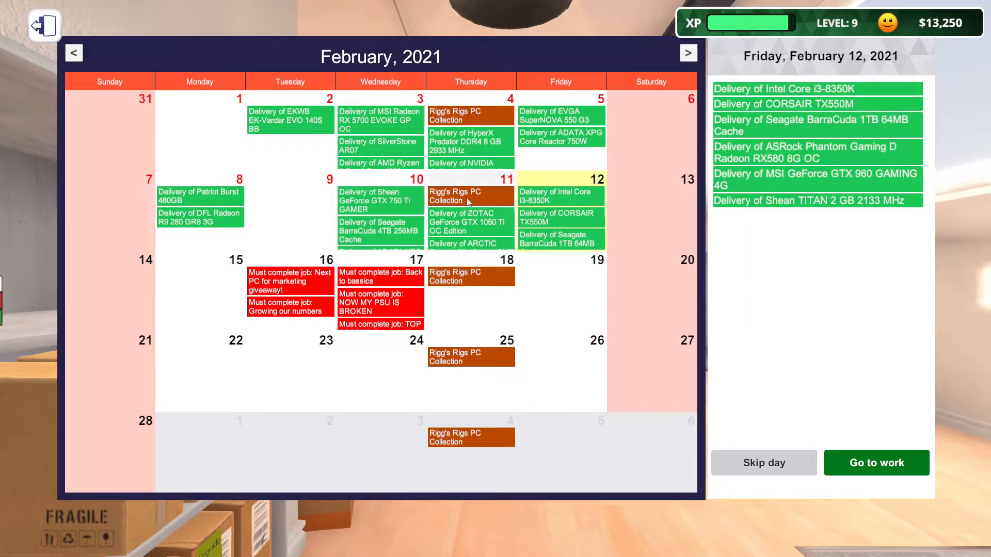
mouse_move(489, 177)
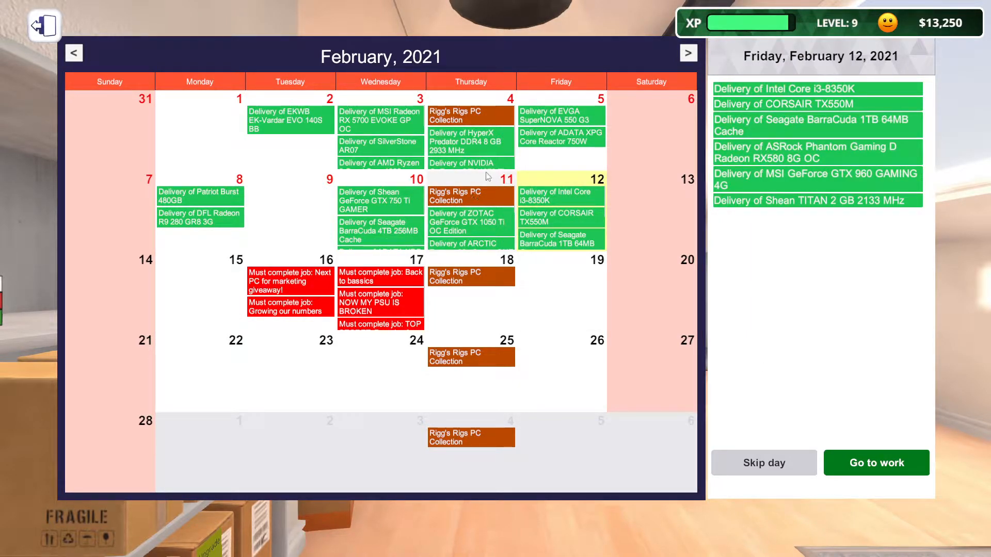
mouse_move(488, 203)
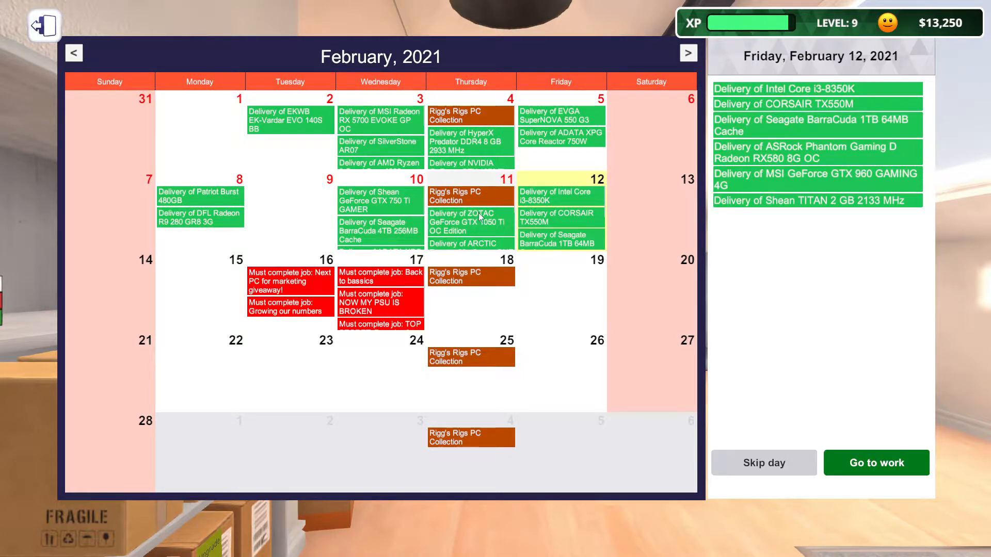
mouse_move(386, 218)
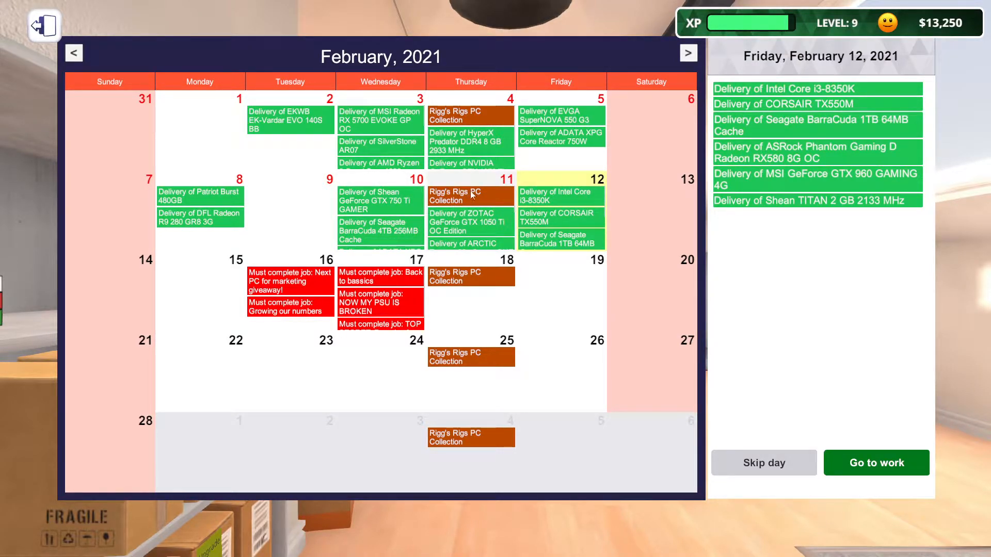
mouse_move(378, 316)
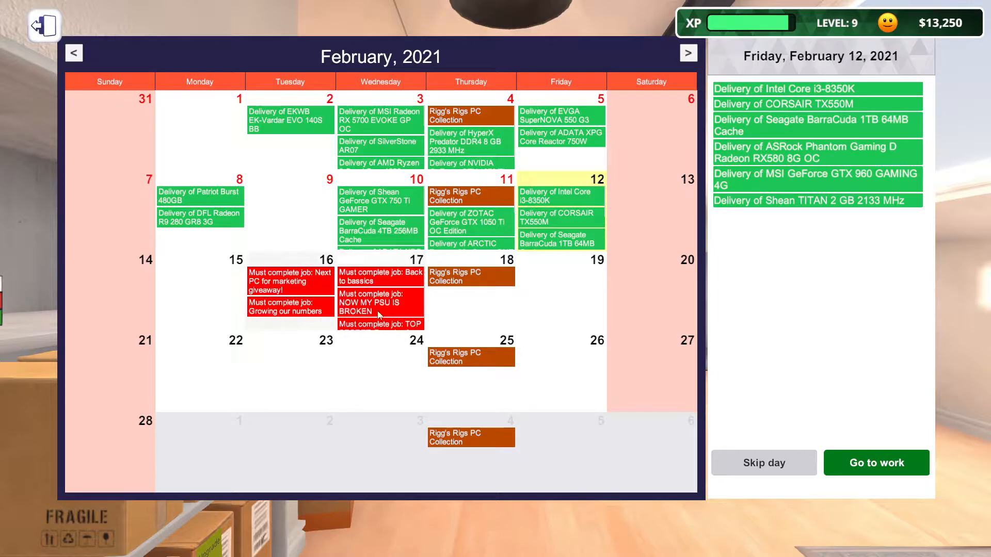
mouse_move(324, 312)
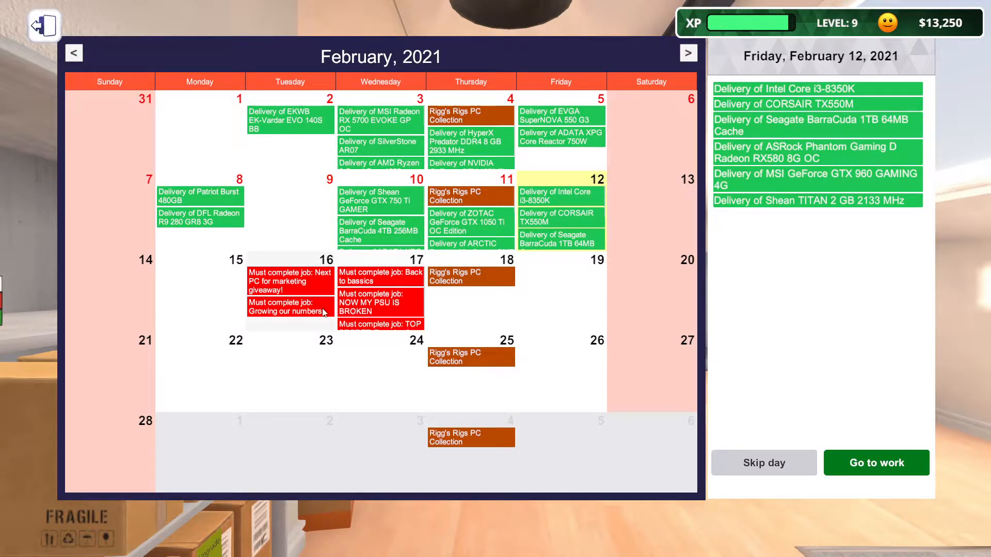
- Leave the February calendar and go to work in the workshop
click(876, 462)
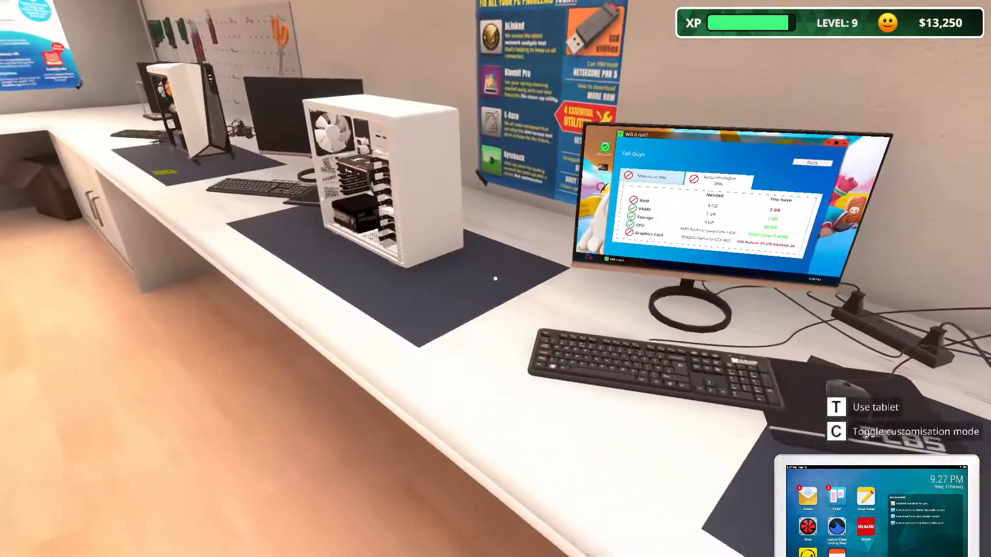
- Install the be quiet! Pure Rock Slim cooler from the CPU Cooling inventory onto the motherboard
key(c)
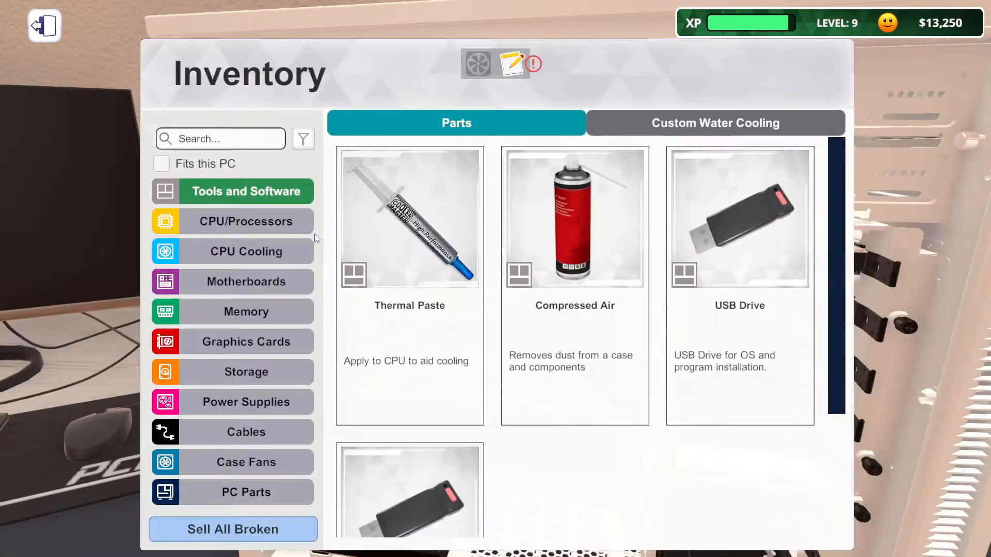
click(246, 221)
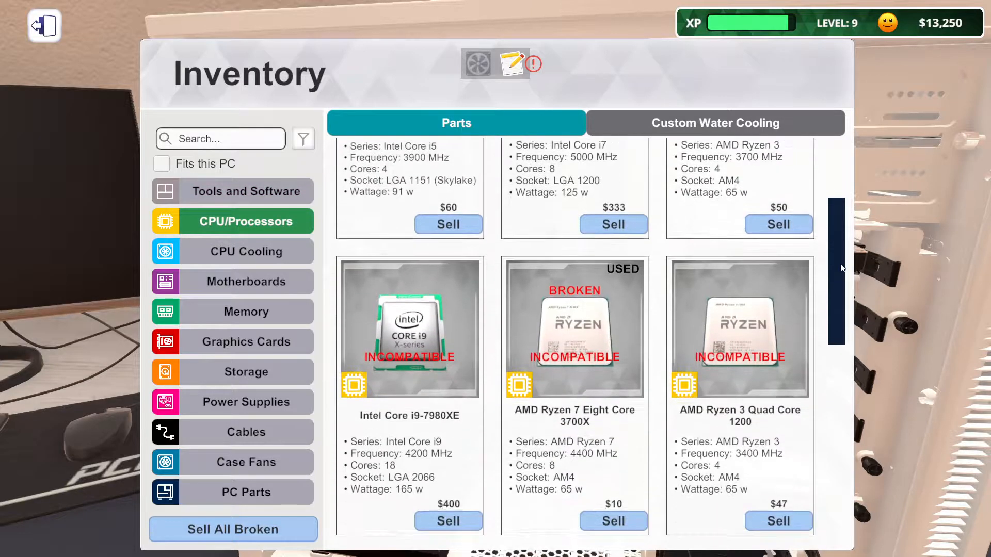
scroll(down, 3)
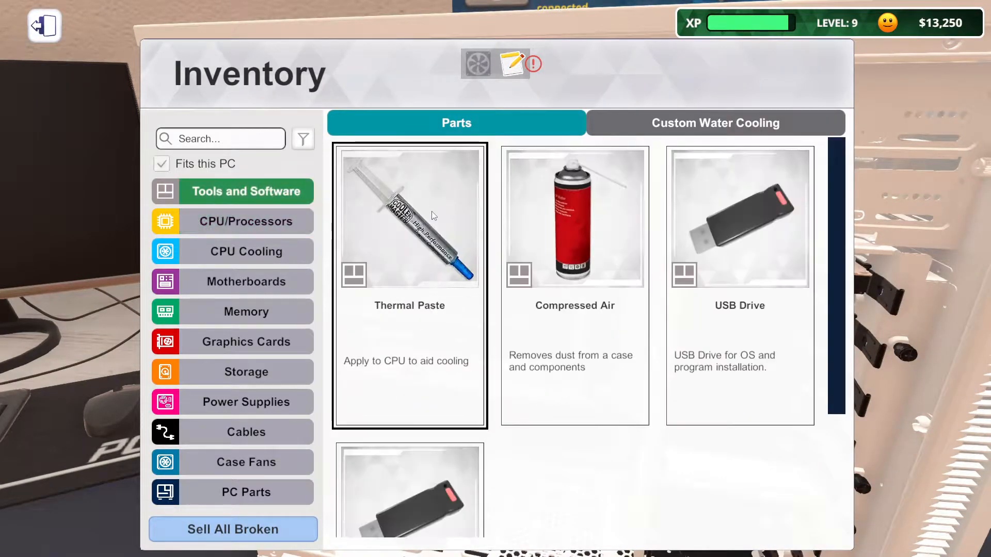
click(409, 217)
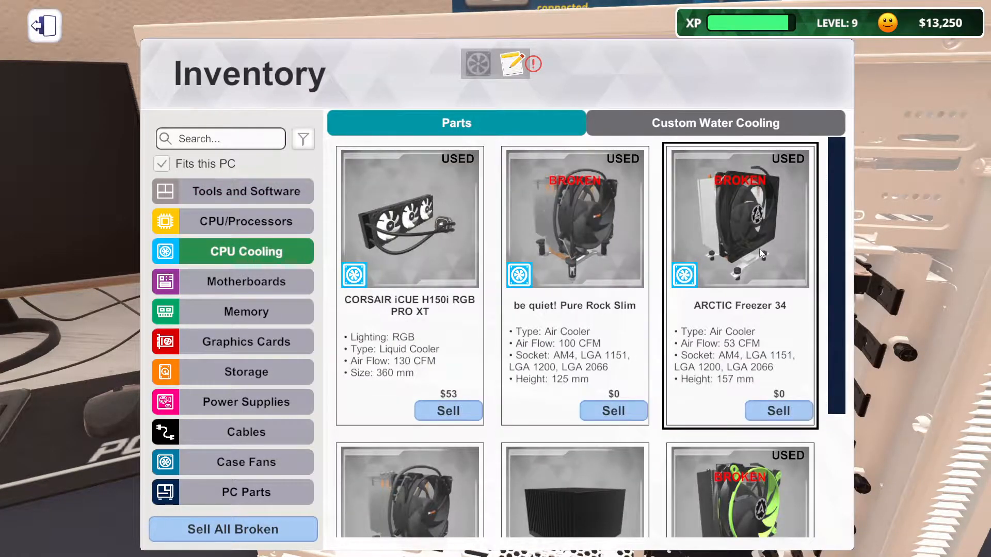
scroll(down, 3)
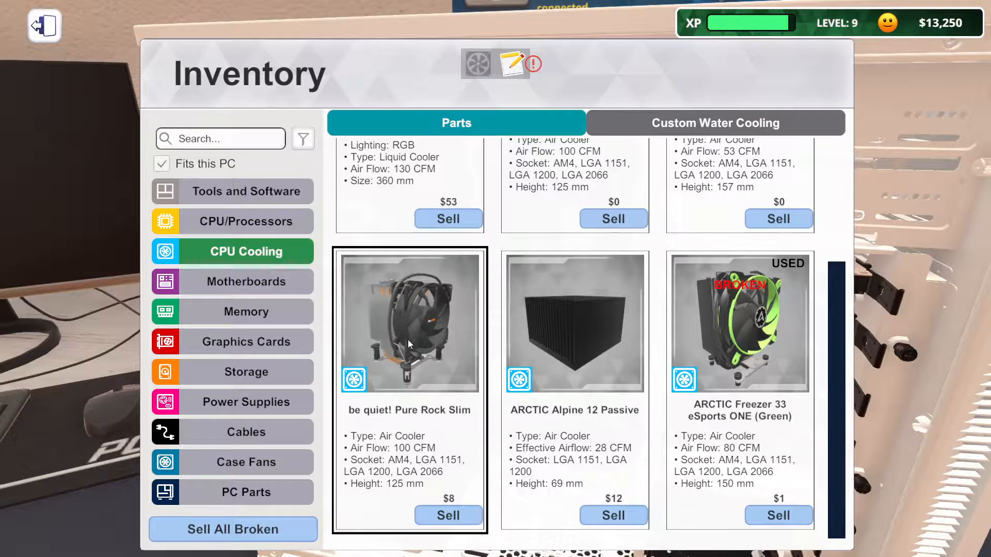
click(408, 324)
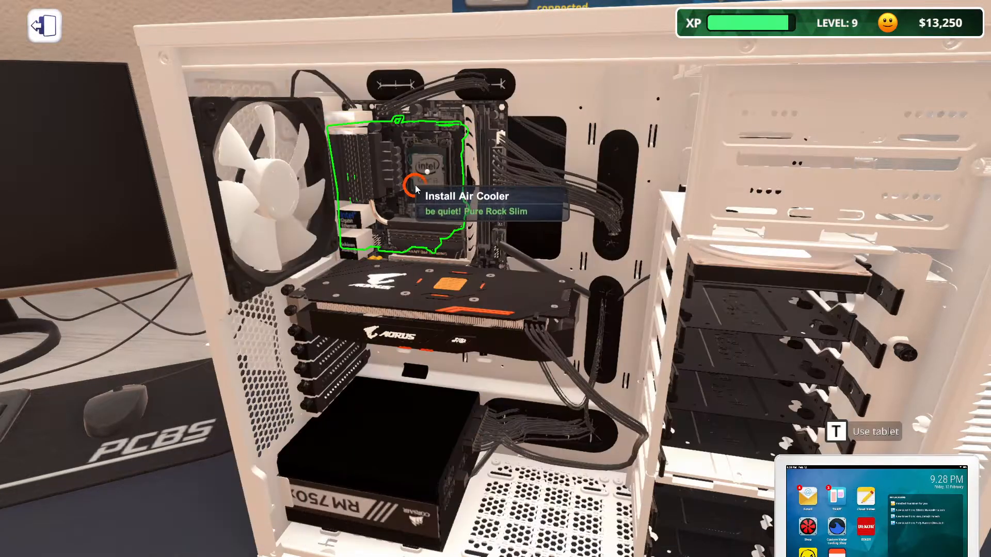
click(408, 186)
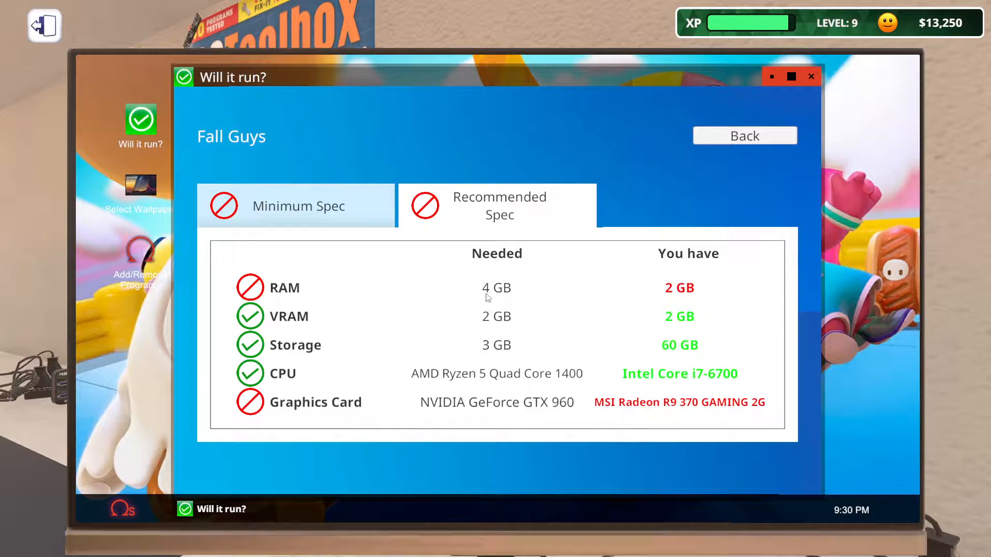
- Work on the Growing our numbers PC and browse memory modules and graphics cards for upgrades
click(43, 25)
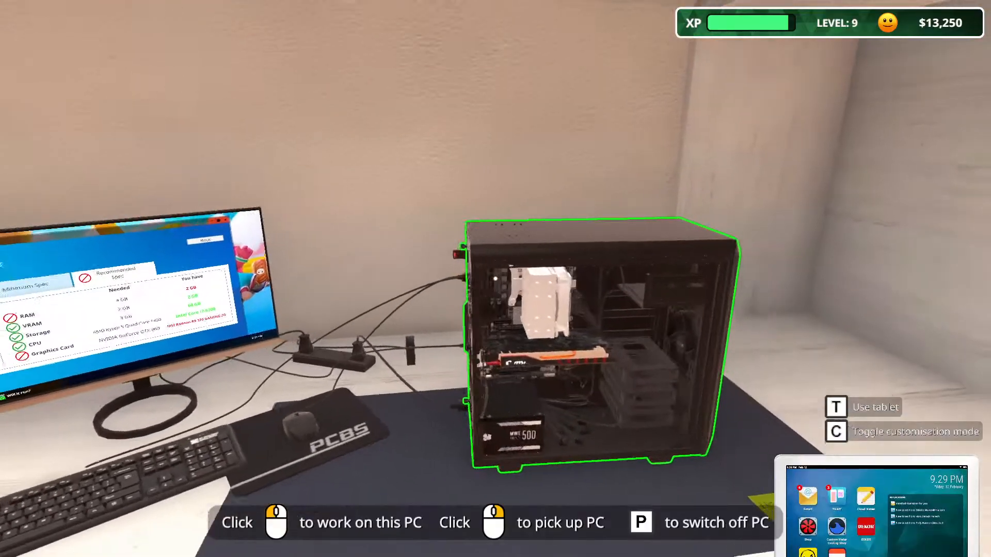
click(601, 347)
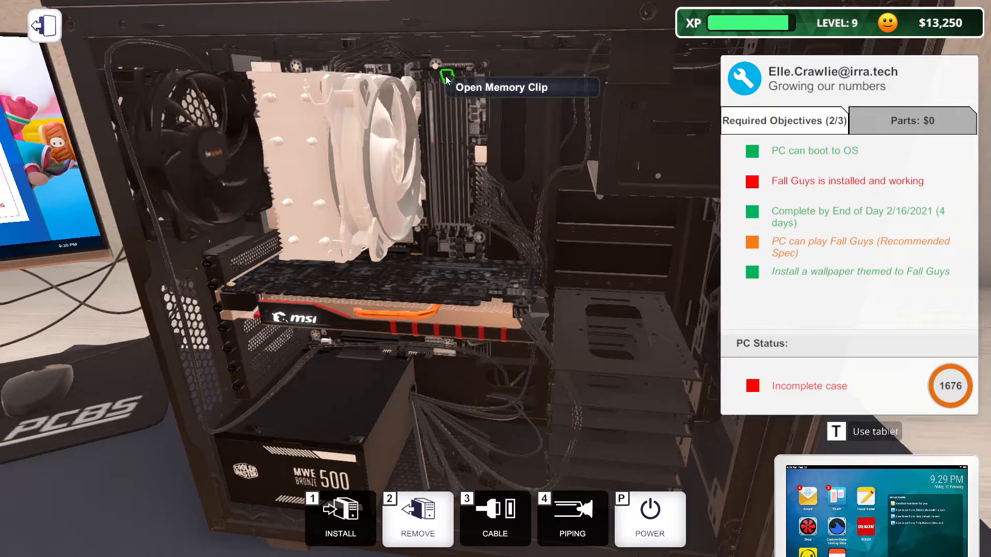
click(444, 78)
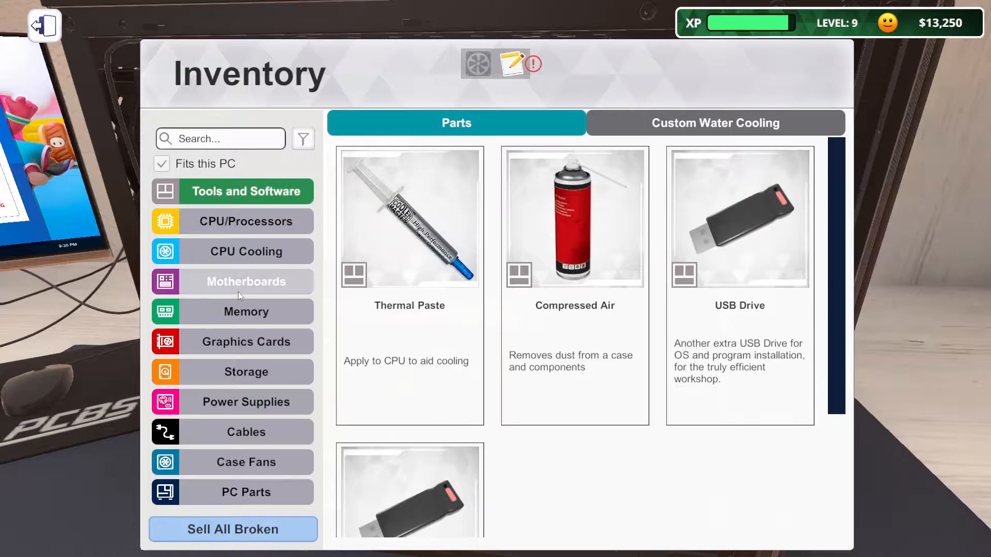
click(246, 311)
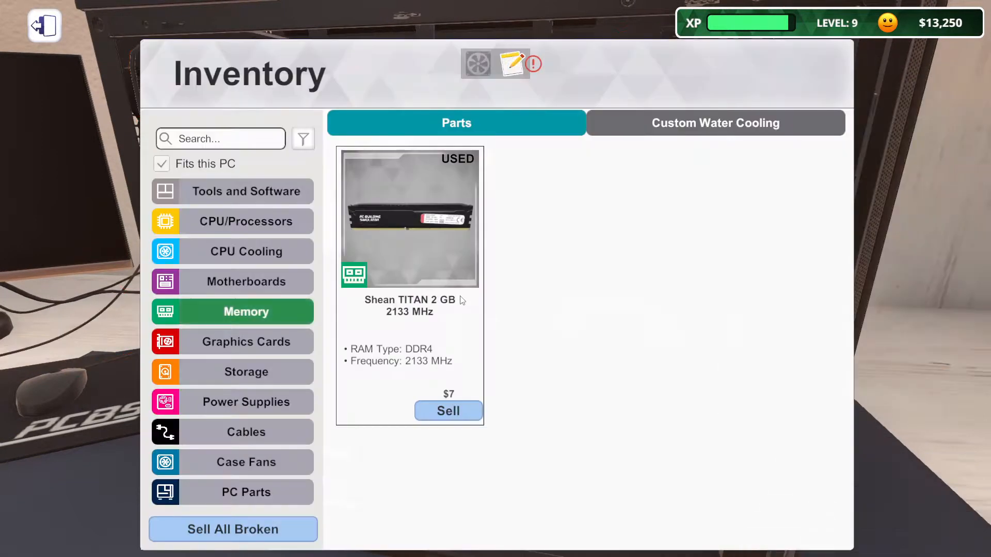
click(245, 342)
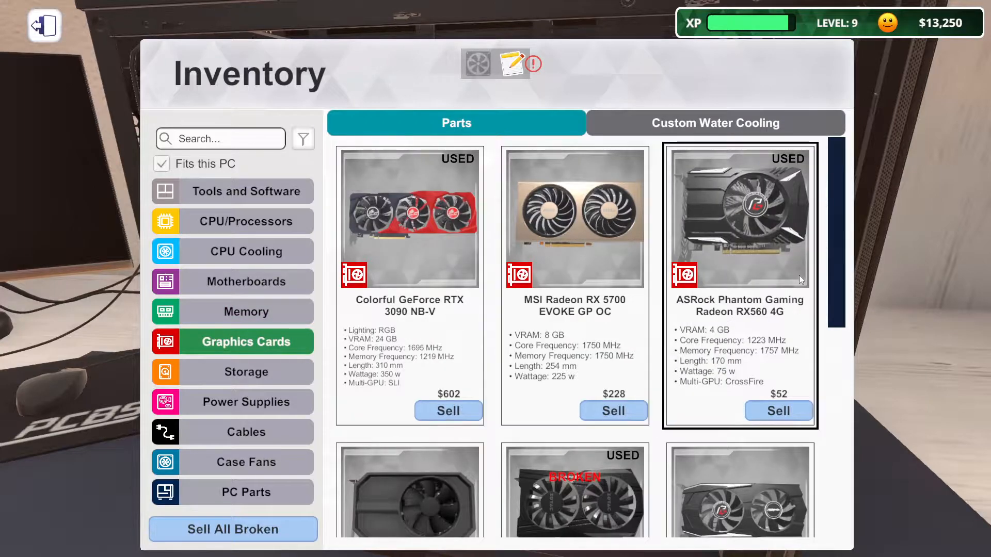
scroll(down, 3)
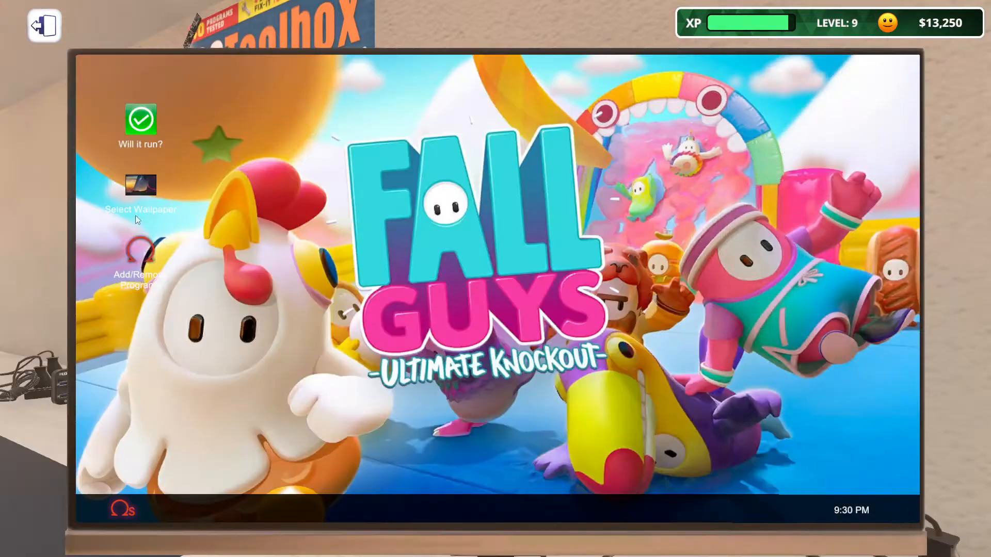
- Launch a desktop program, then refit the side panel on the Growing our numbers case
double_click(141, 259)
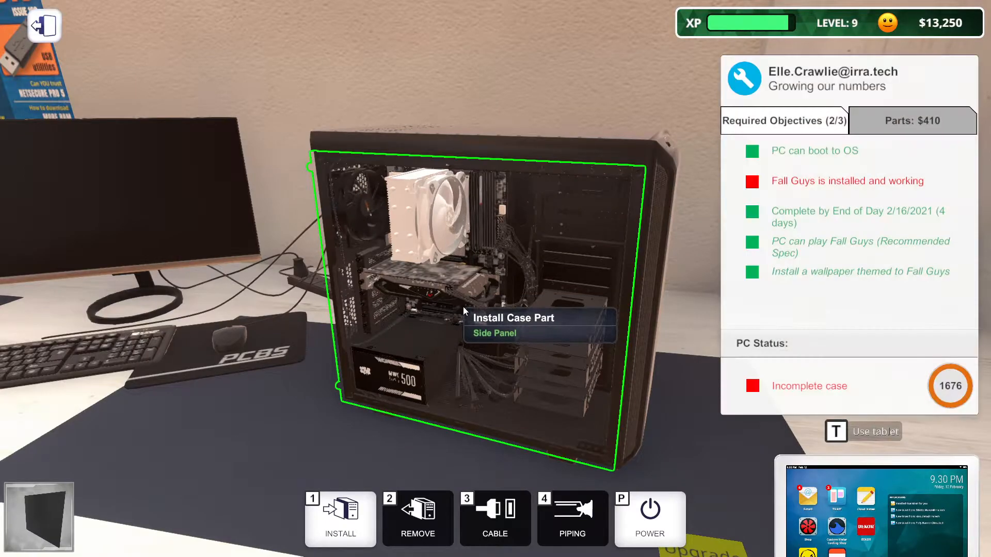
click(496, 332)
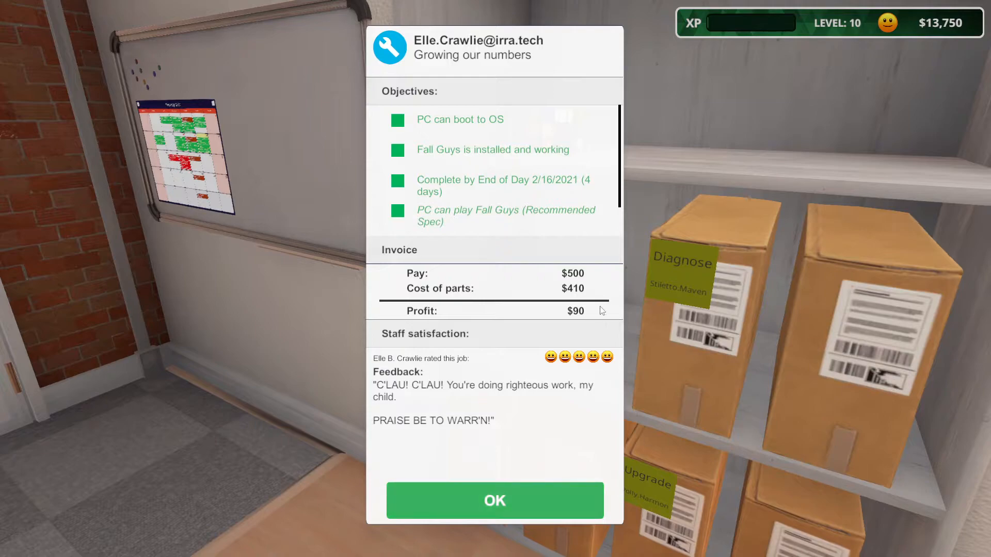
mouse_move(565, 362)
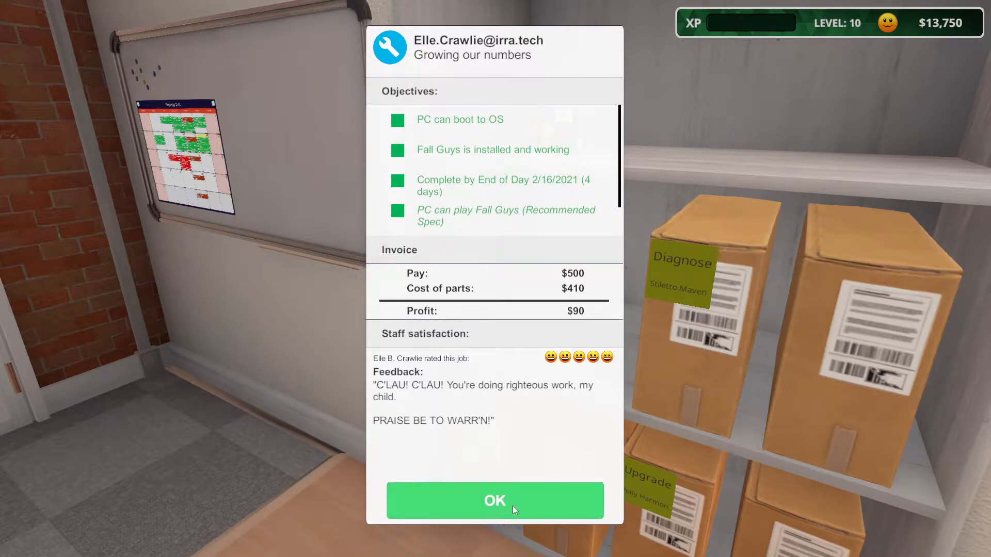
- Close the Growing our numbers job report showing $90 profit
click(495, 501)
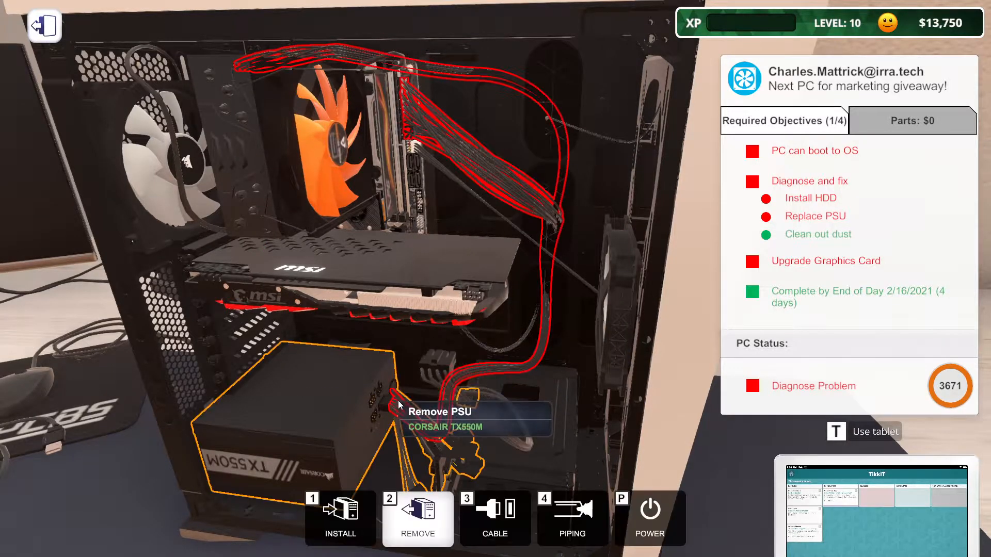
mouse_move(399, 415)
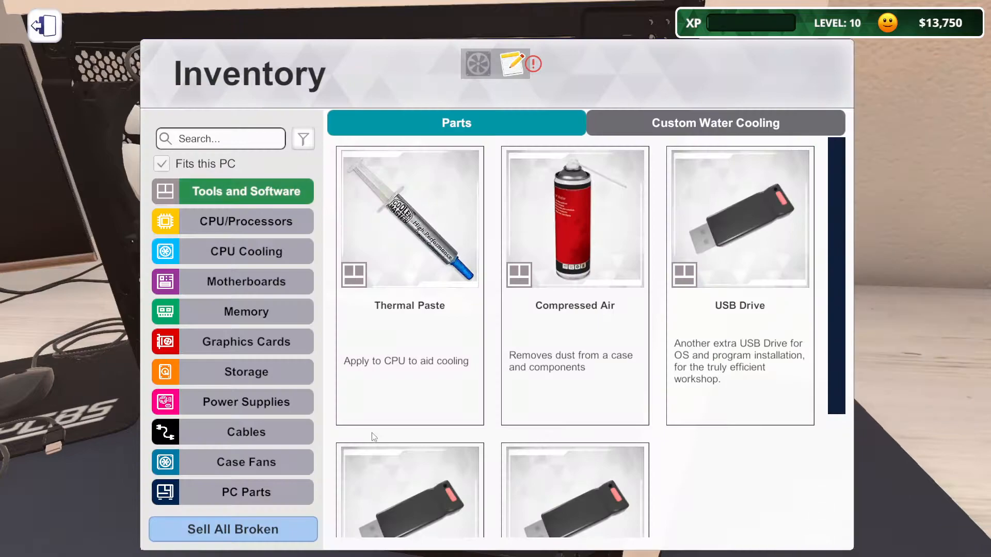
- Browse the power supplies in stock and unplug the graphics card's power cable
click(246, 401)
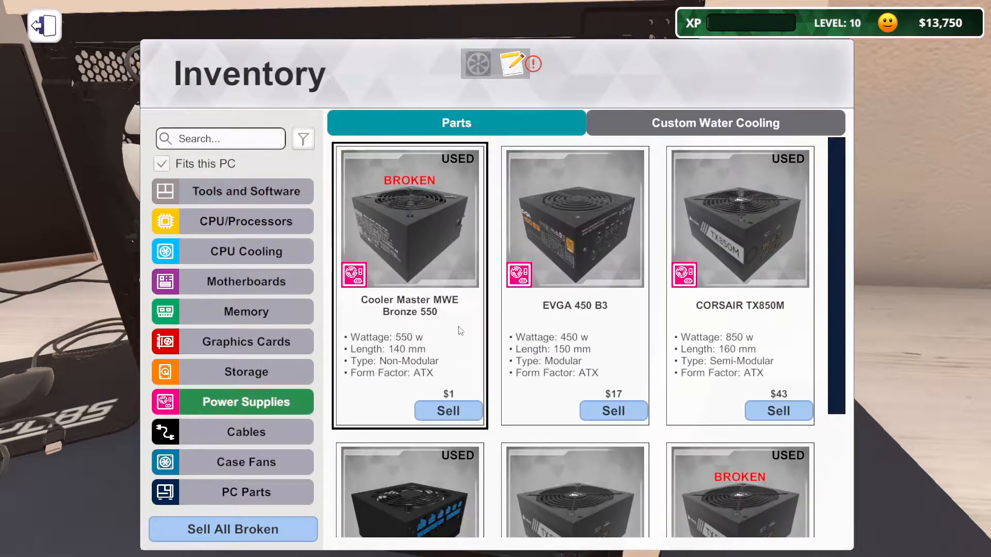
scroll(down, 3)
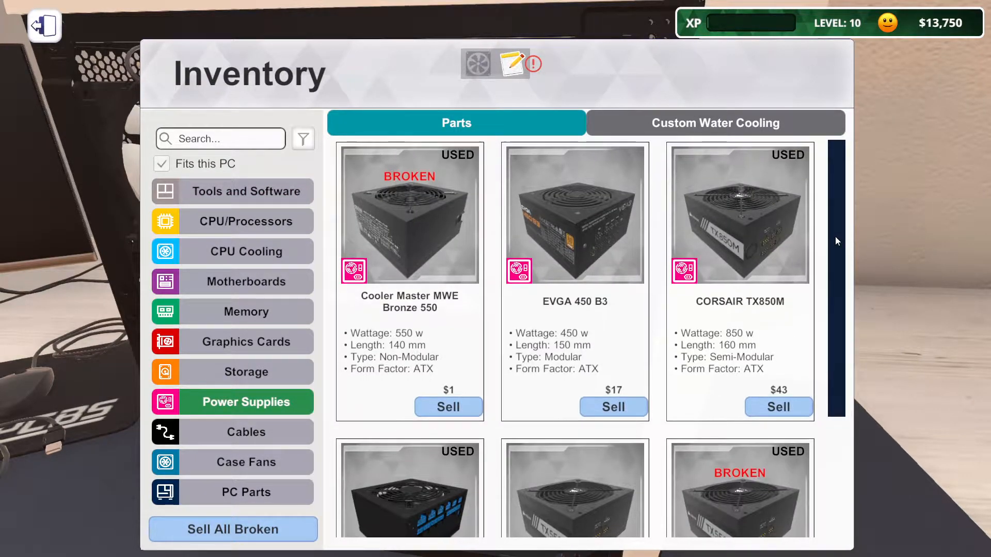
scroll(down, 3)
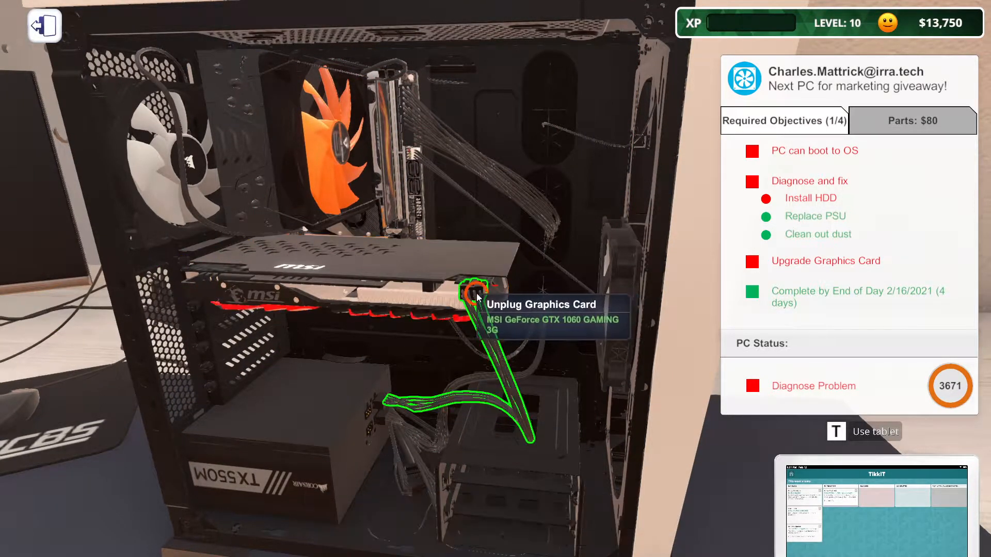
click(473, 295)
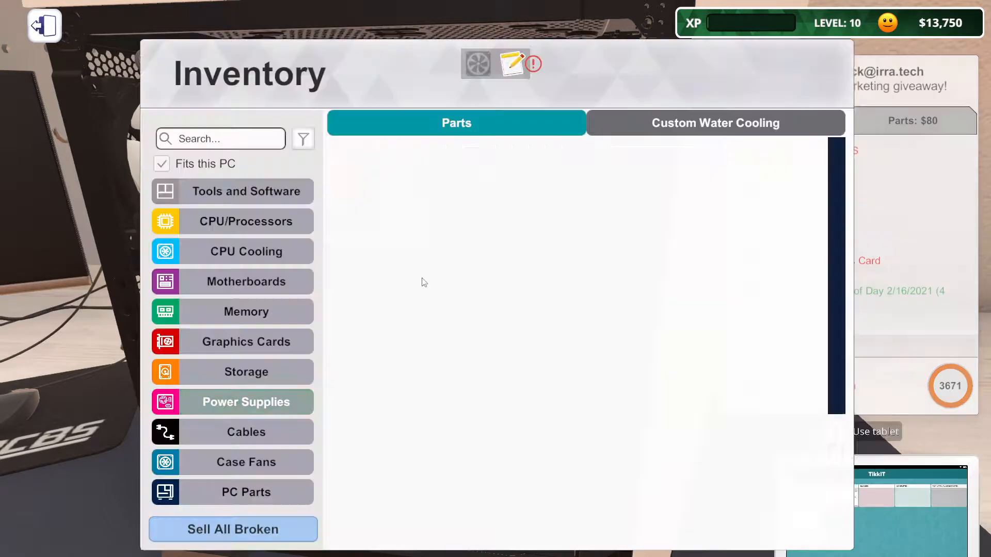
- Scroll through the graphics cards in inventory that fit this PC
click(246, 342)
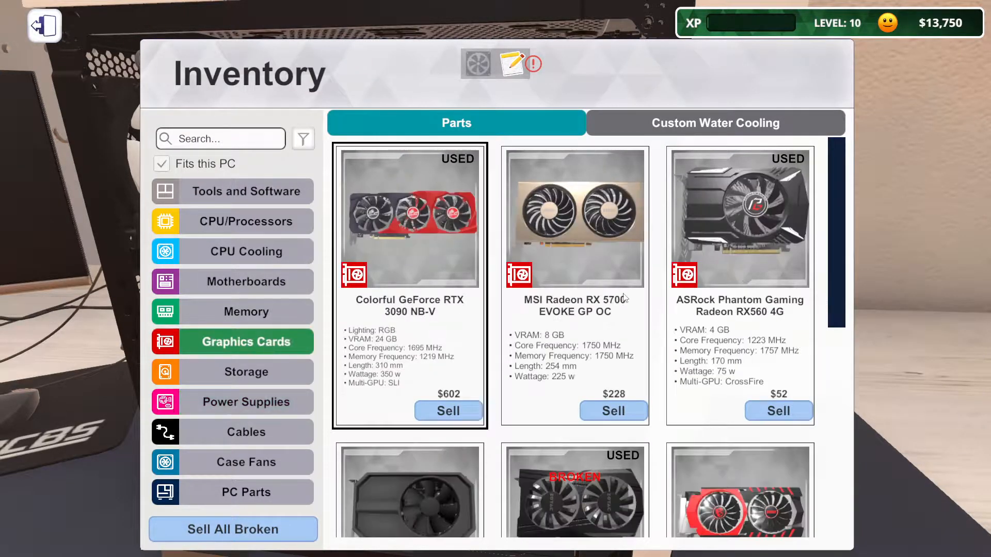
scroll(down, 3)
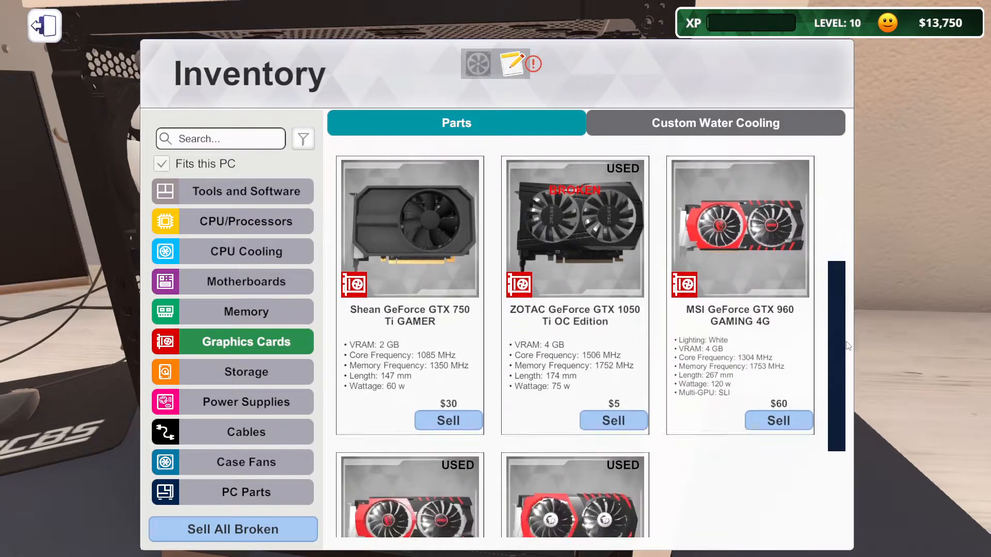
scroll(down, 3)
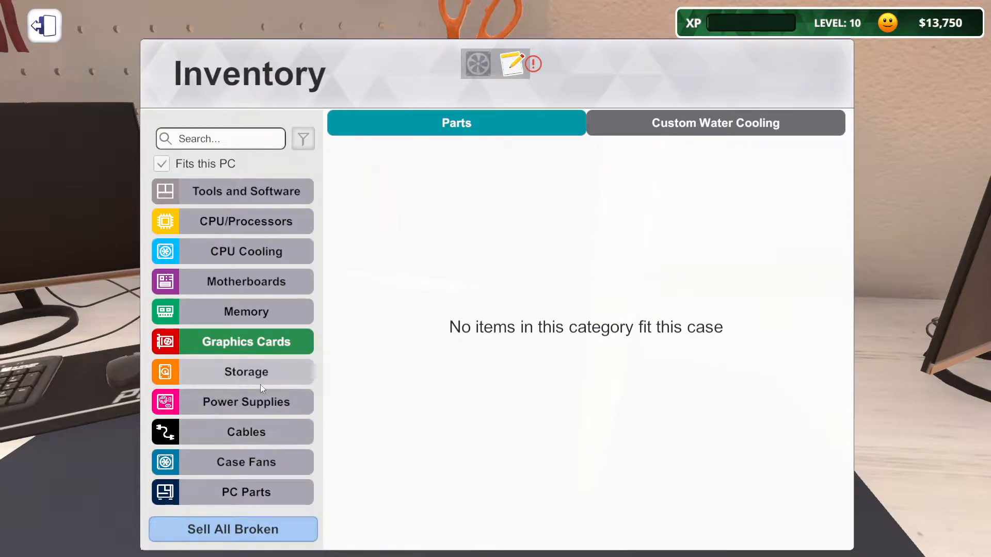
- Take the drive bay out of the giveaway PC's case for the HDD repair
click(43, 26)
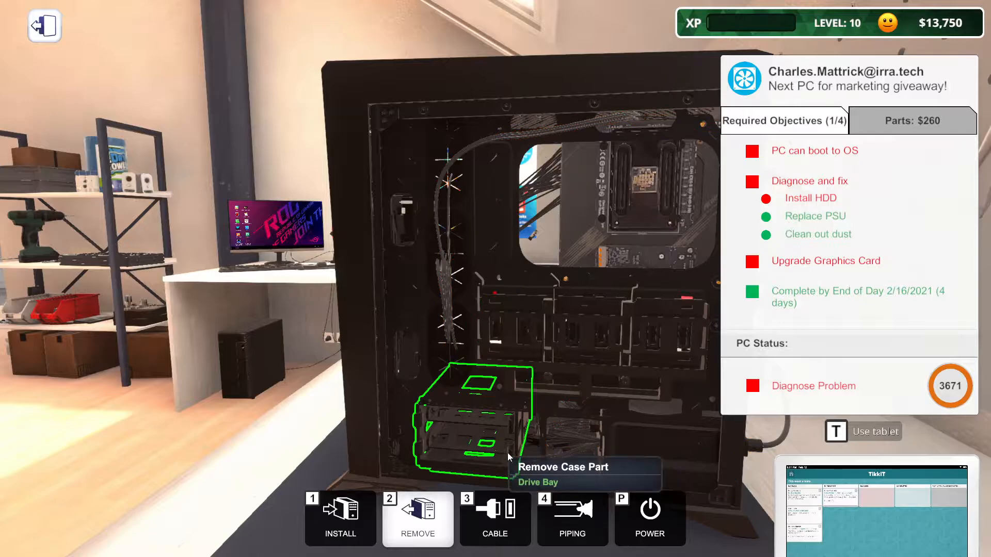
click(475, 437)
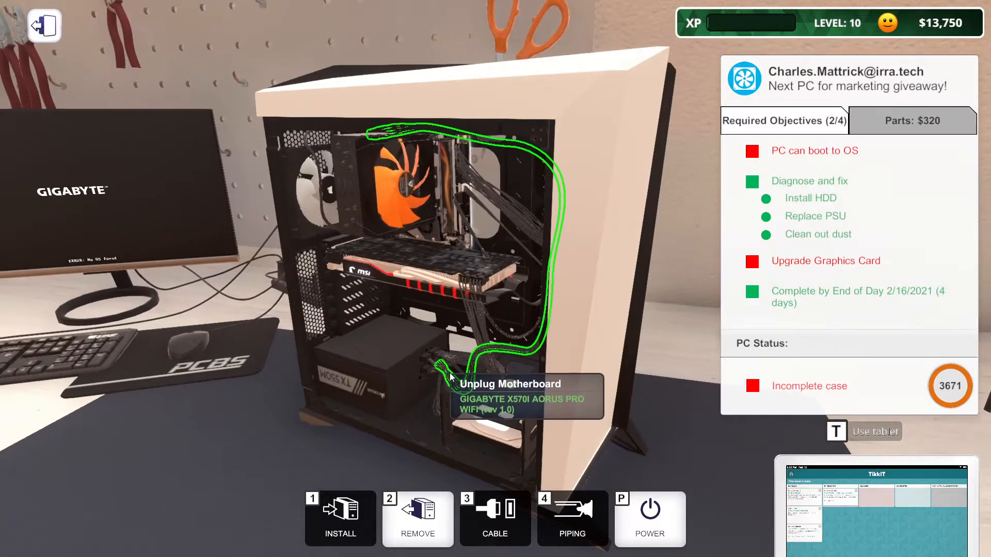
mouse_move(258, 375)
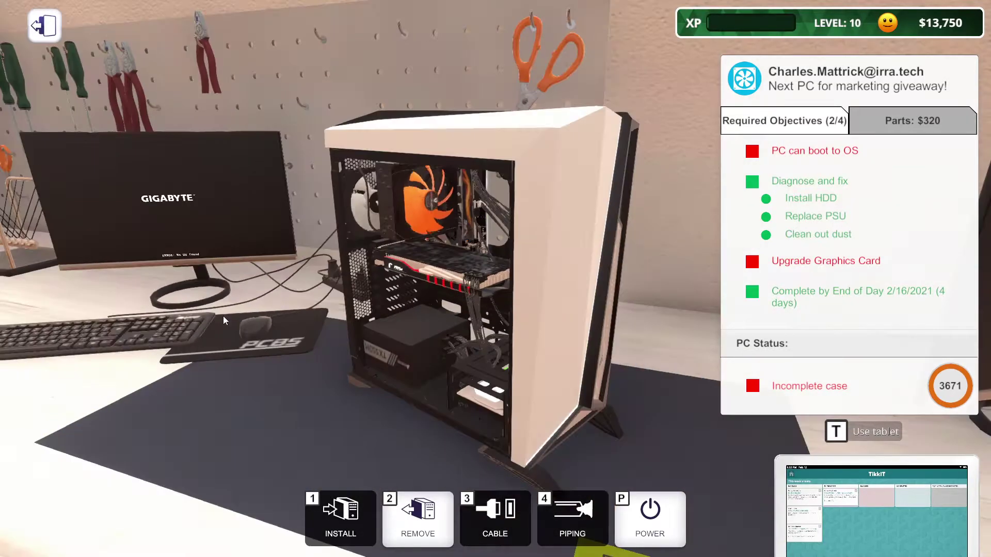
- Review the marketing giveaway PC ticket in TikkIT and go to that PC
click(862, 431)
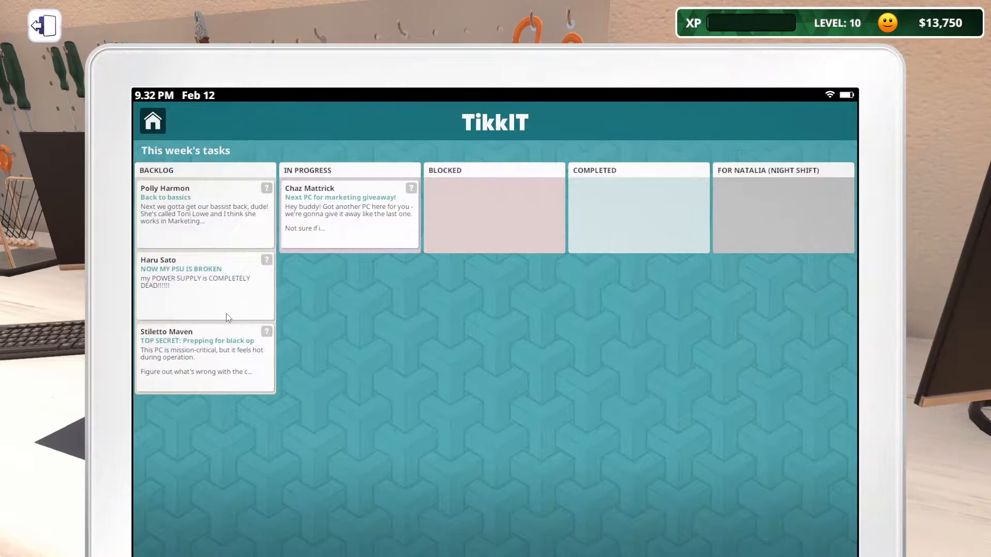
click(349, 208)
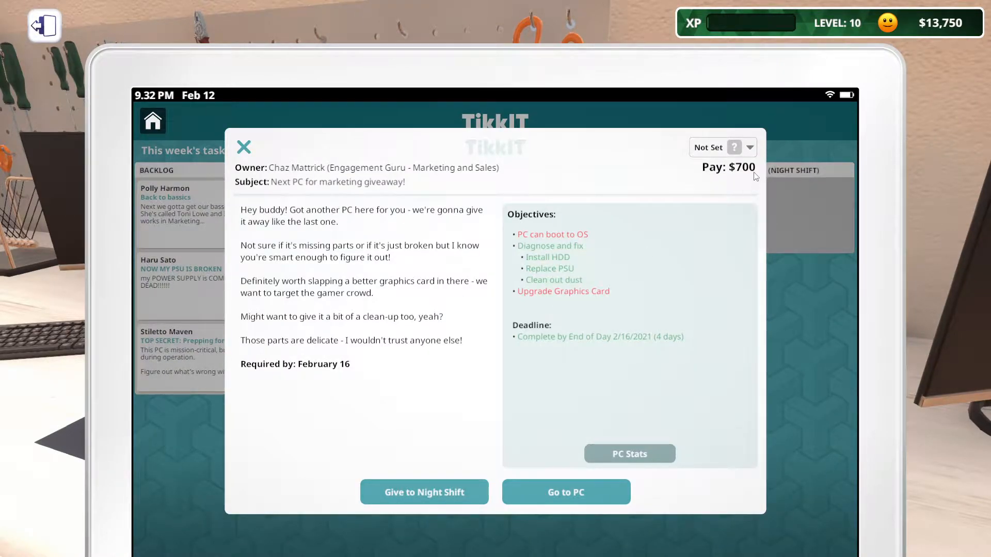
click(566, 491)
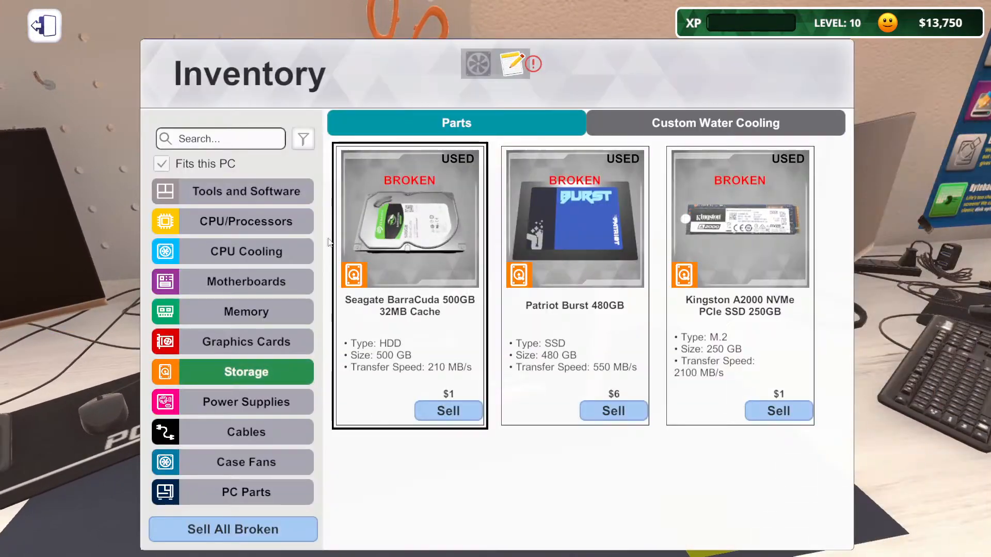
- Check the inventory, then place the finished giveaway PC on the delivery shelf
click(245, 192)
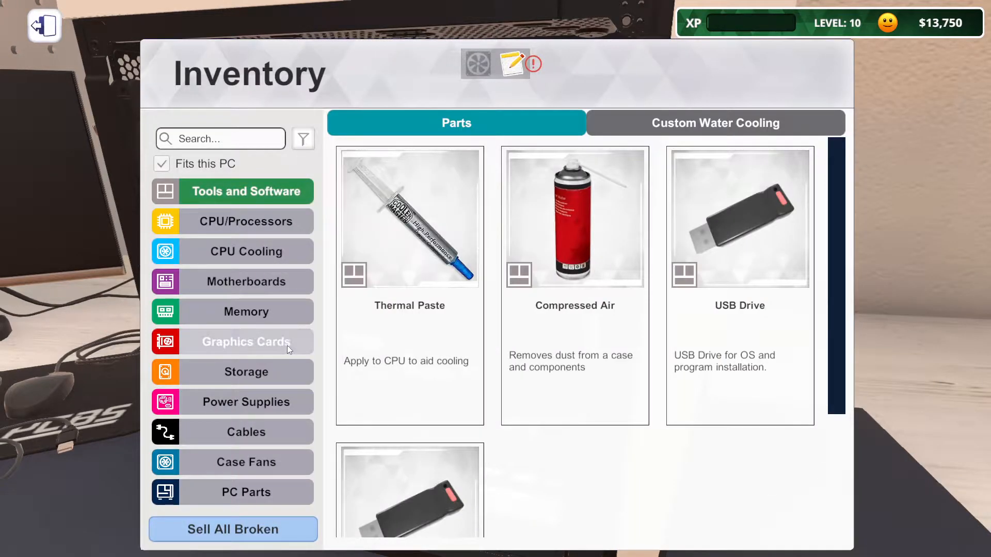
click(245, 342)
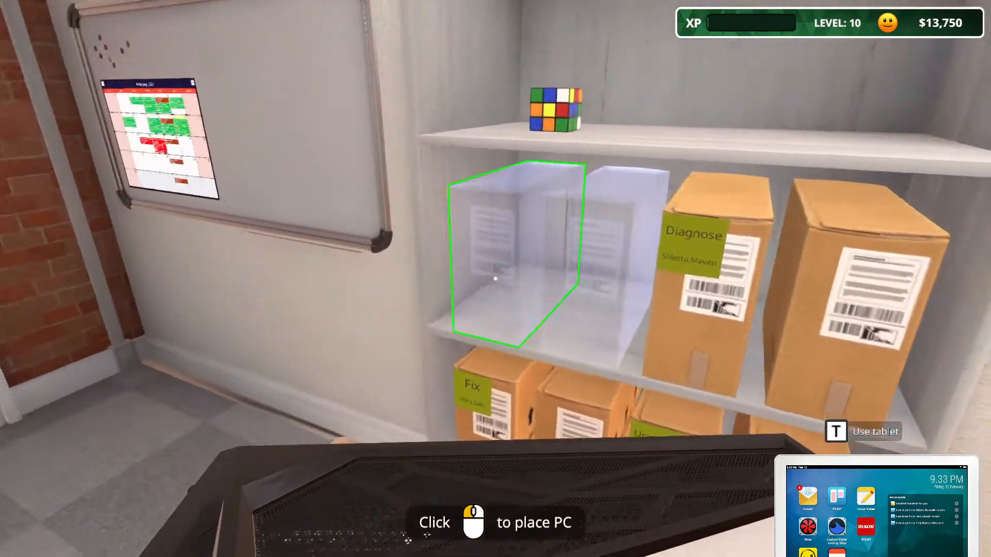
click(496, 278)
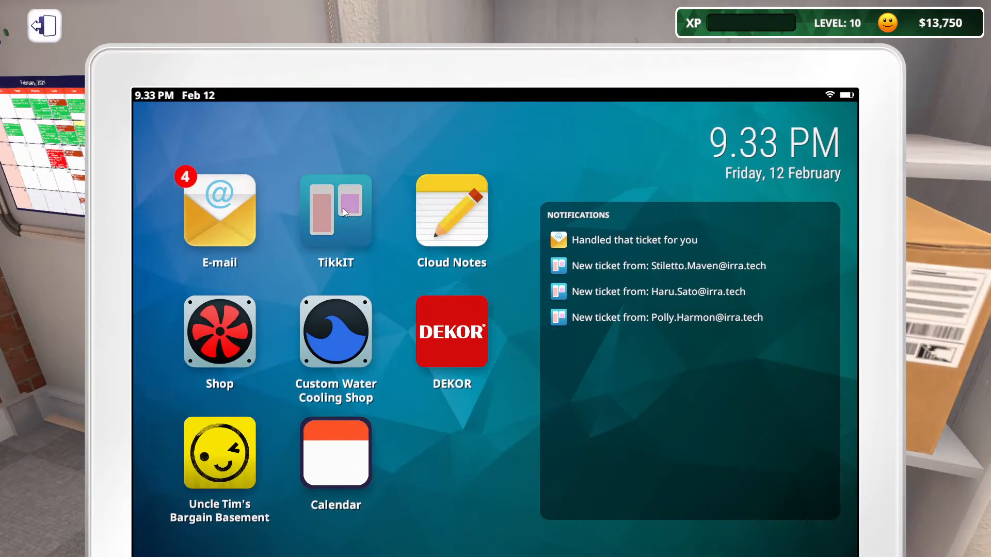
- Collect the $700 payment on the marketing giveaway ticket and dismiss its invoice
click(336, 211)
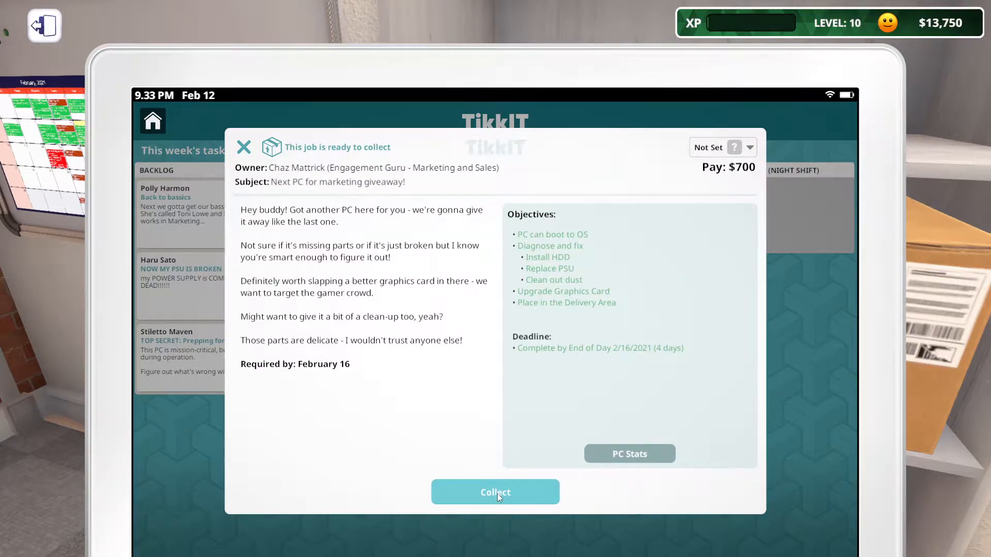
click(496, 492)
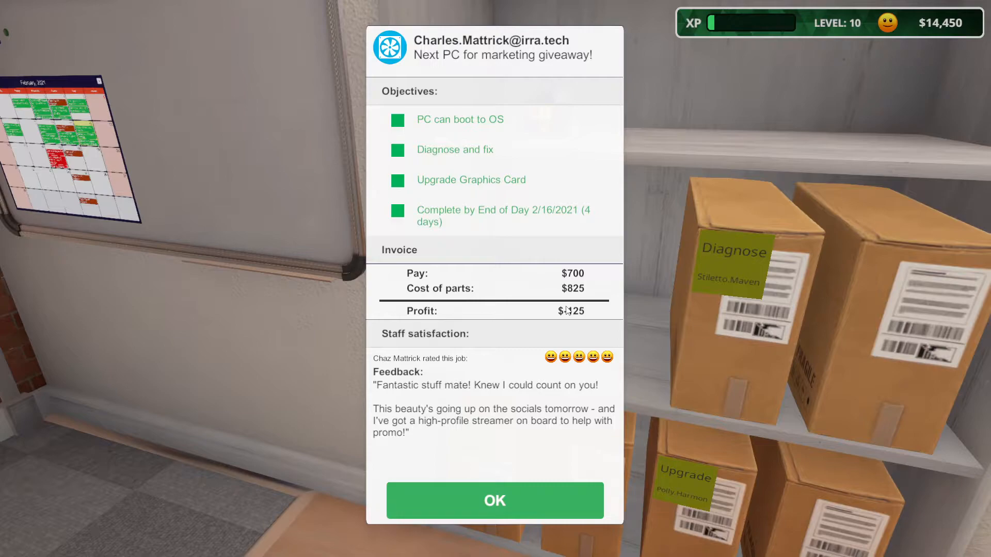
mouse_move(542, 309)
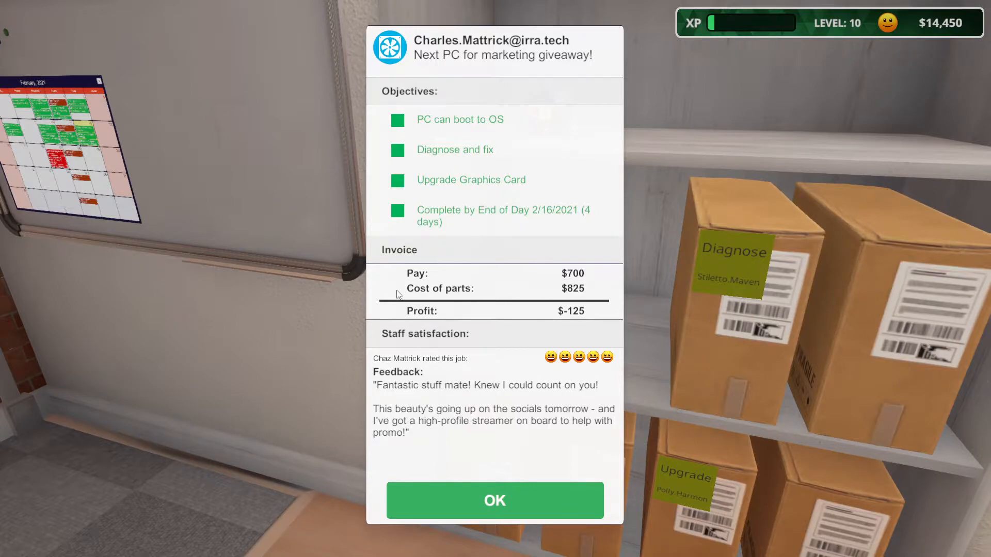
mouse_move(575, 297)
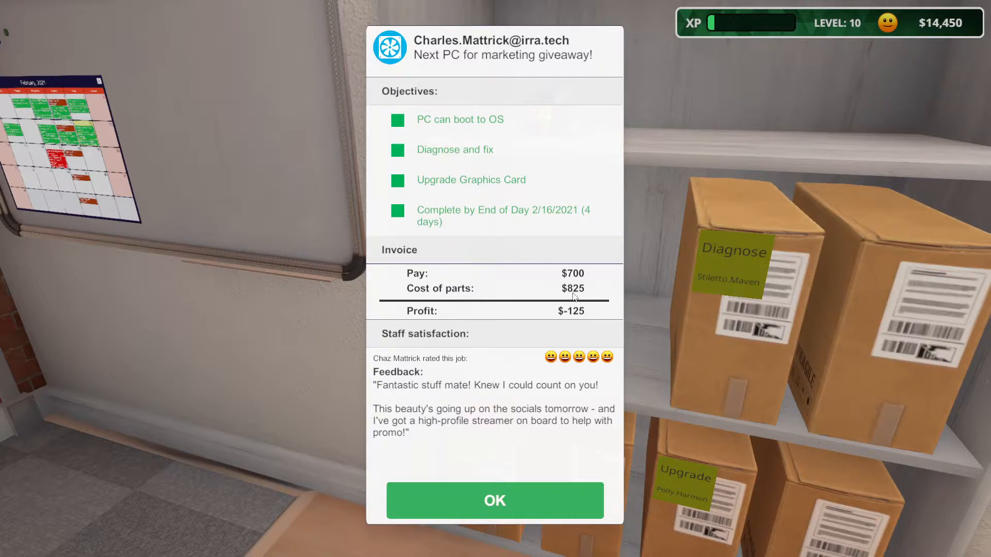
mouse_move(556, 299)
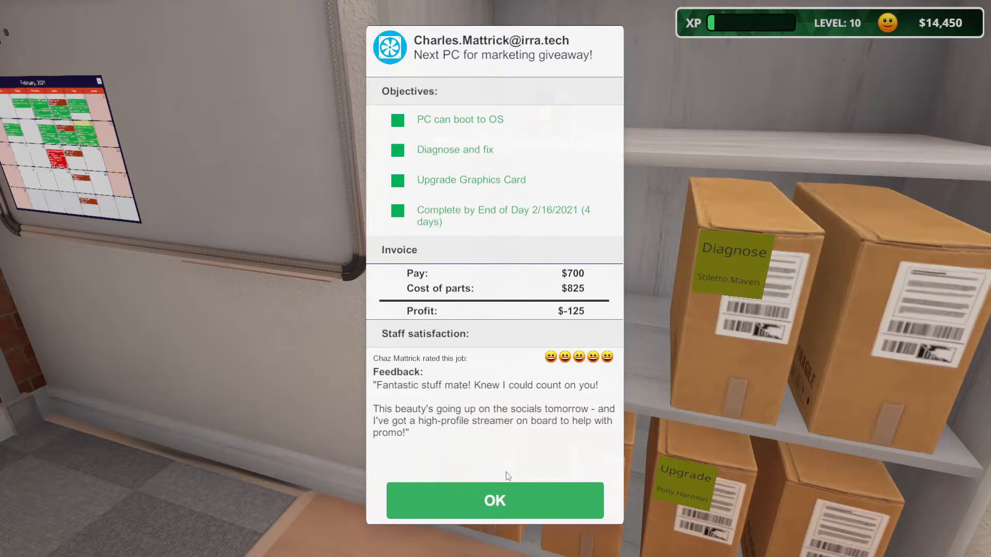
mouse_move(487, 151)
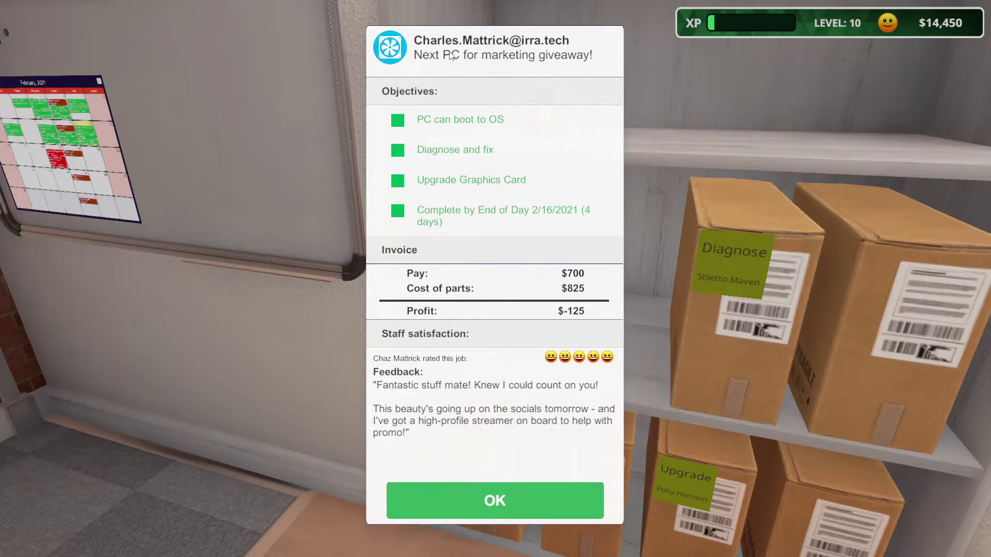
click(495, 501)
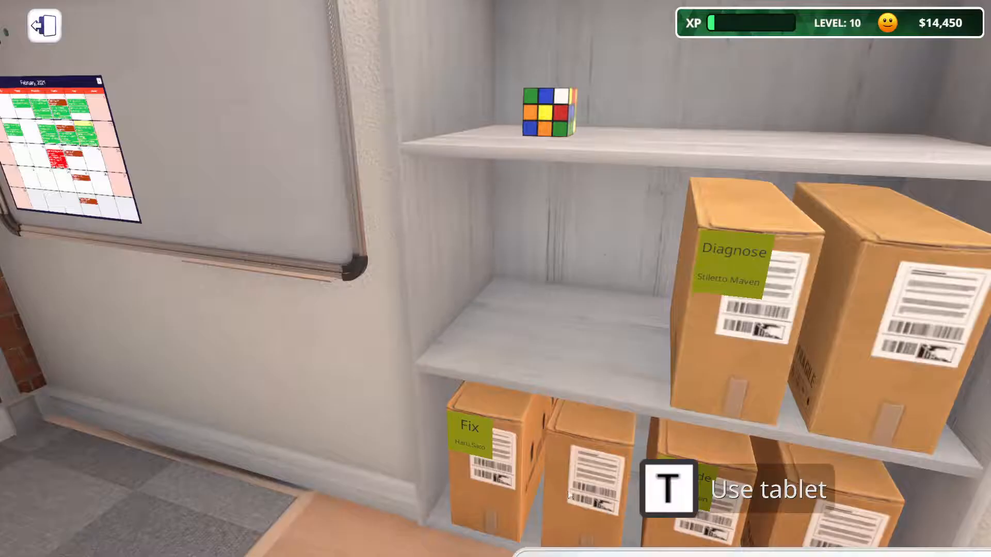
key(t)
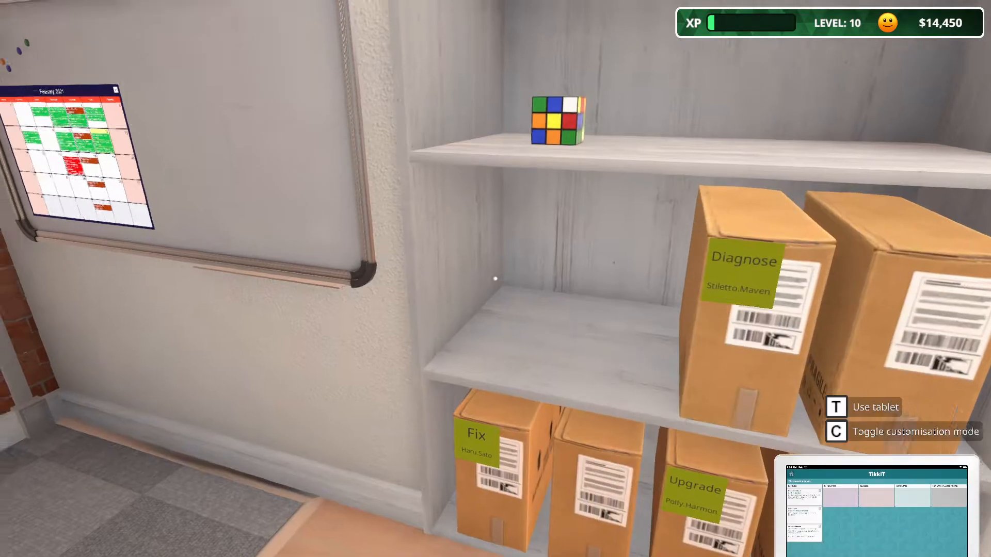
key(t)
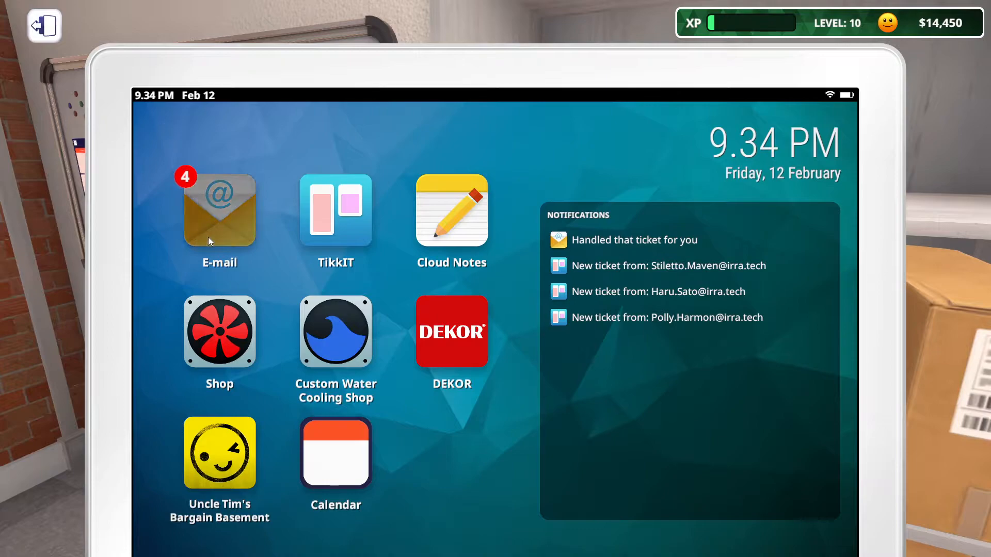
click(219, 211)
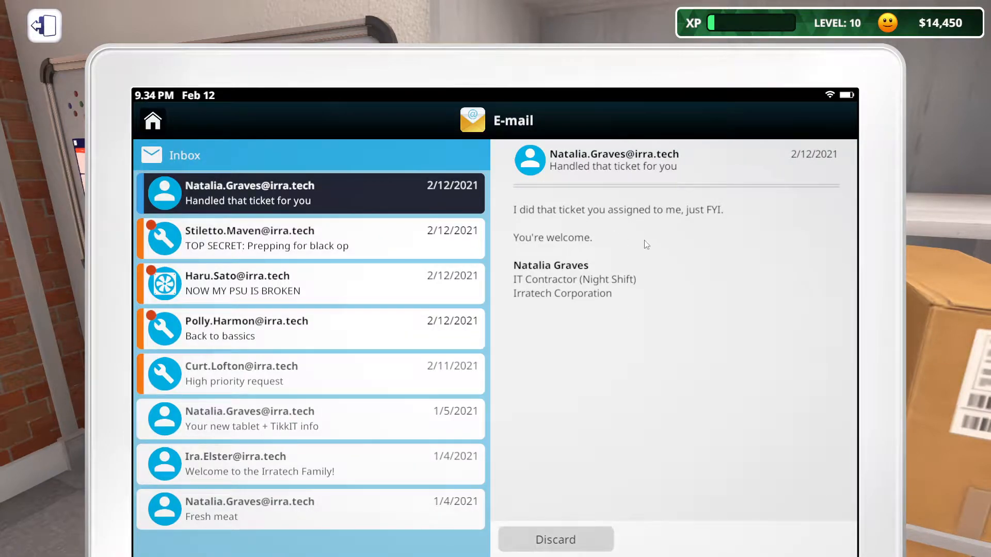
mouse_move(334, 202)
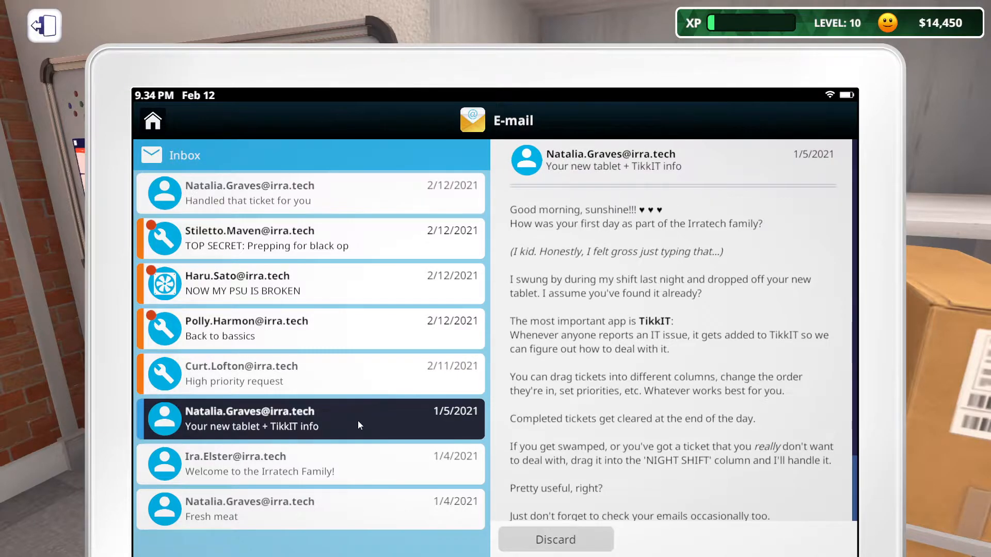
mouse_move(646, 396)
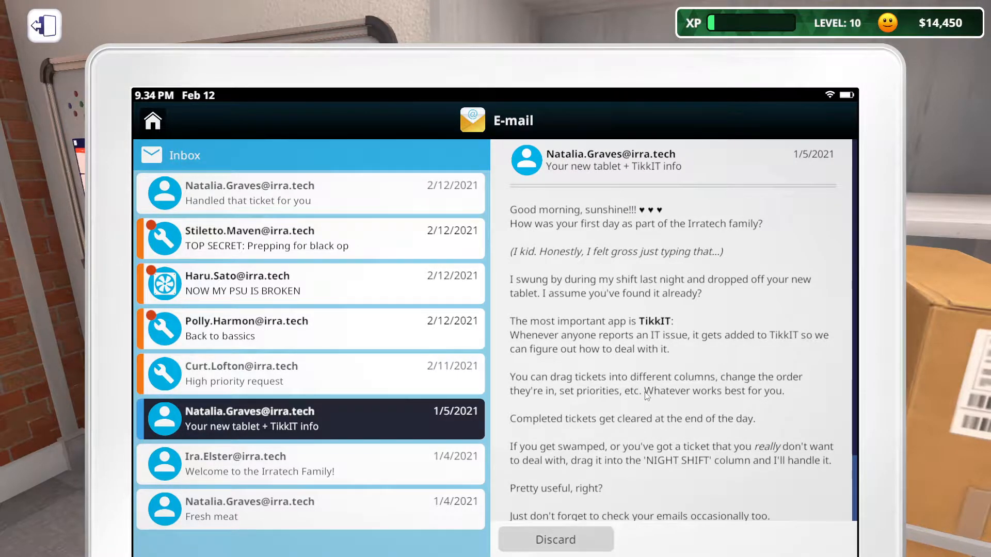
click(279, 510)
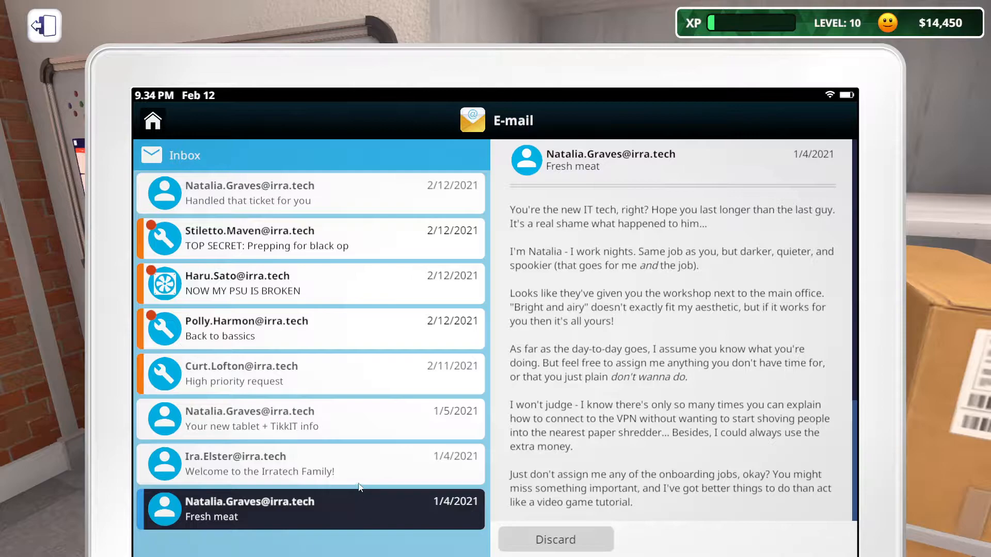
mouse_move(466, 194)
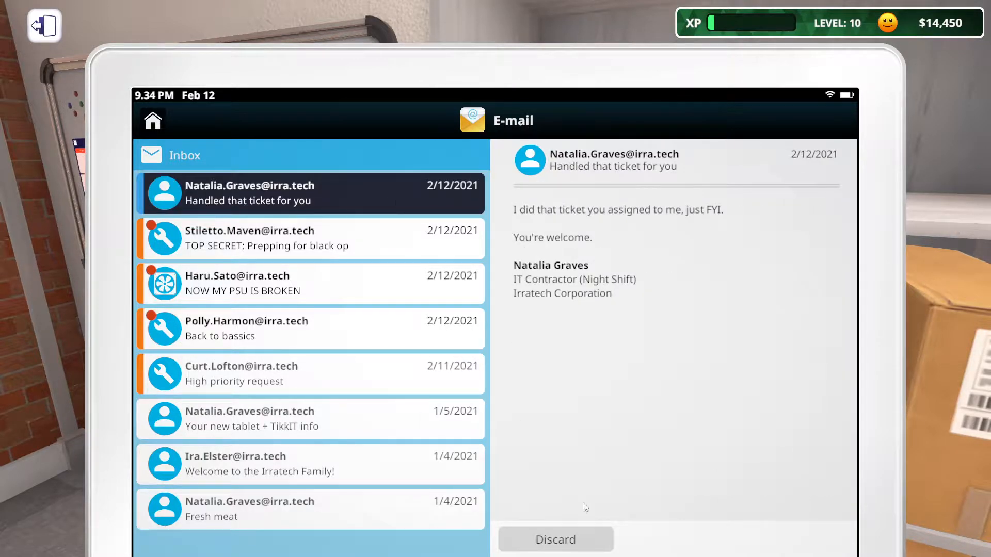
mouse_move(606, 318)
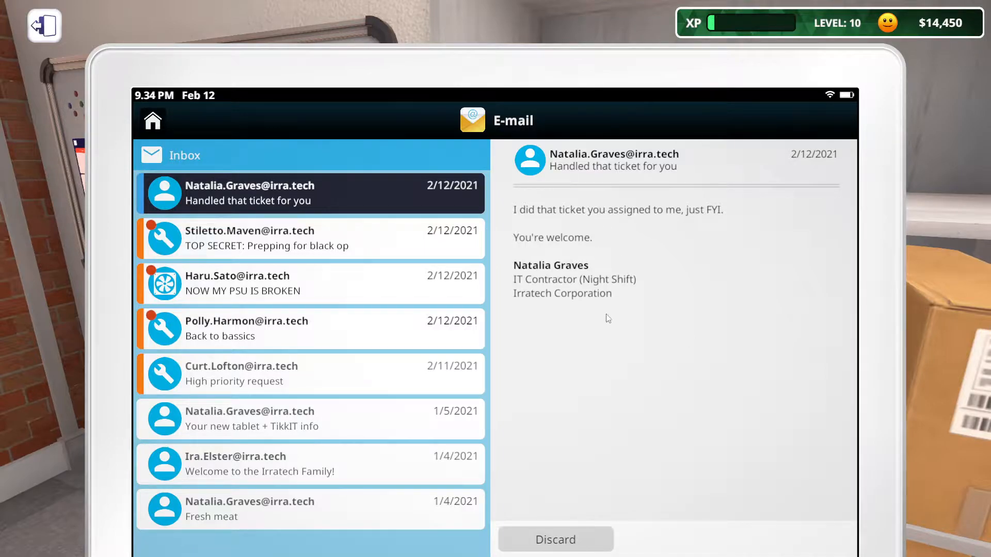
mouse_move(596, 507)
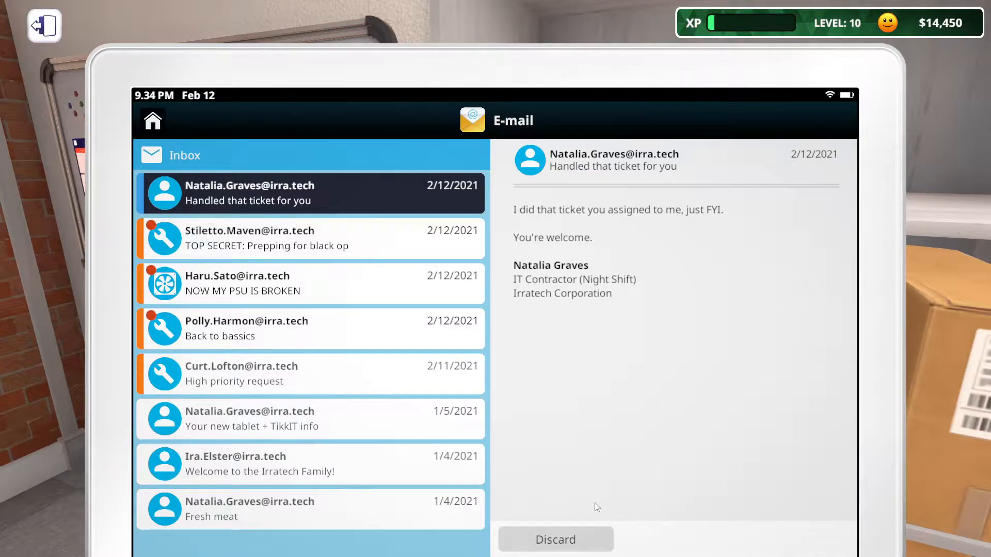
mouse_move(580, 549)
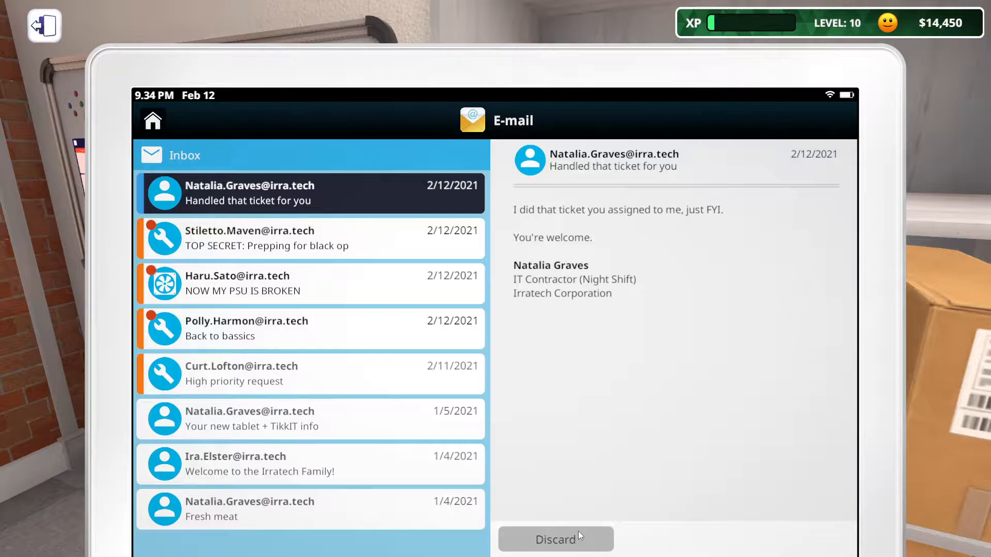
click(555, 553)
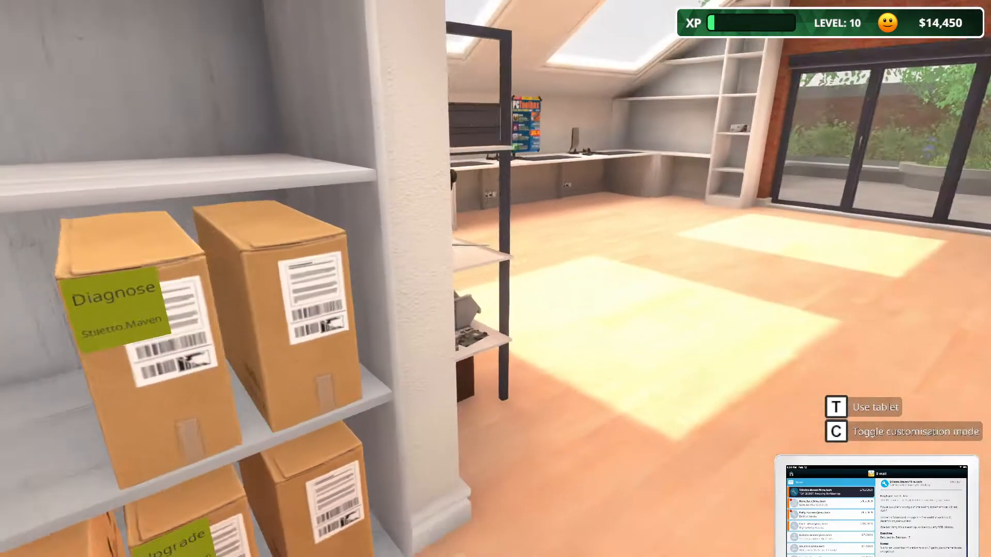
mouse_move(467, 252)
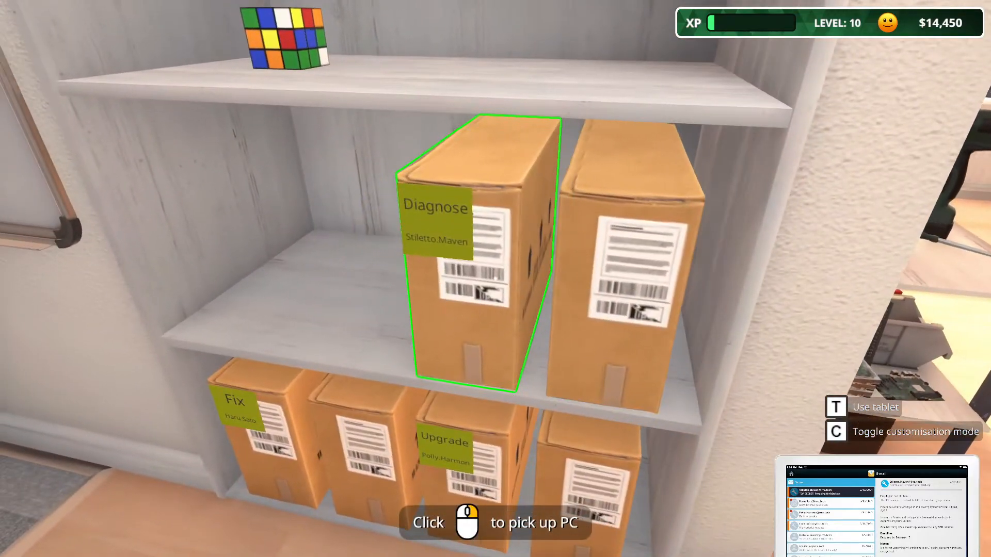
key(t)
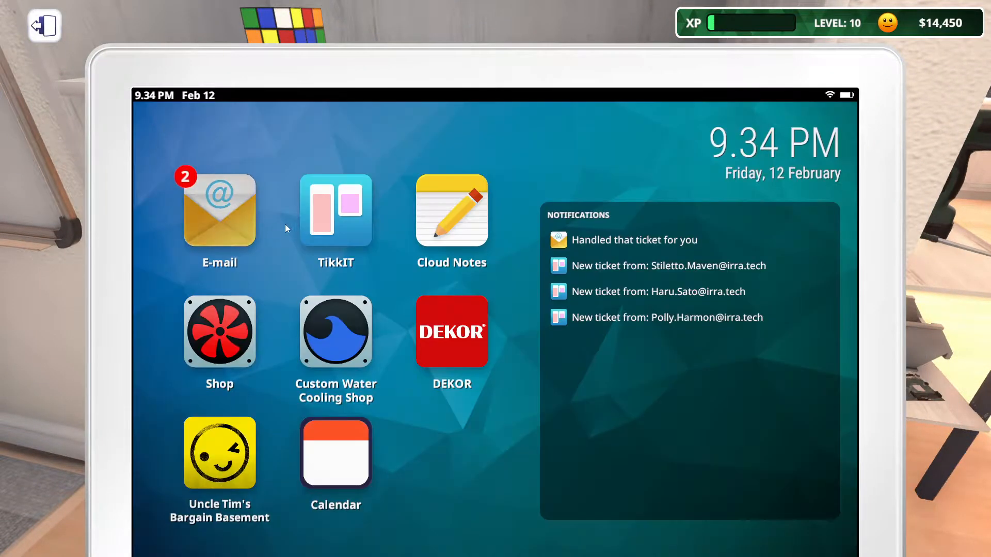
click(335, 210)
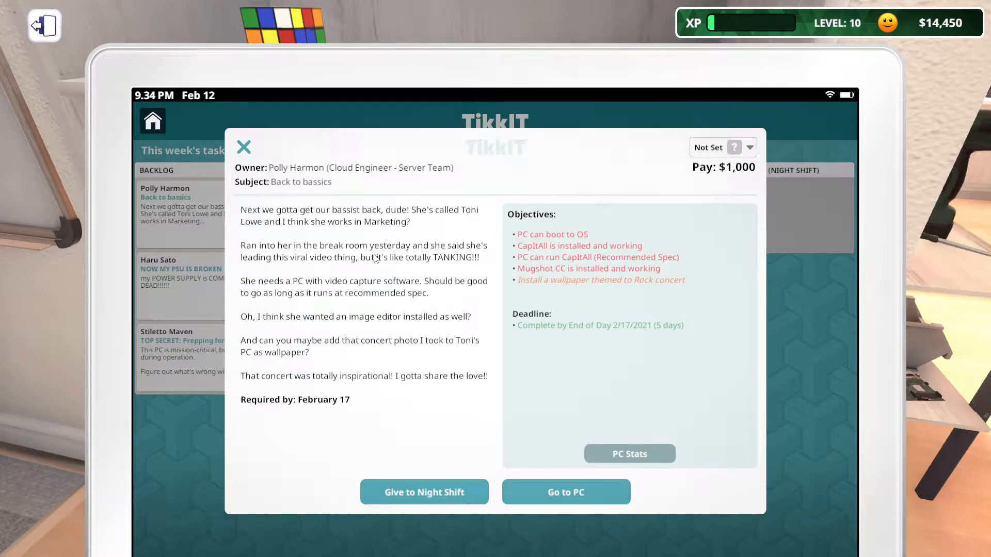
mouse_move(322, 227)
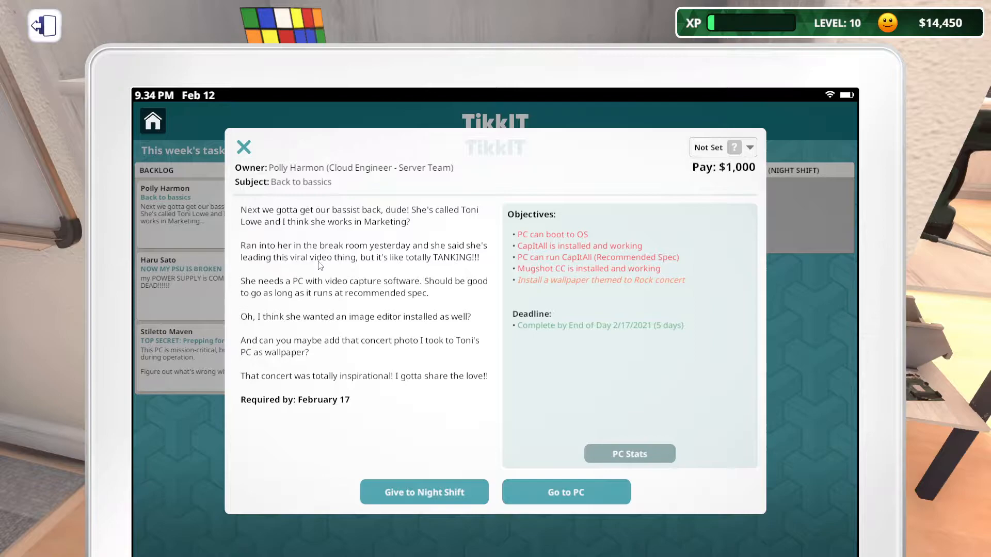
mouse_move(303, 296)
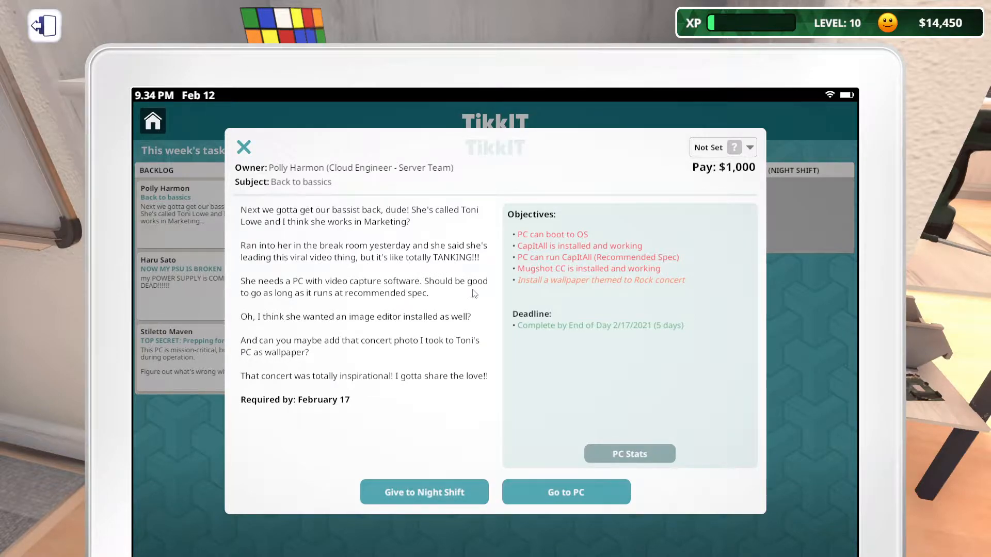
mouse_move(332, 317)
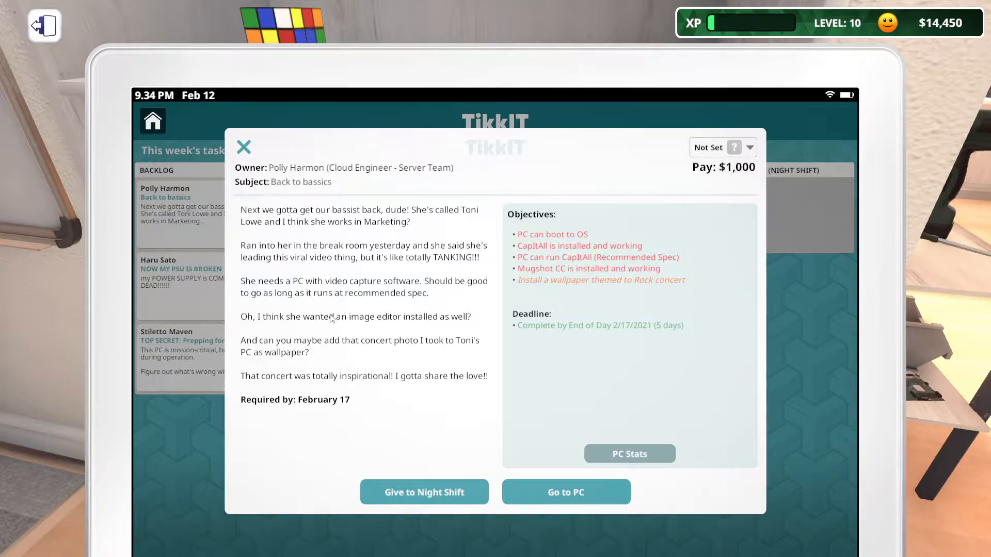
mouse_move(446, 351)
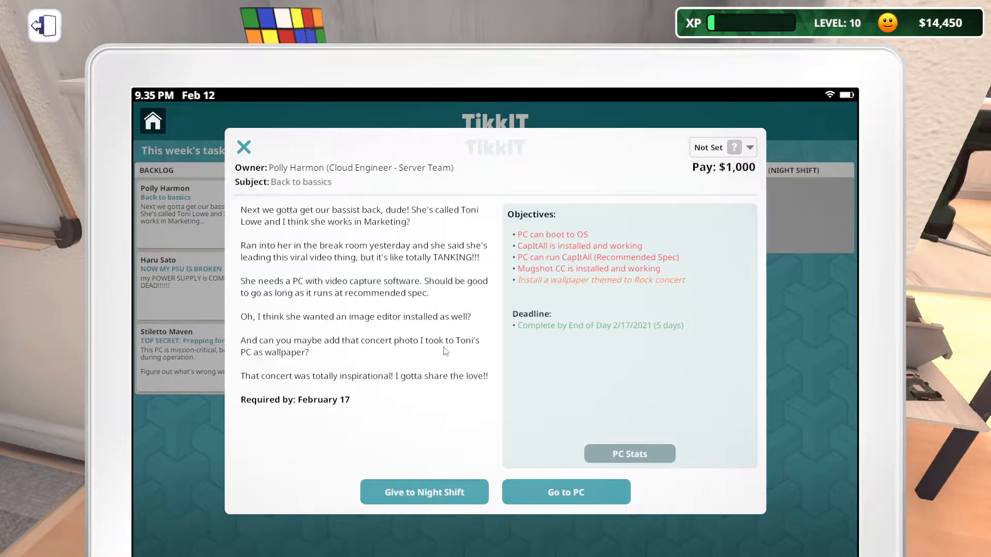
mouse_move(390, 361)
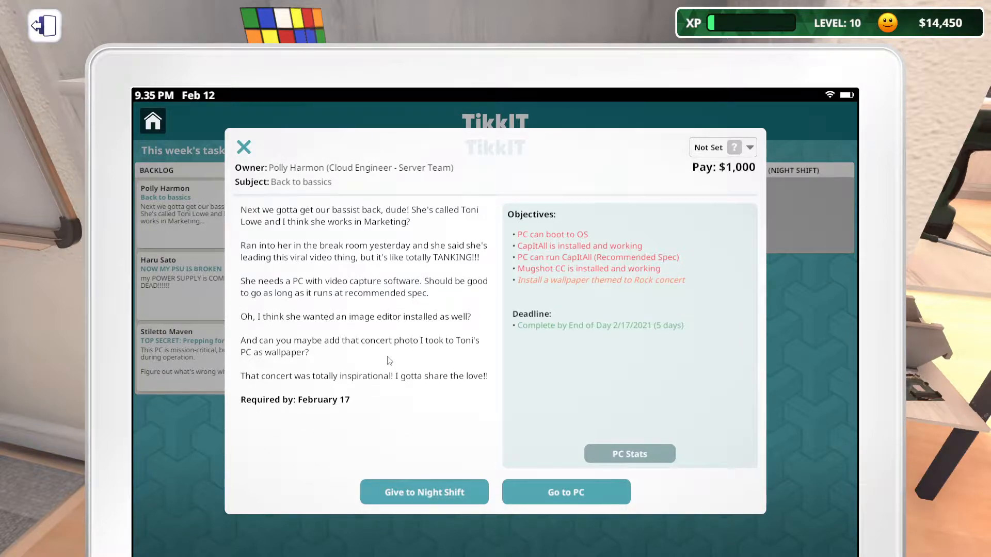
mouse_move(393, 337)
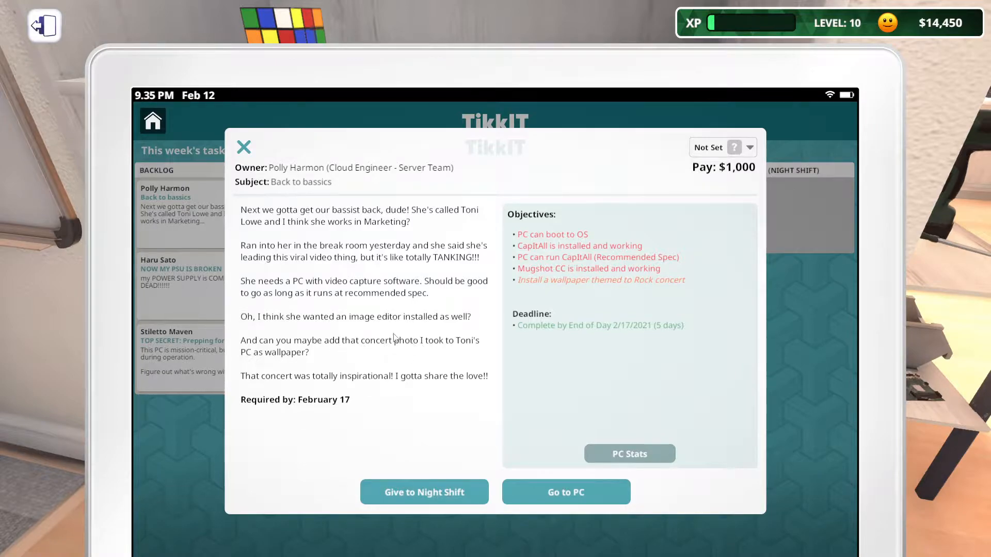
mouse_move(372, 347)
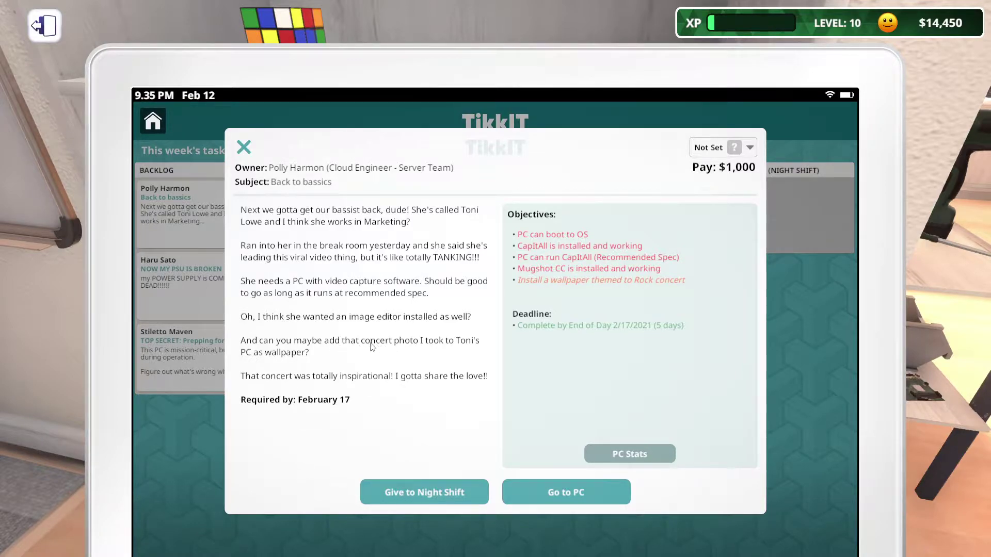
mouse_move(430, 382)
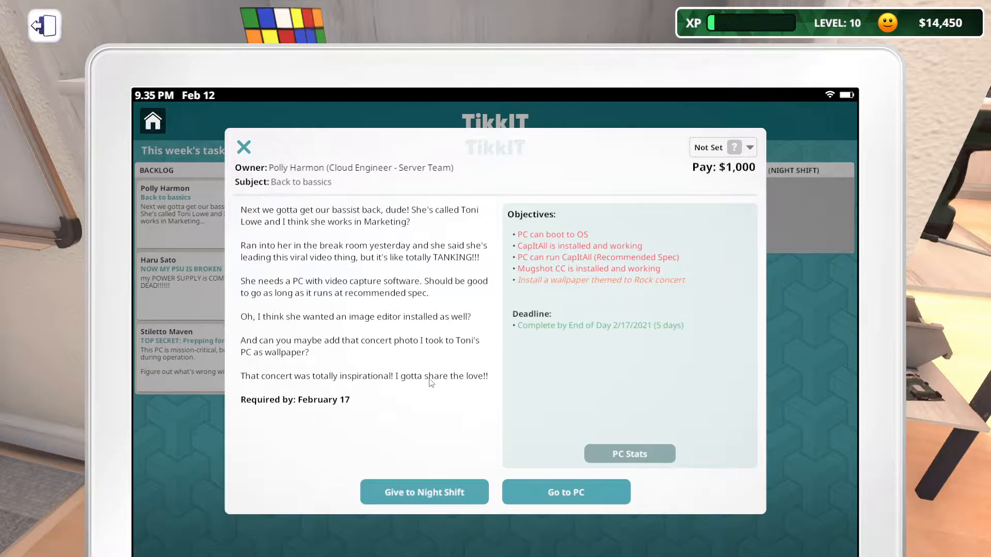
mouse_move(578, 254)
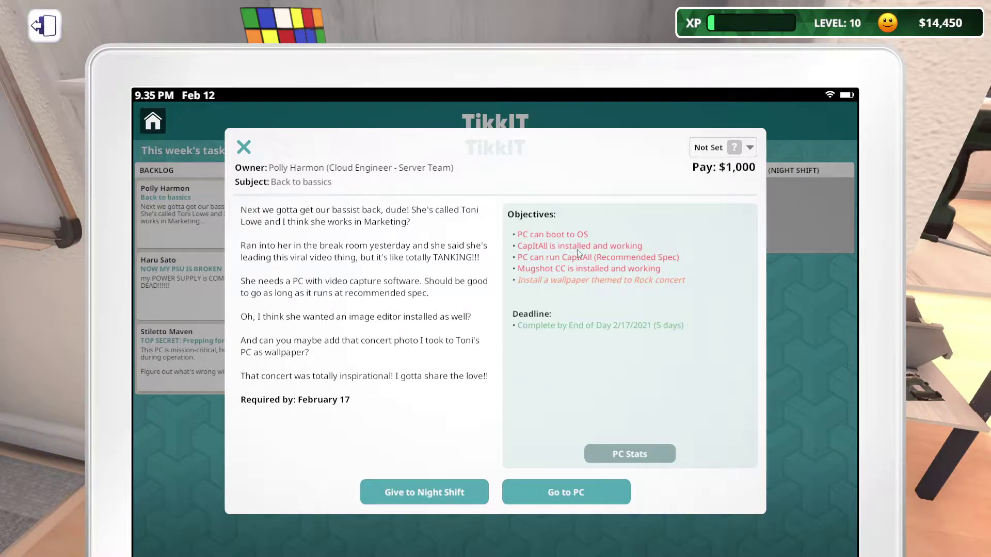
mouse_move(560, 284)
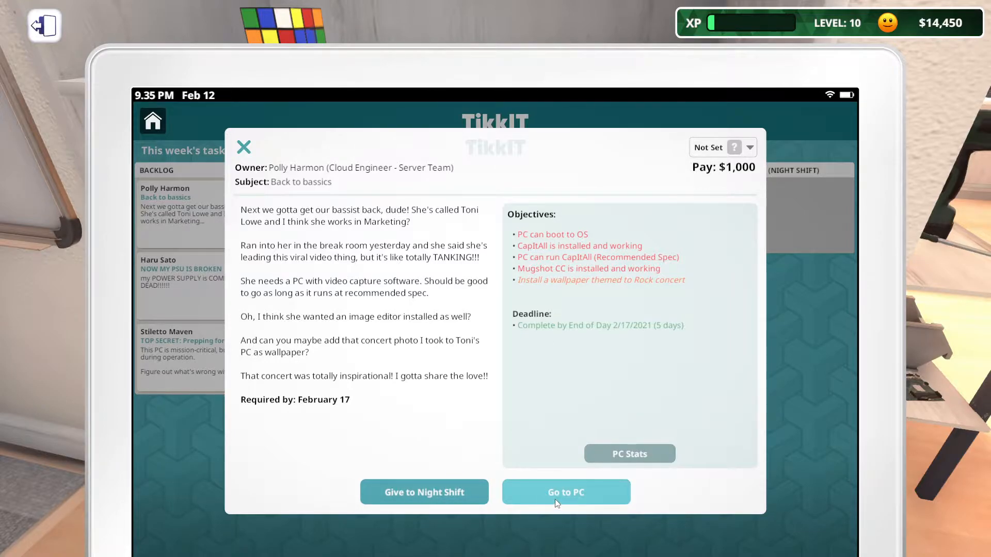
- Take on the Back to bassics job and Haru Sato's $220 broken-PSU job, then return to the tablet
click(566, 491)
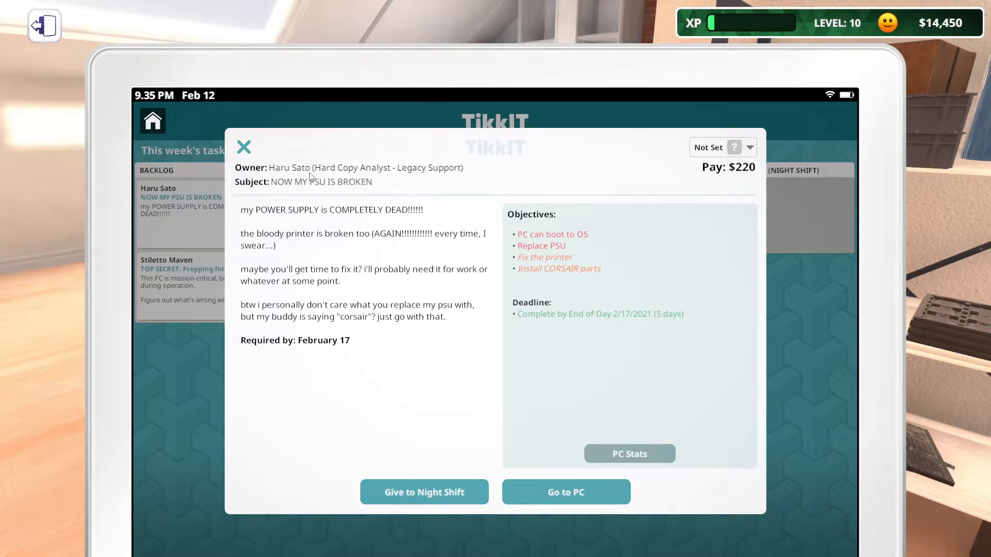
mouse_move(413, 193)
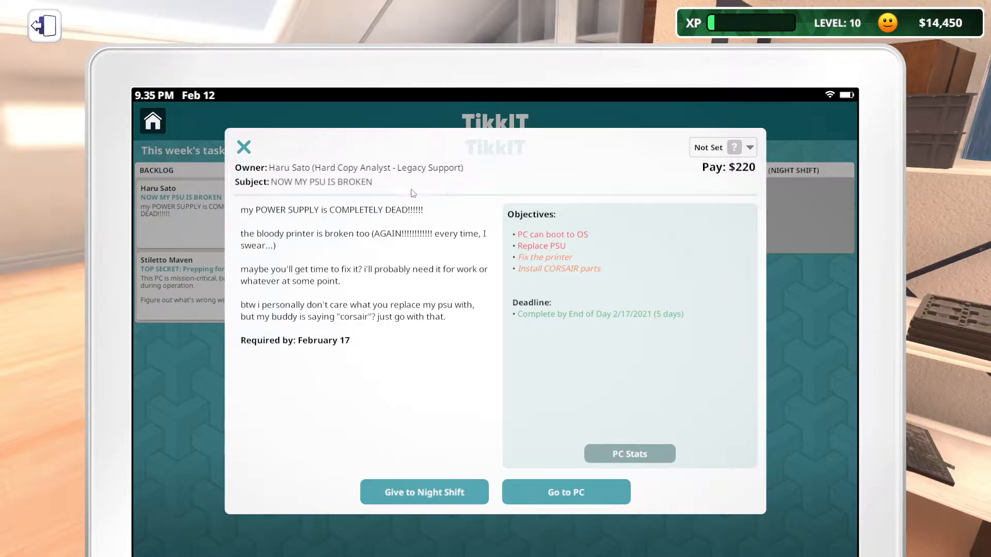
mouse_move(376, 177)
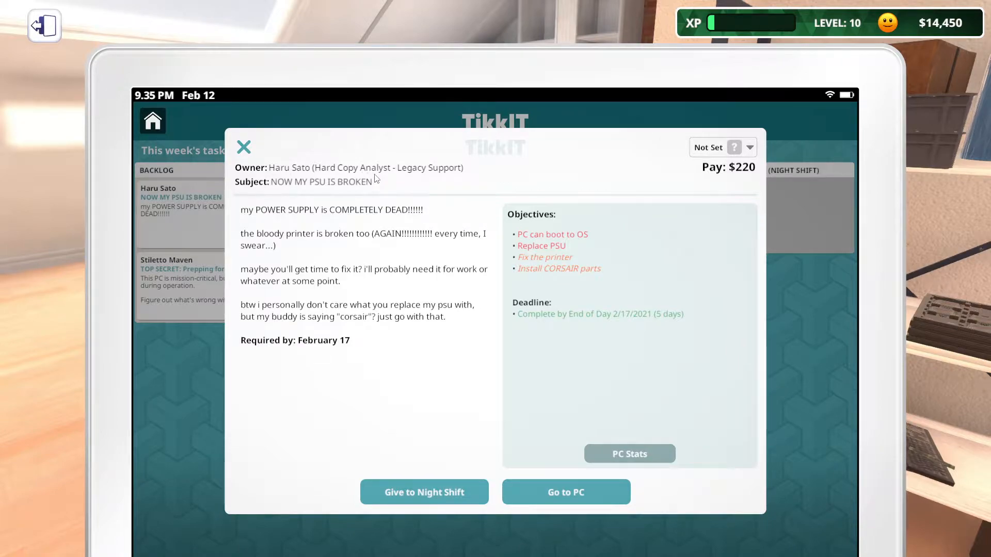
mouse_move(439, 187)
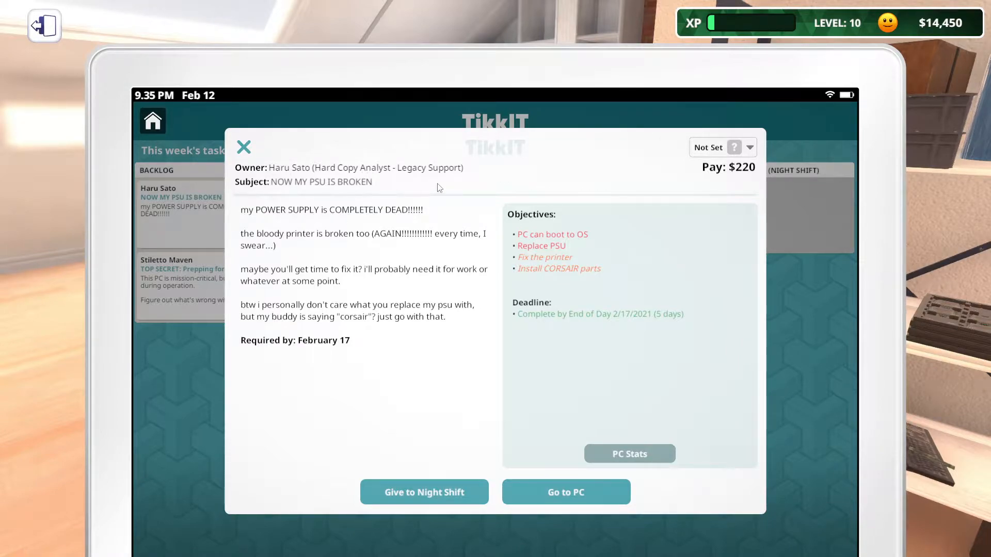
mouse_move(228, 235)
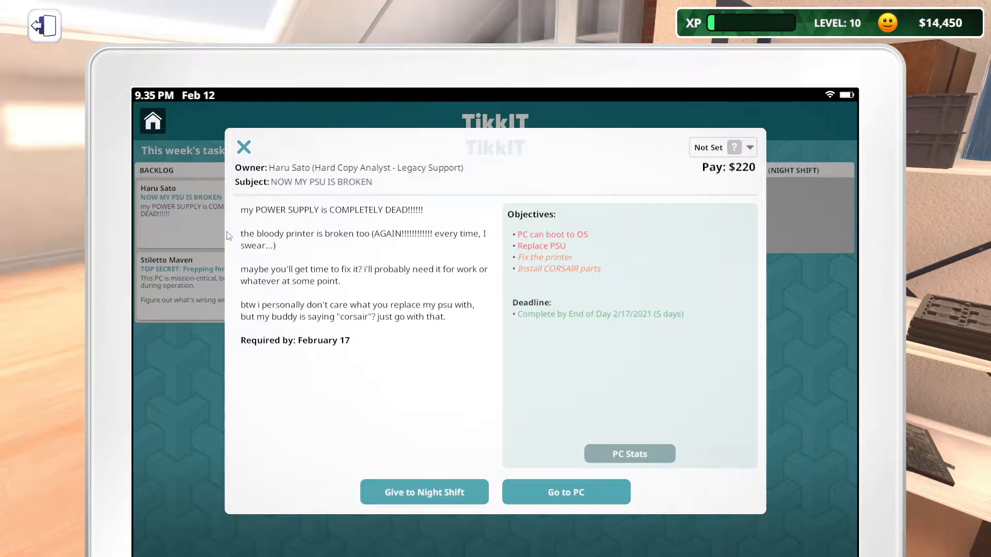
mouse_move(293, 249)
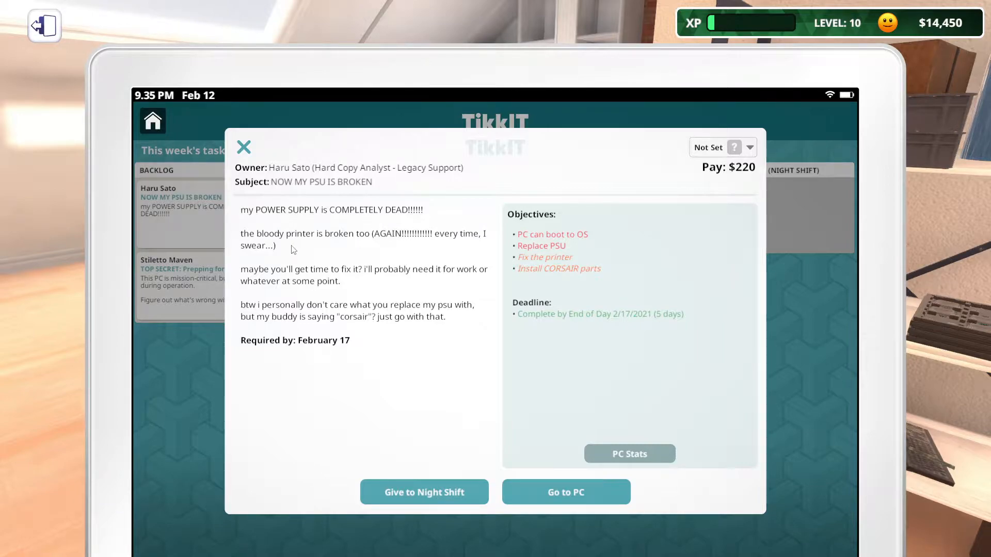
mouse_move(335, 289)
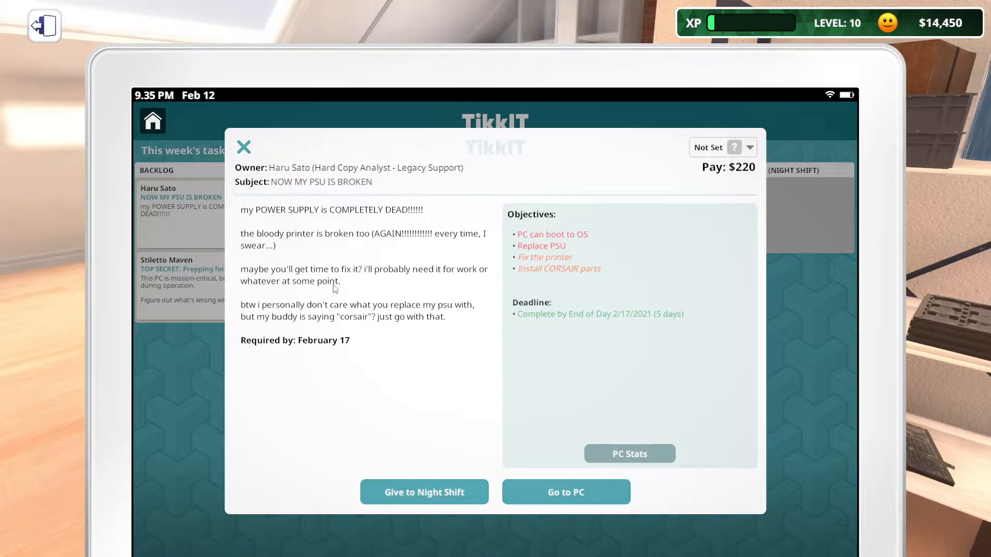
mouse_move(398, 320)
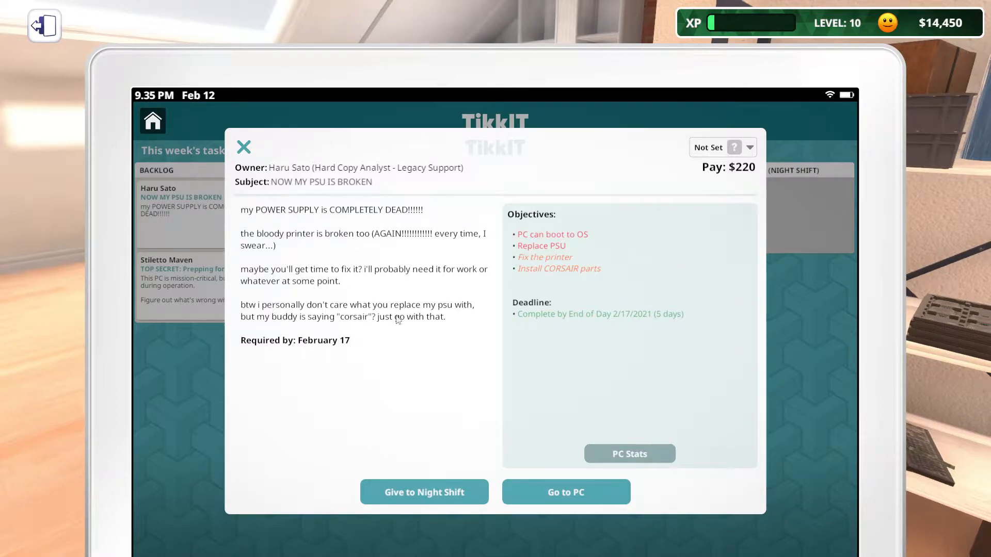
mouse_move(460, 316)
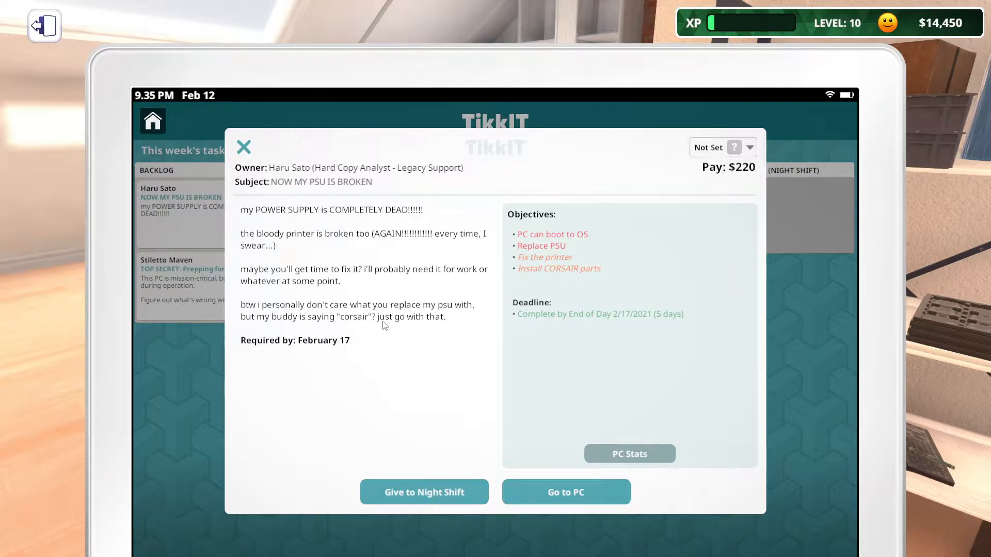
mouse_move(547, 273)
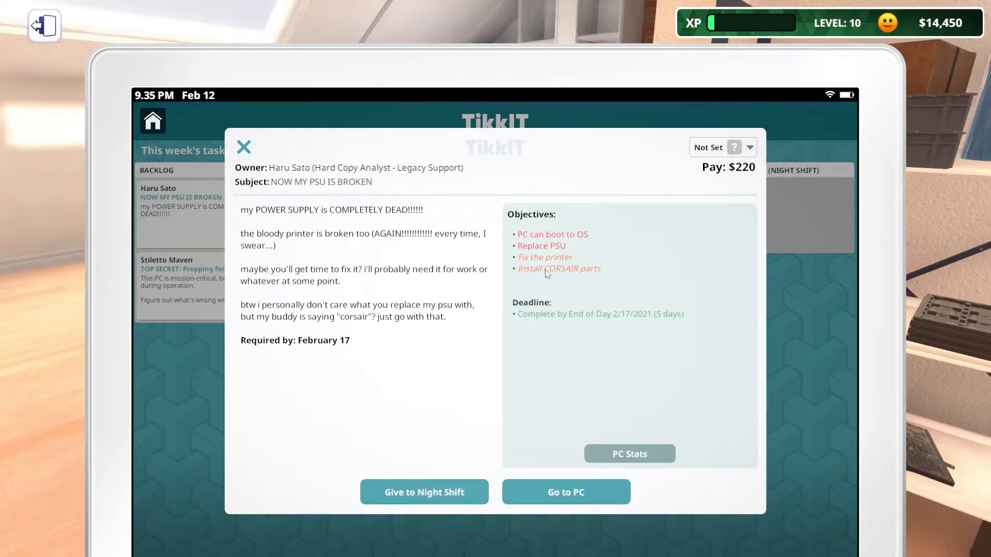
mouse_move(463, 373)
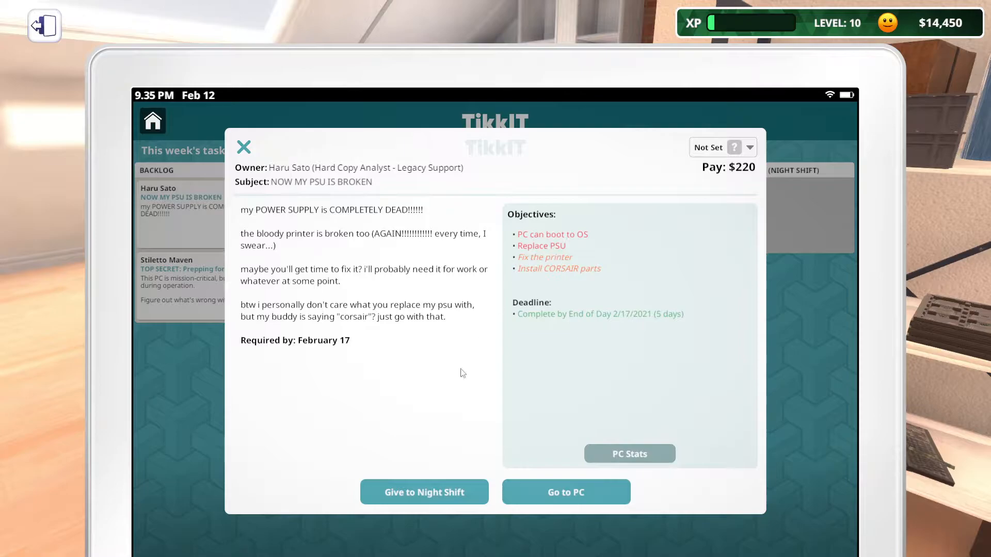
click(565, 491)
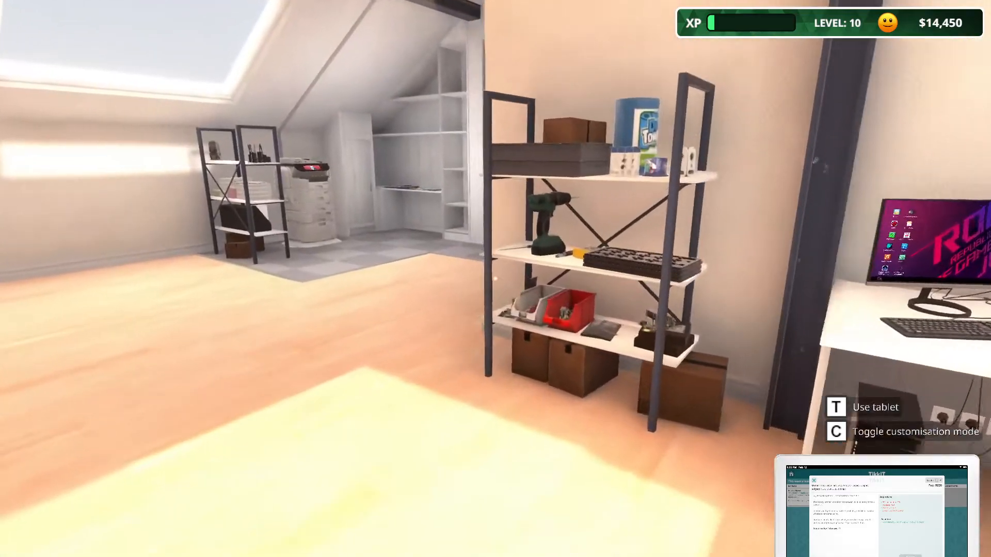
key(t)
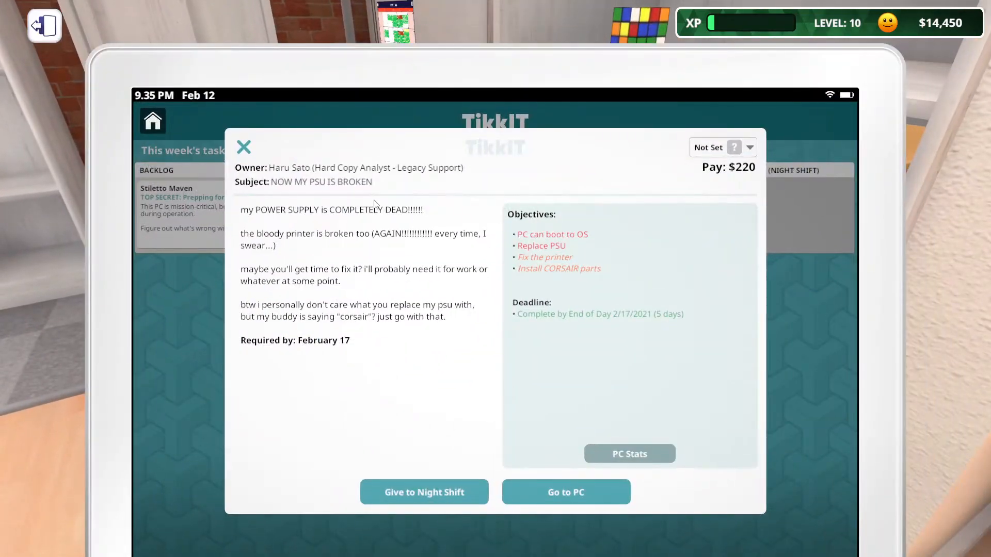
- Review Stiletto Maven's $120 Prepping for black op ticket and go work on that PC
click(175, 206)
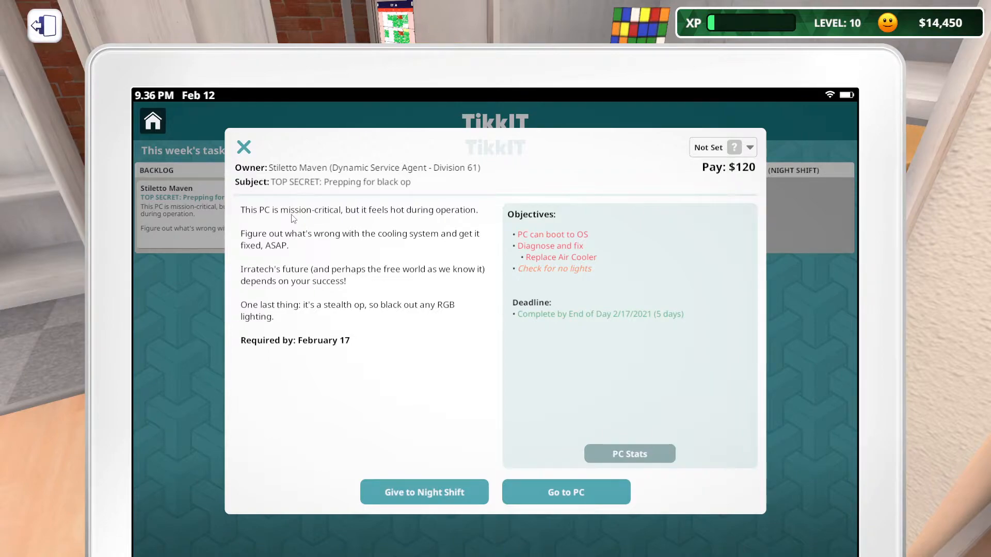
mouse_move(457, 202)
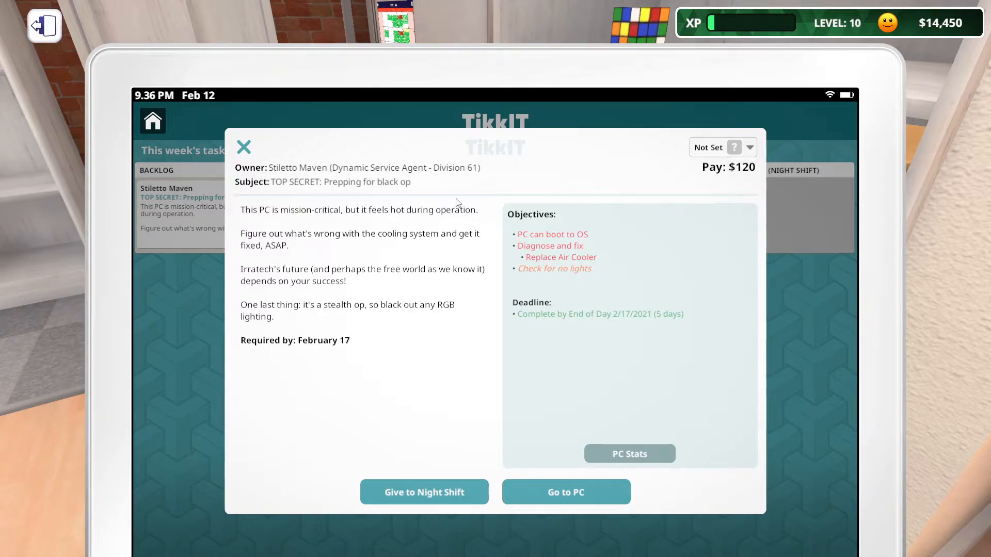
mouse_move(324, 231)
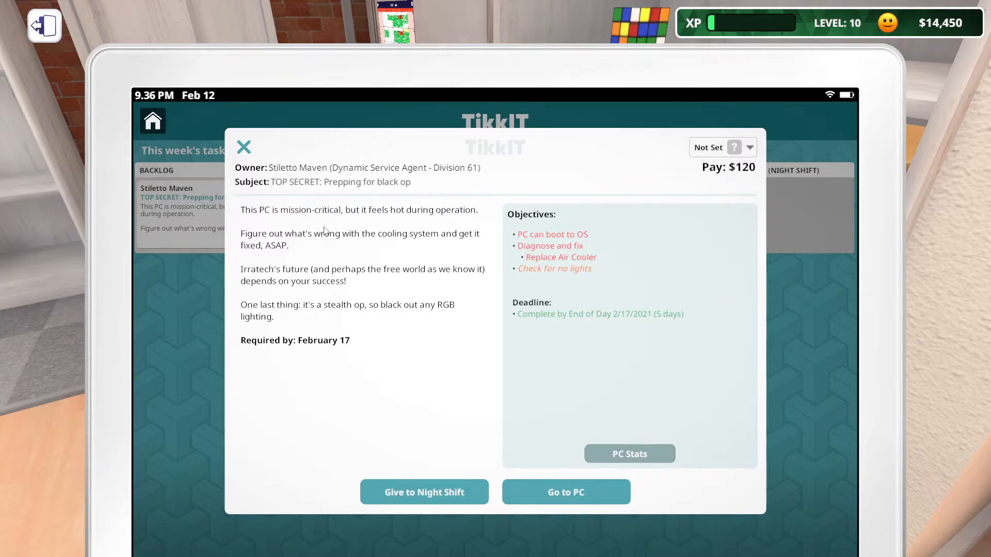
mouse_move(343, 245)
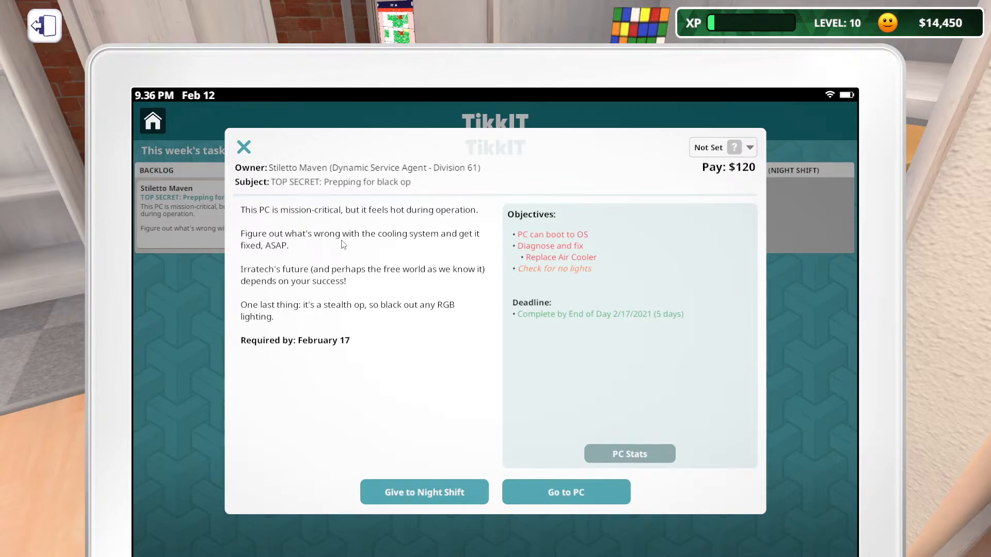
mouse_move(299, 241)
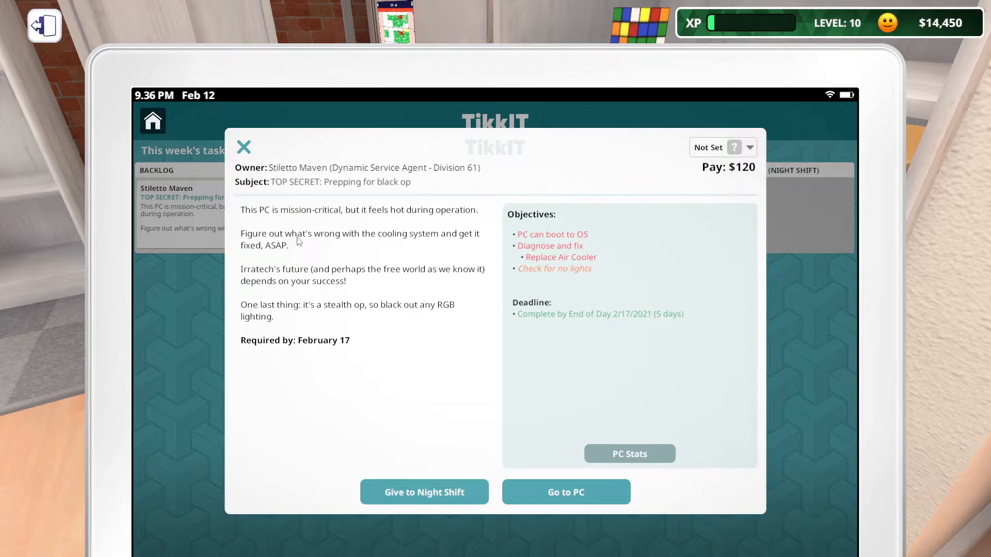
mouse_move(259, 254)
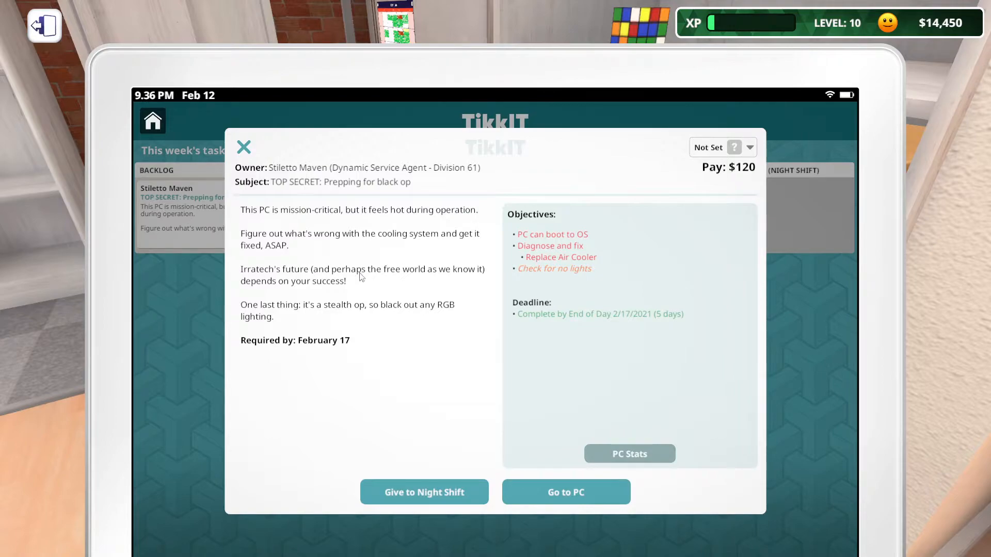
mouse_move(399, 324)
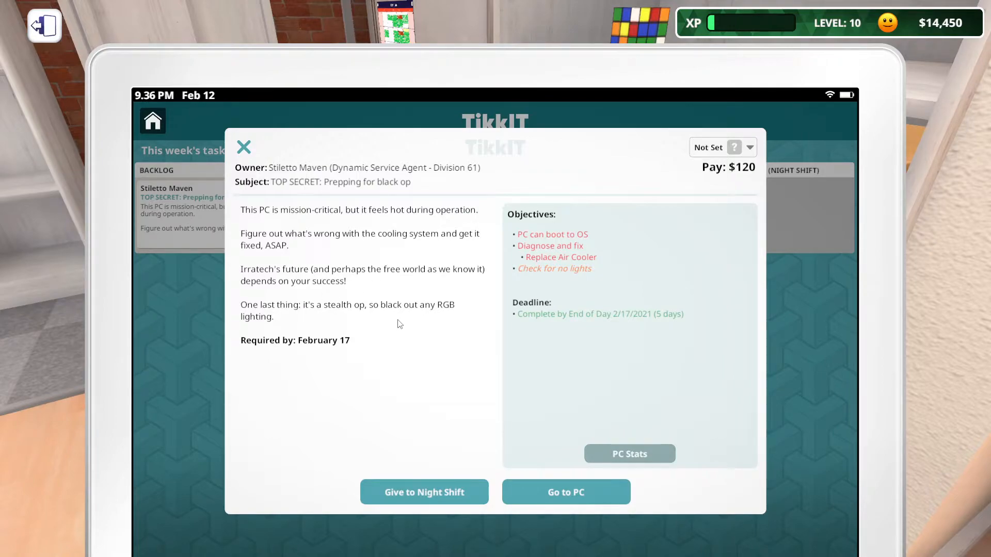
mouse_move(444, 313)
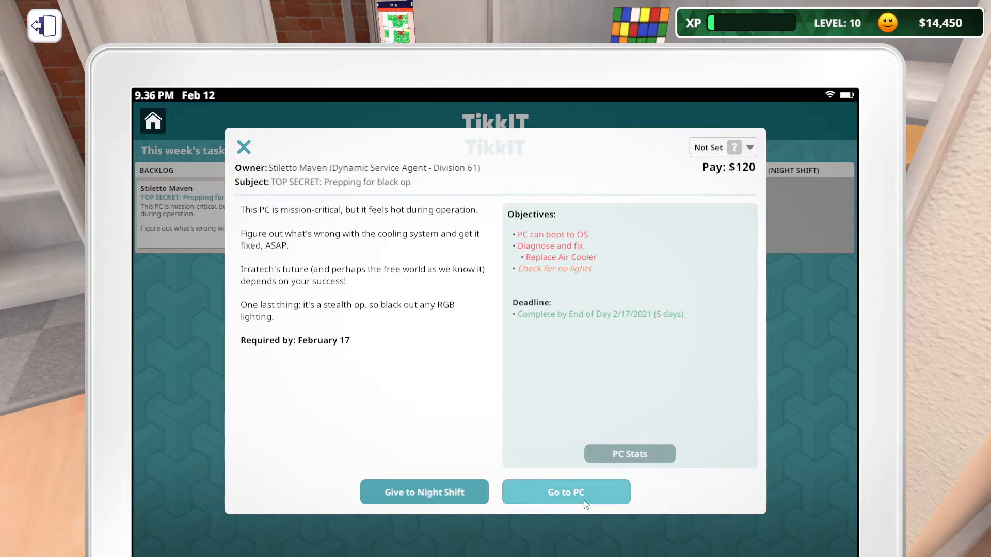
click(565, 491)
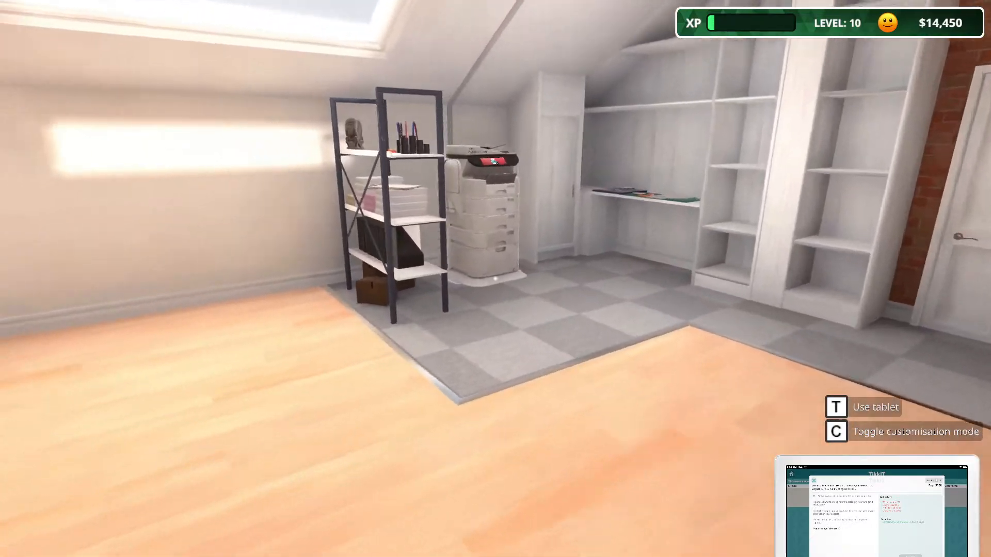
mouse_move(493, 167)
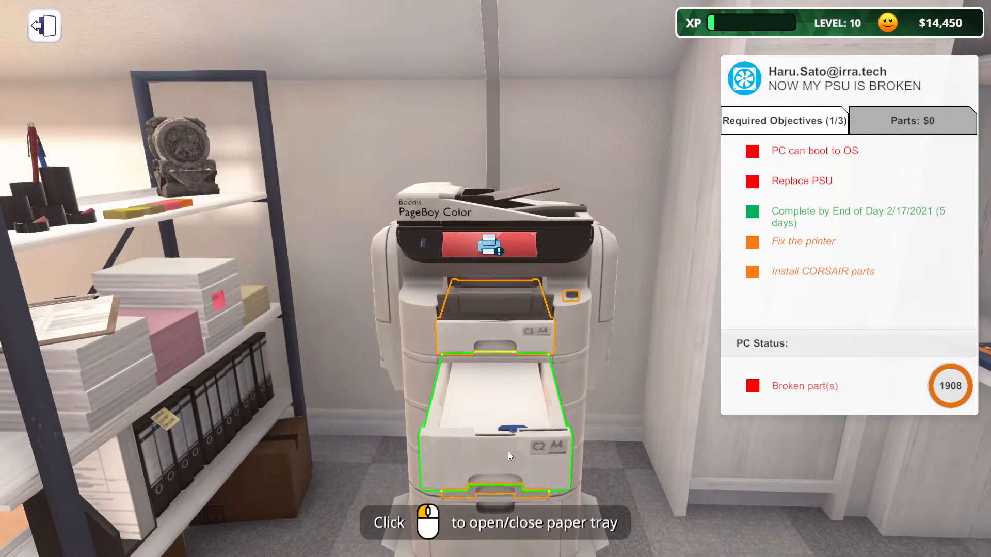
- Shut the PageBoy printer's open C2 tray and toggle the lowest paper tray
click(509, 455)
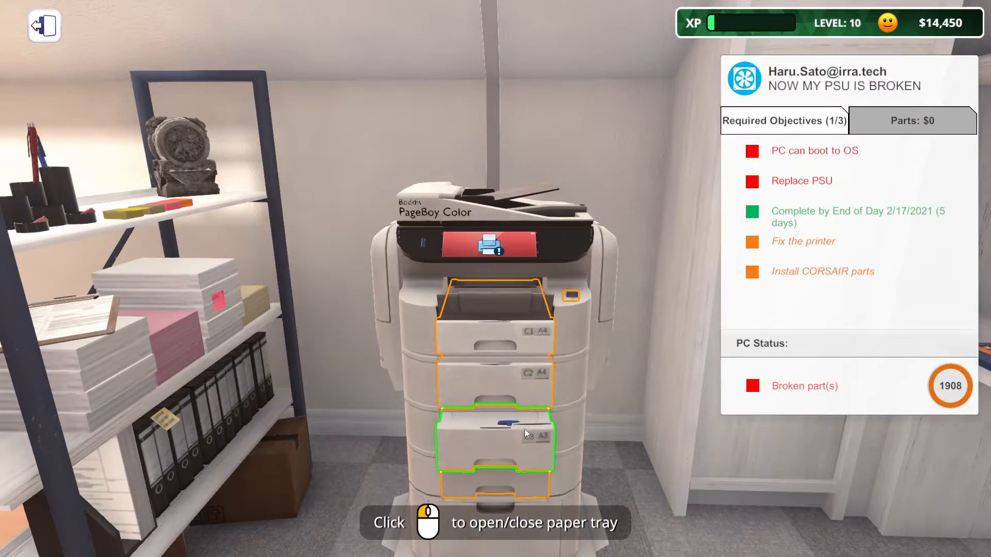
click(494, 432)
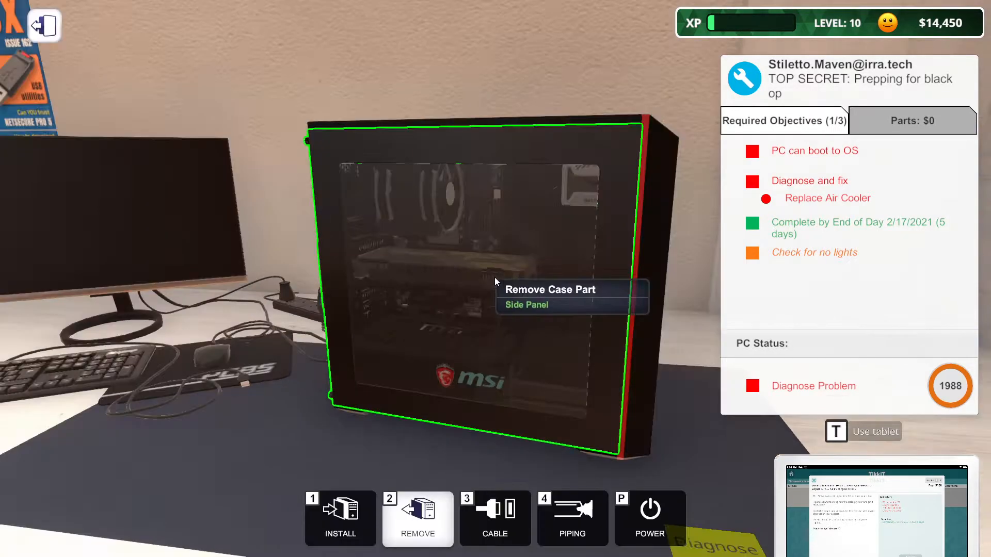
- Remove the top-secret PC's side panel, identify its Raijintek RGB air cooler, and return to the tablet home
click(528, 304)
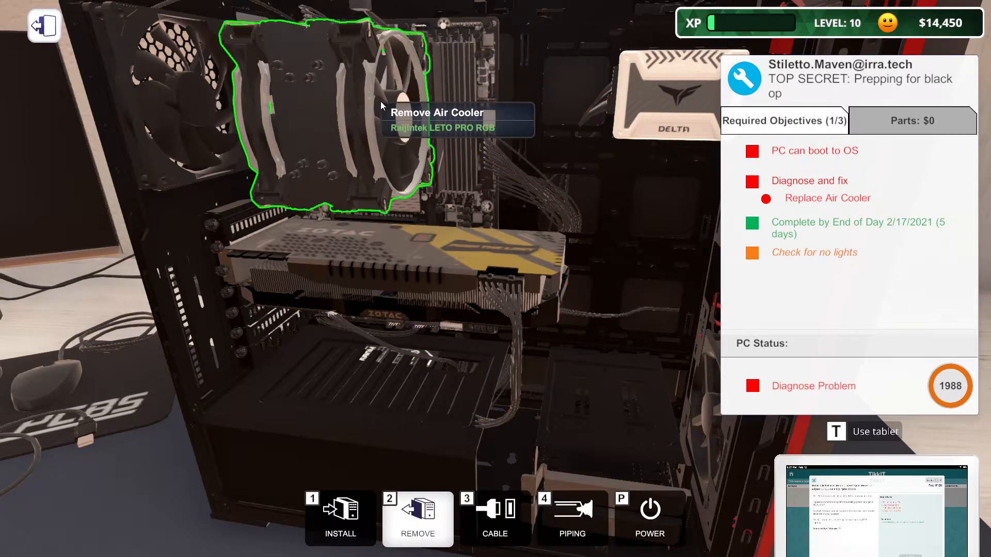
click(836, 432)
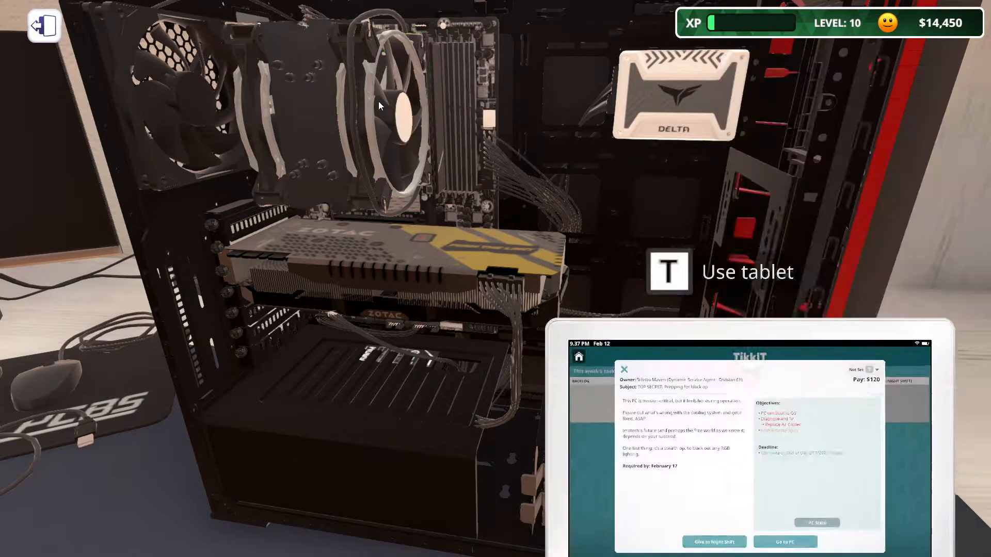
click(624, 369)
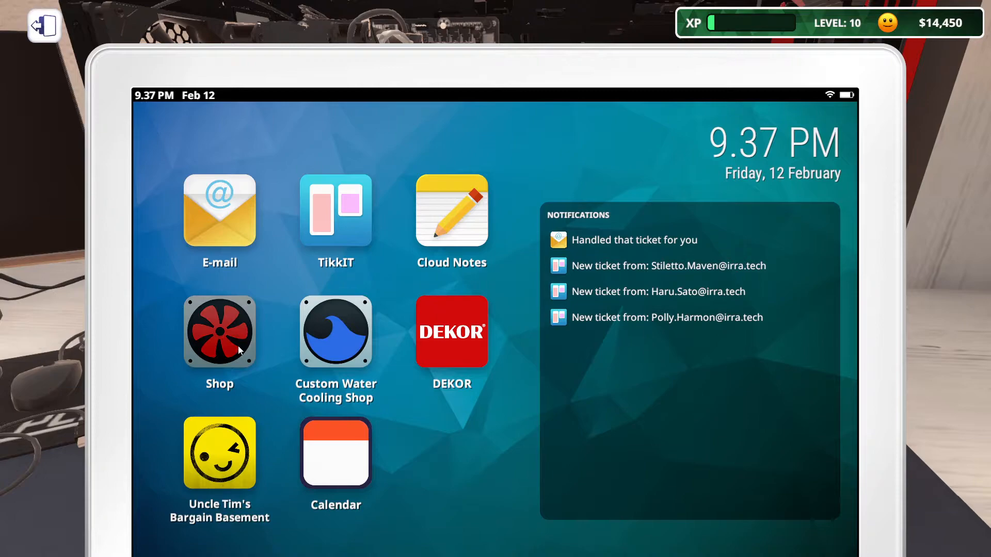
- Search the parts shop for 'leto pr' to find the Raijintek LETO PRO RGB at $70
click(219, 333)
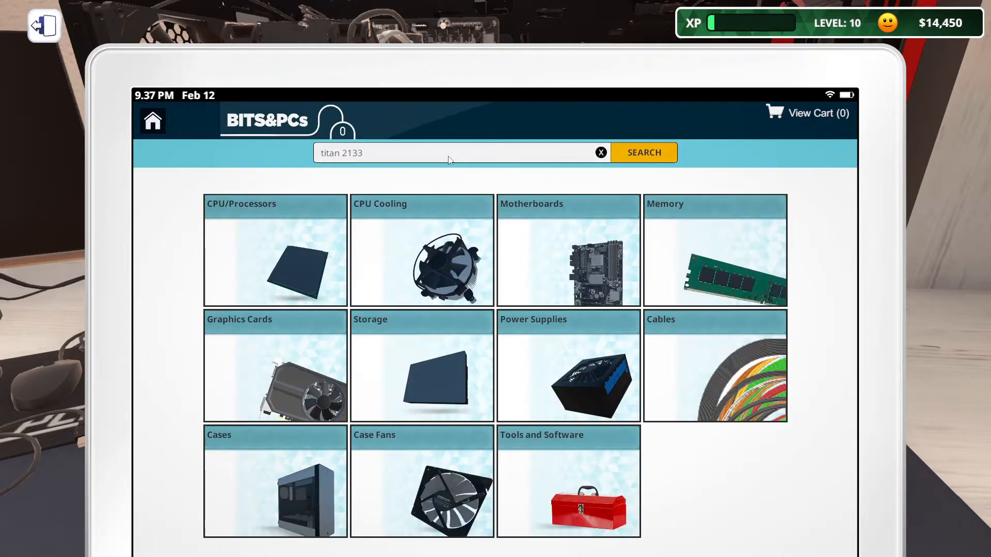
click(601, 153)
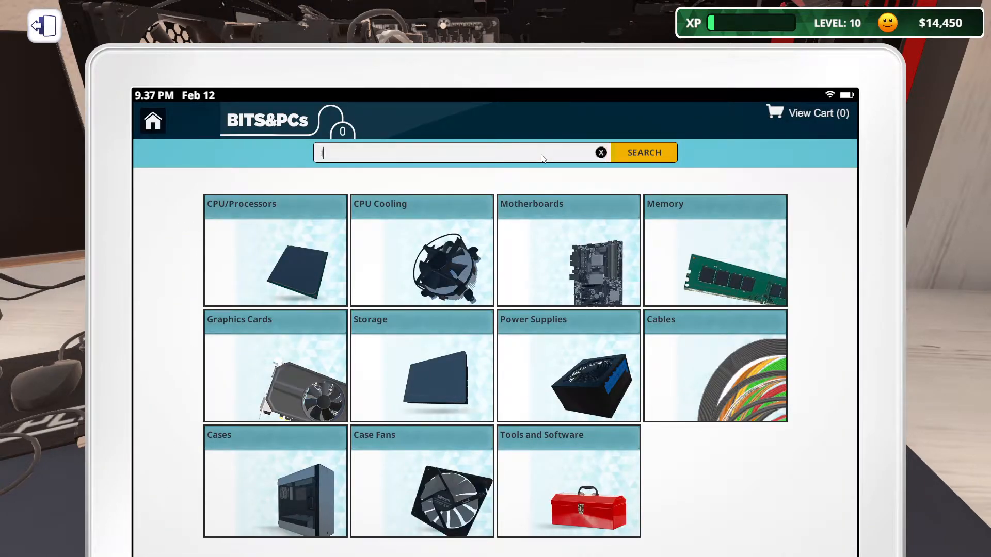
text(leto pr)
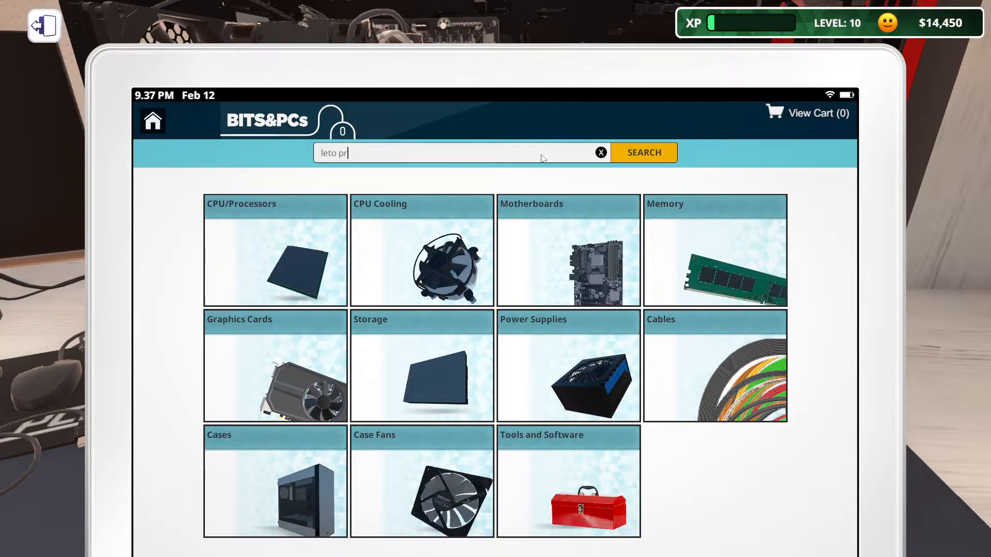
click(644, 153)
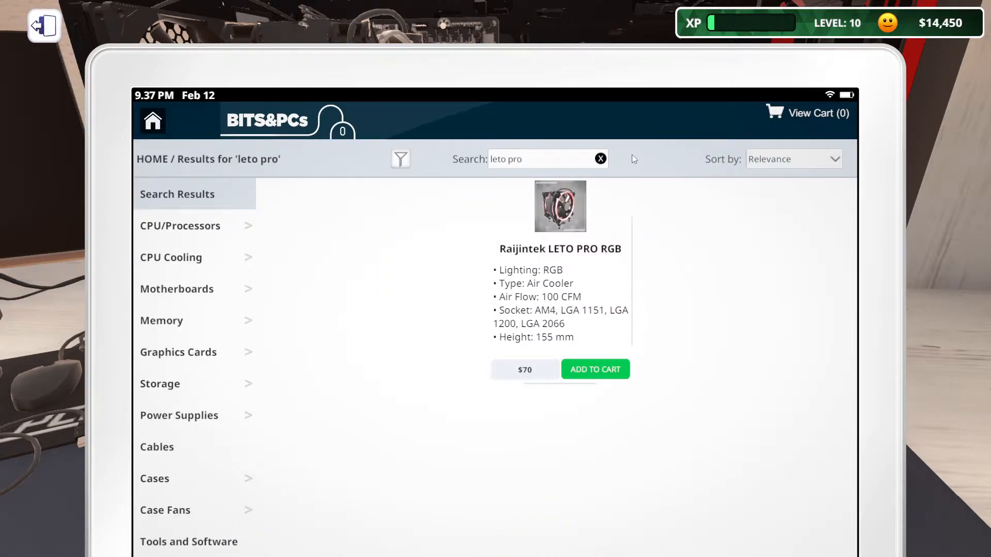
click(595, 370)
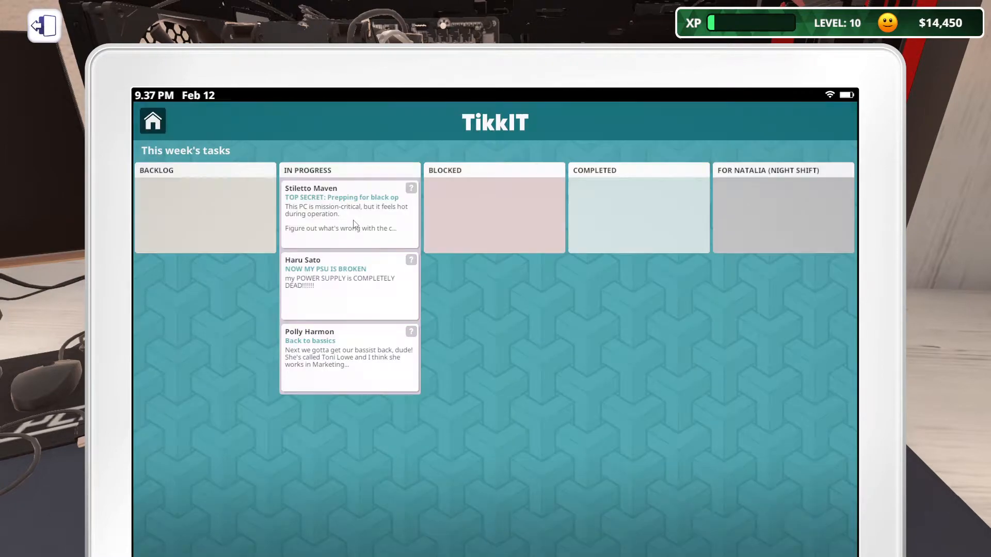
- Reopen the top-secret ticket's details, then move on to the parts inventory
click(342, 356)
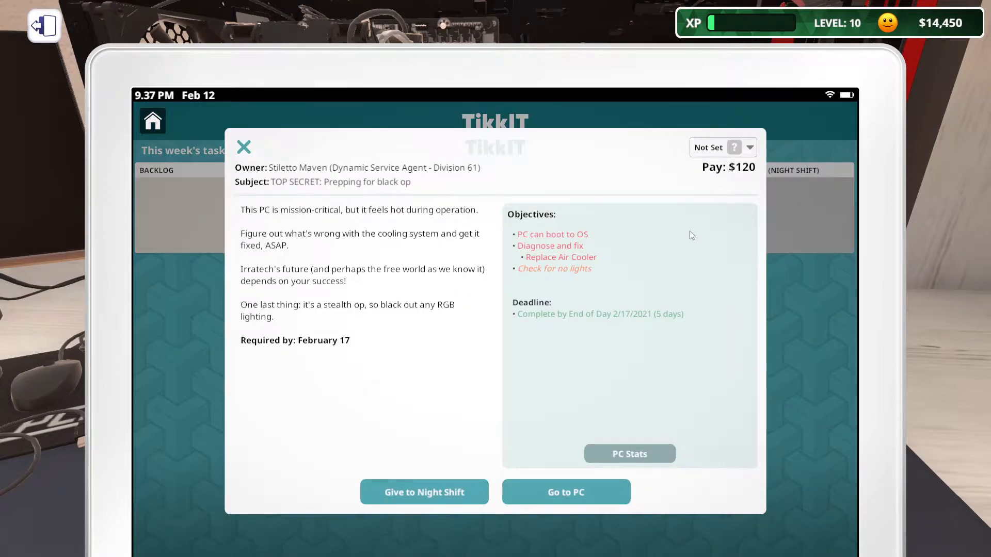
mouse_move(604, 262)
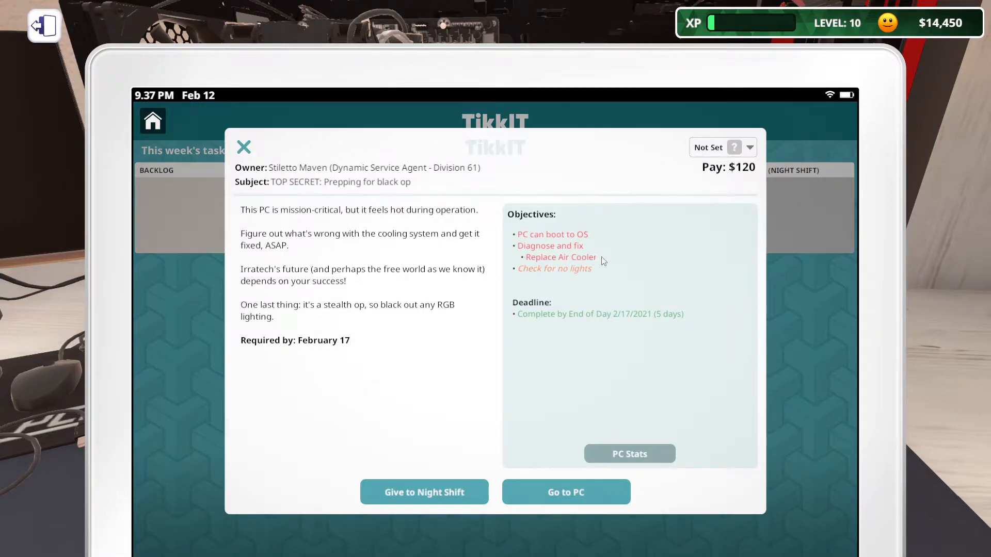
click(244, 147)
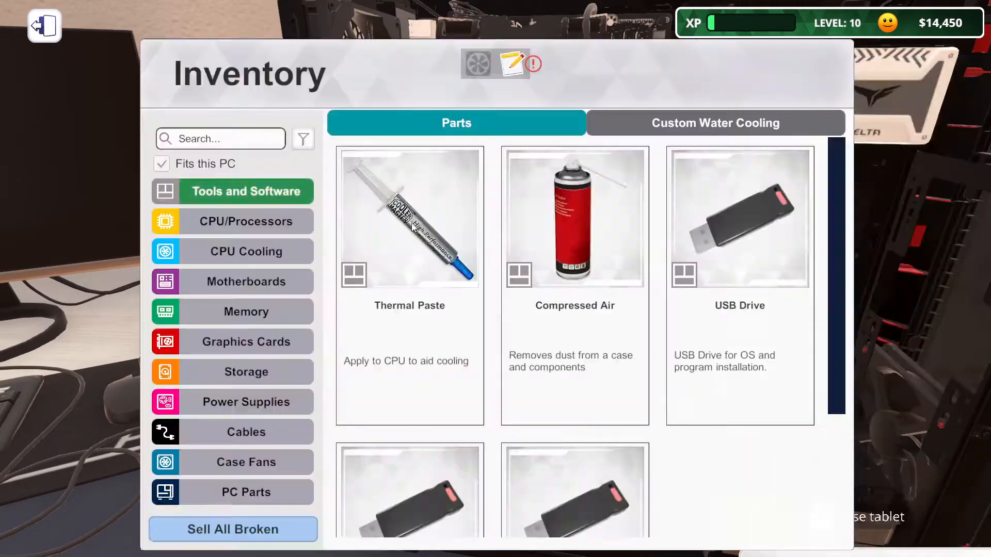
- Leave the inventory and start working on Haru Sato's broken-PSU PC on the bench
click(44, 25)
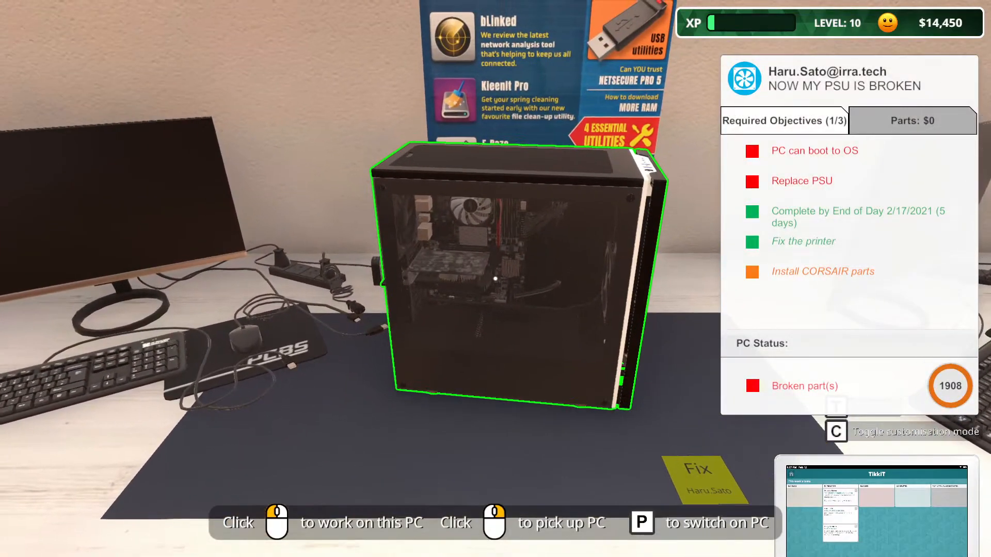
click(493, 283)
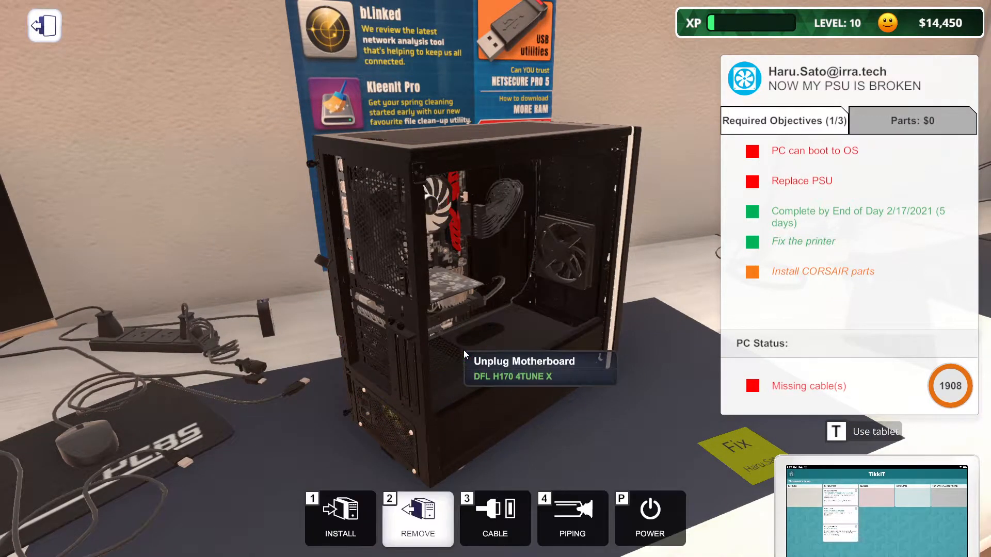
mouse_move(454, 403)
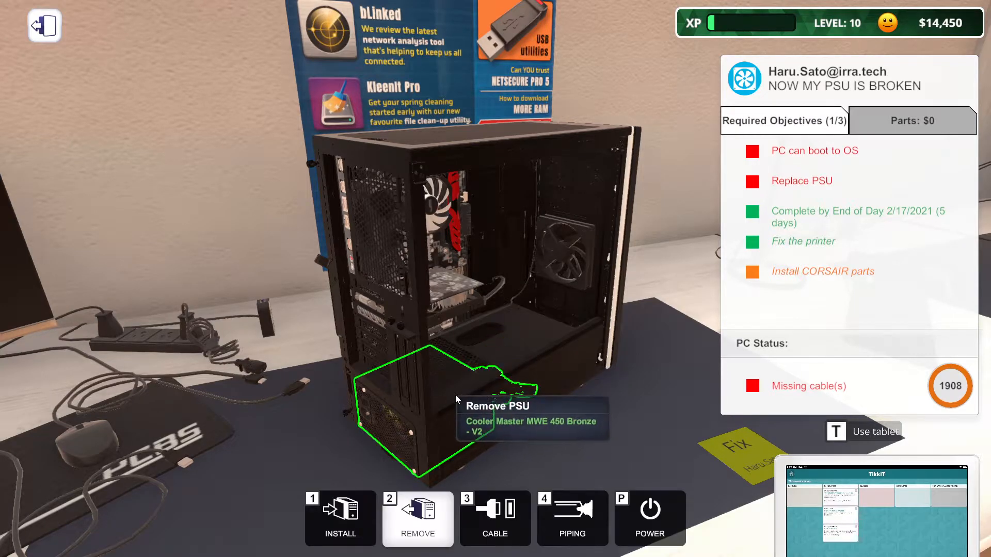
mouse_move(456, 398)
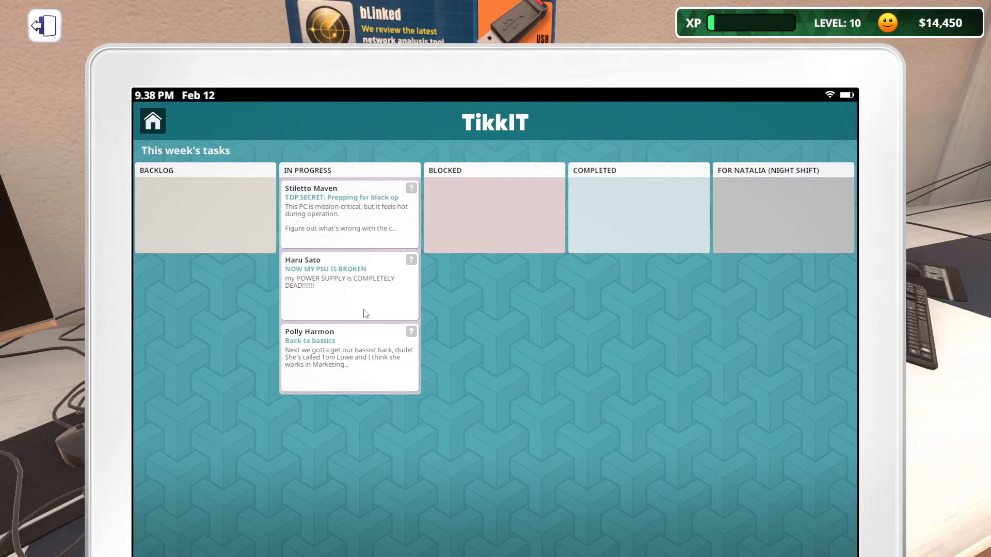
- Read the broken-PSU ticket requesting CORSAIR parts and leave it
click(350, 286)
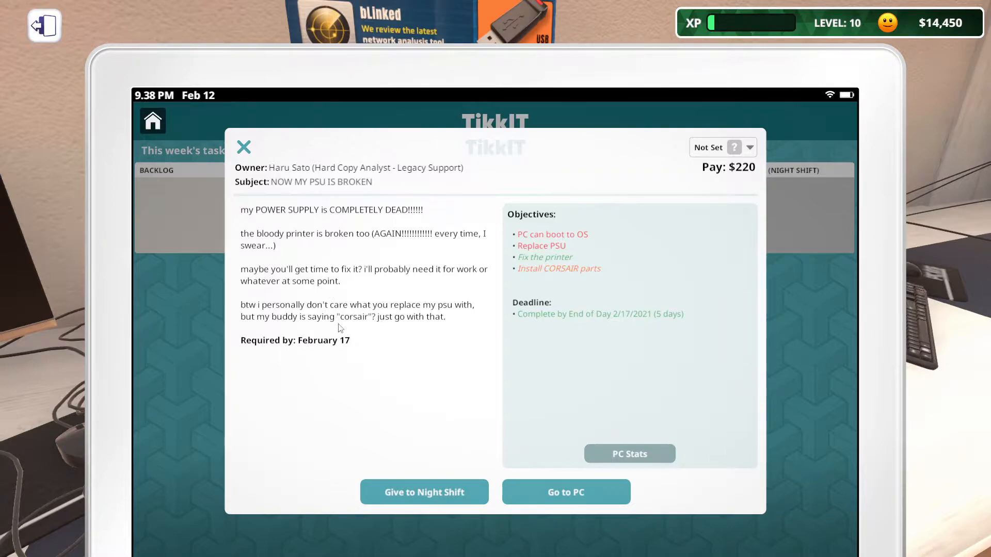
click(243, 146)
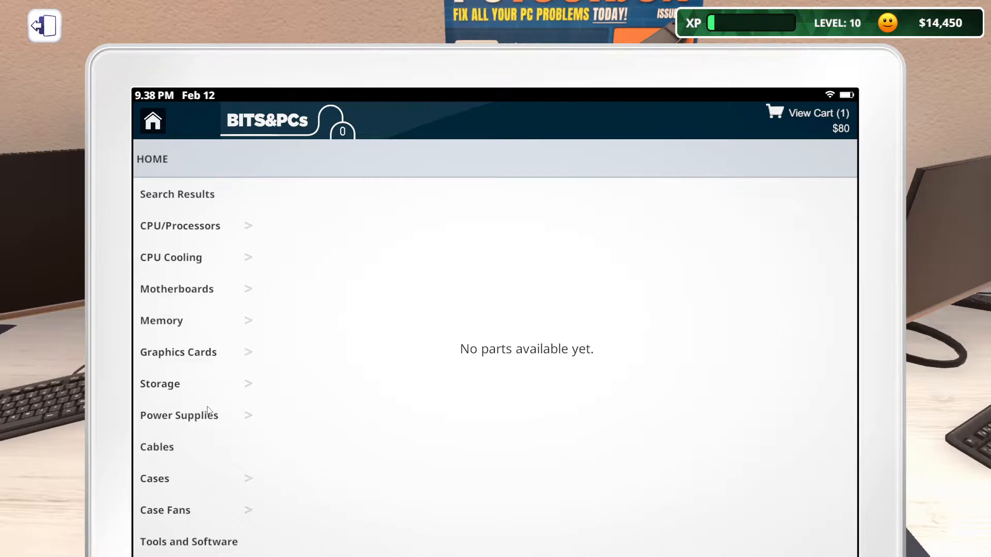
mouse_move(202, 421)
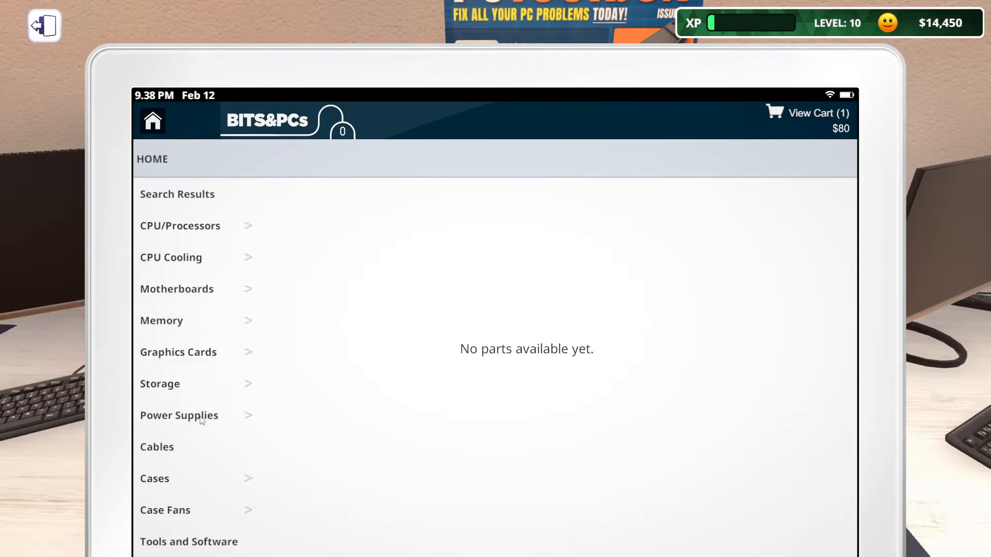
mouse_move(170, 386)
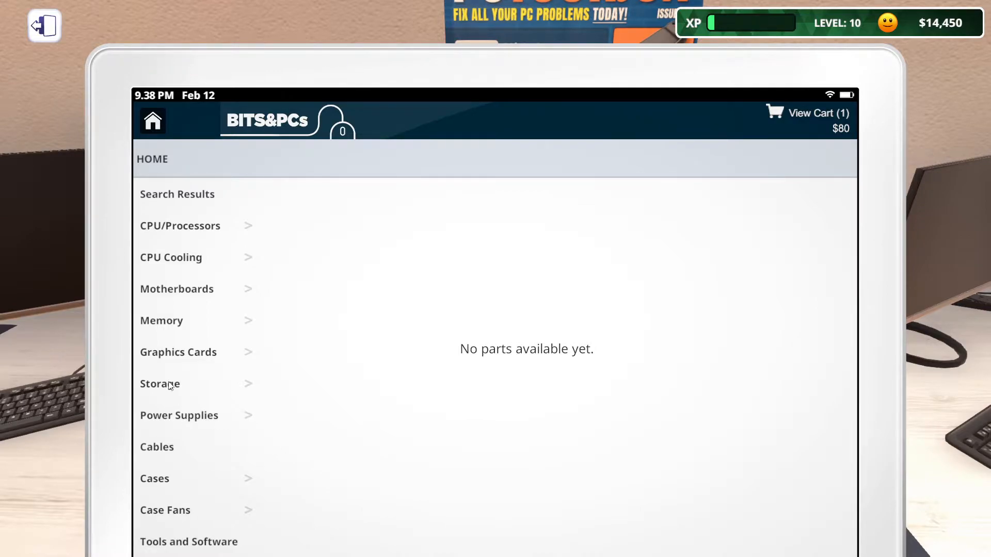
- Filter the Power Supplies category to Corsair models and scroll through their prices and specs
click(179, 415)
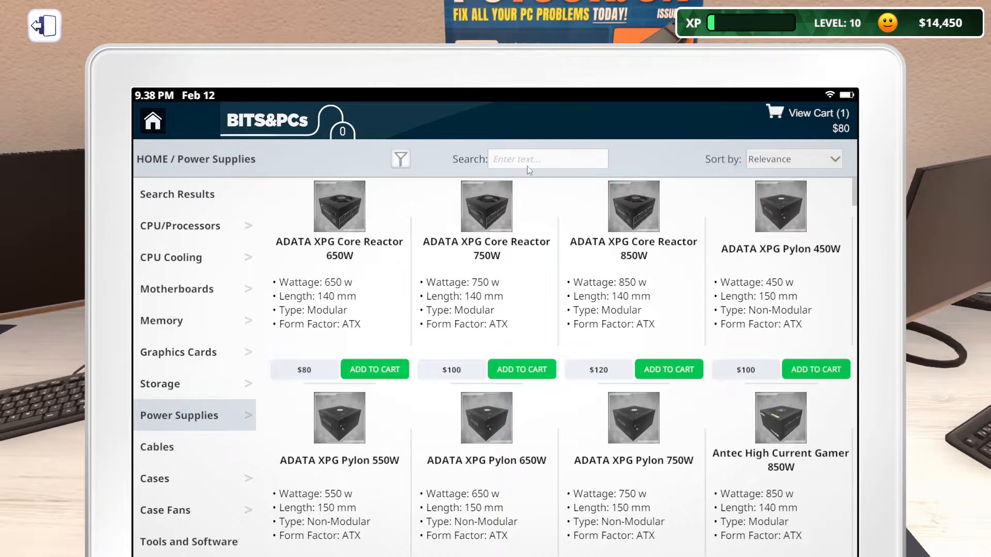
text(cors)
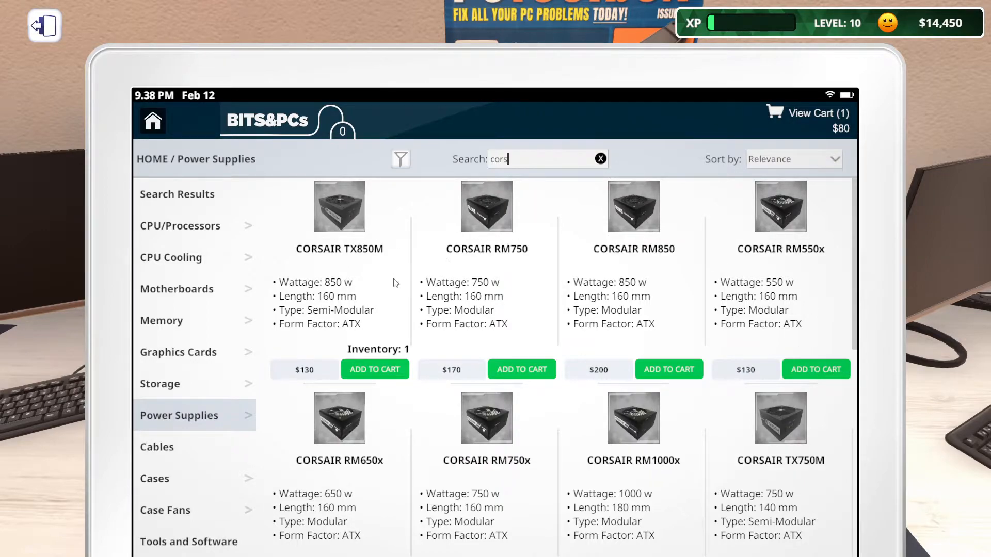
scroll(down, 3)
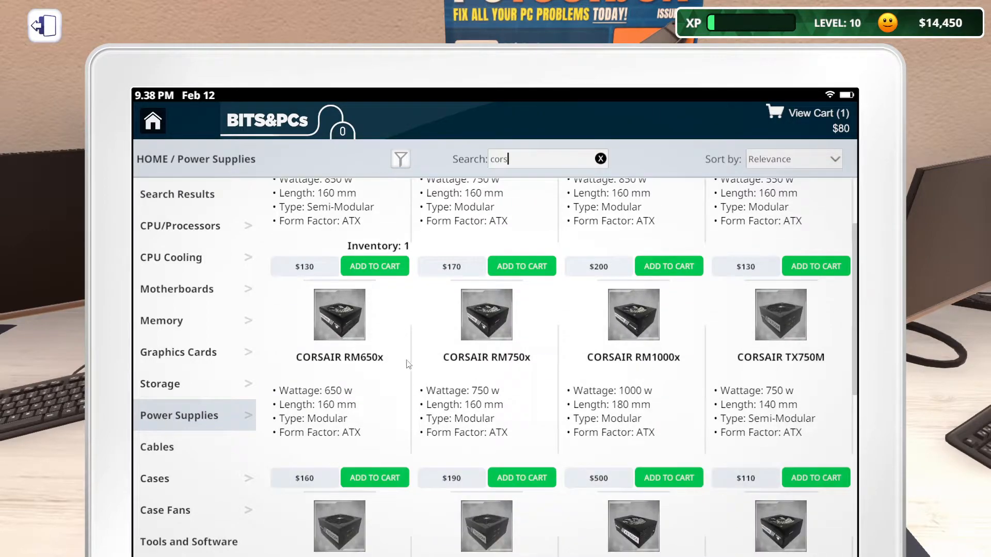
scroll(down, 3)
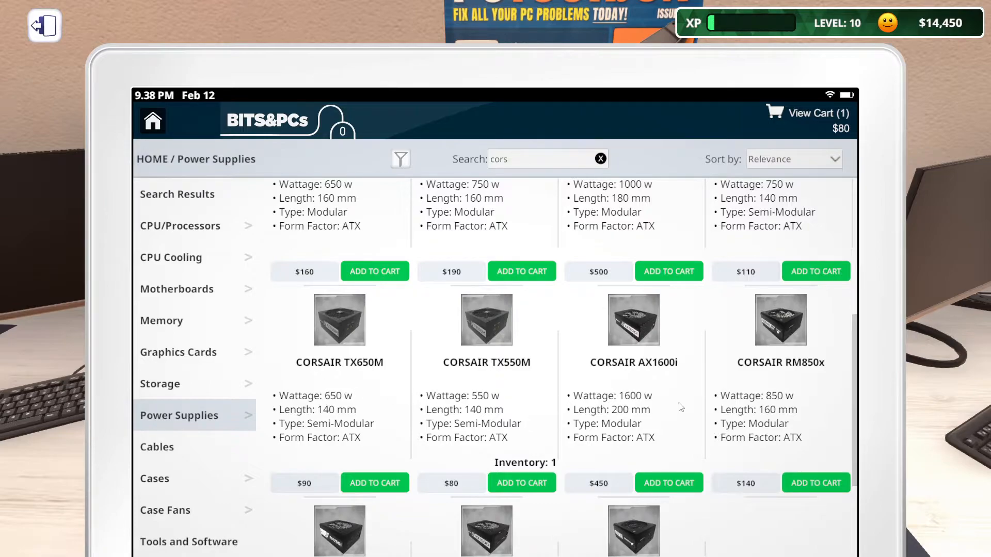
scroll(down, 3)
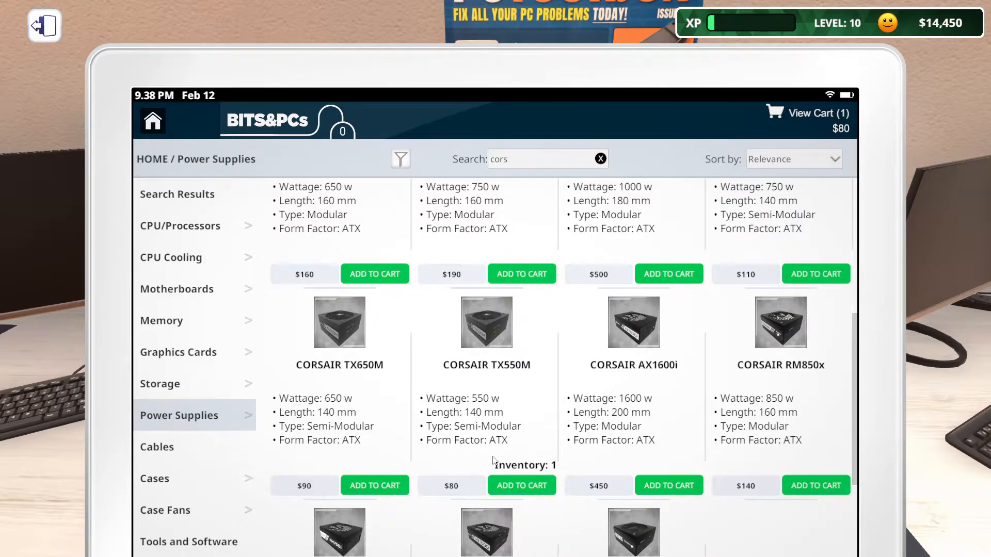
mouse_move(472, 426)
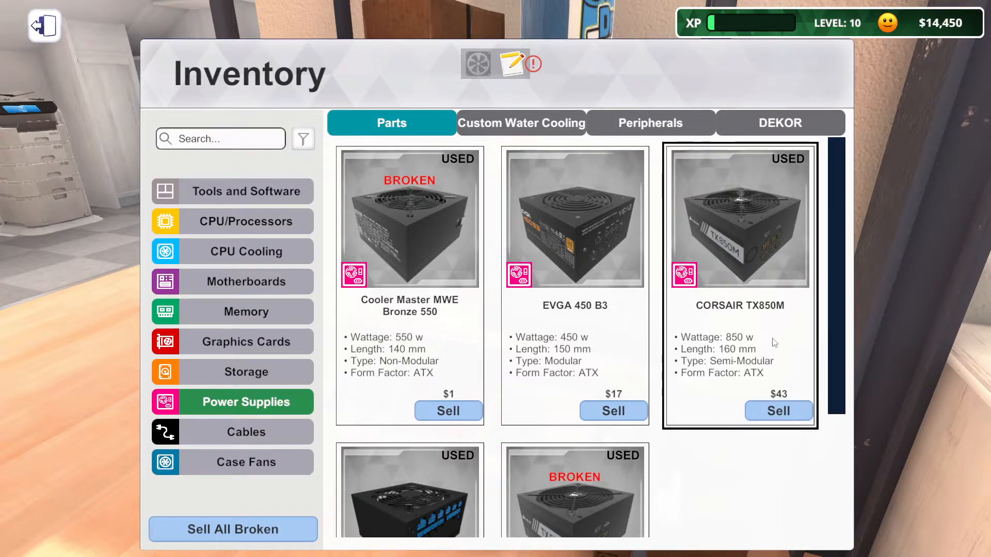
- Filter the inventory to power supplies fitting this PC, then shelve Haru Sato's boxed PC for delivery
scroll(down, 3)
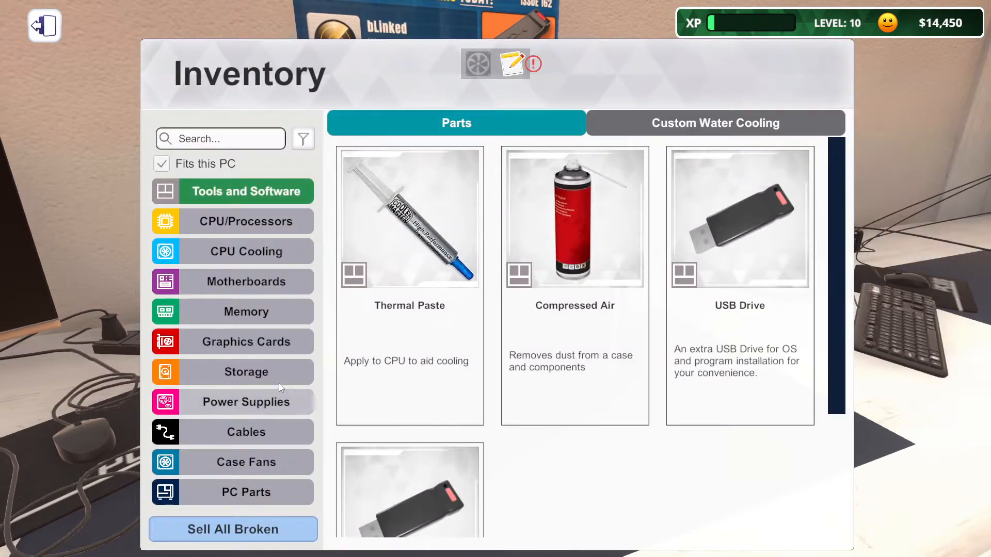
click(246, 402)
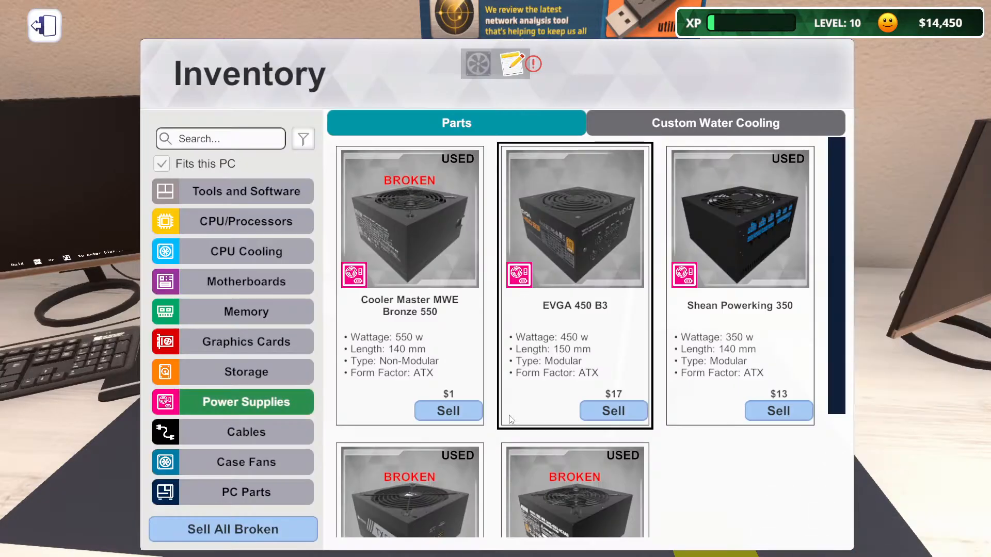
click(245, 461)
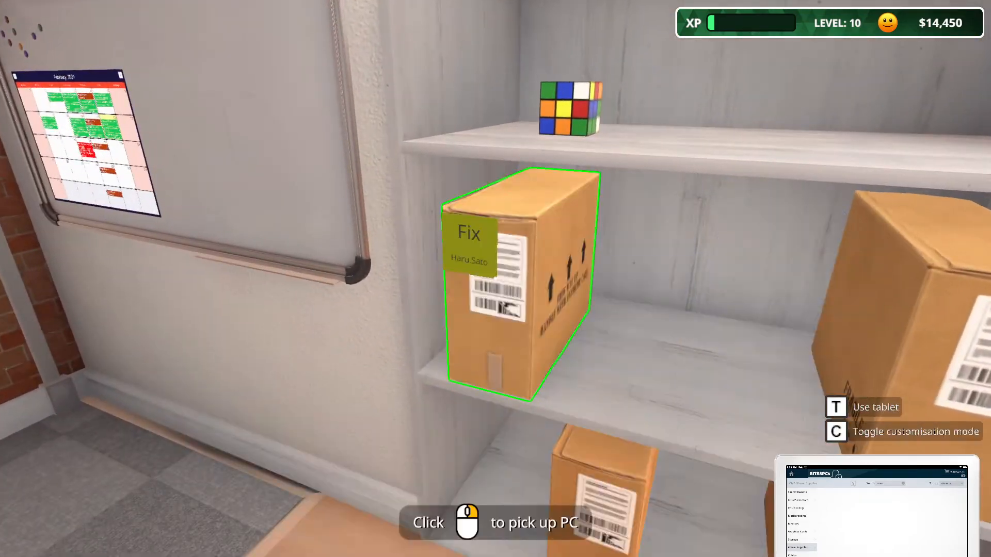
- Collect the $220 payment on the NOW MY PSU IS BROKEN ticket and dismiss its invoice
key(t)
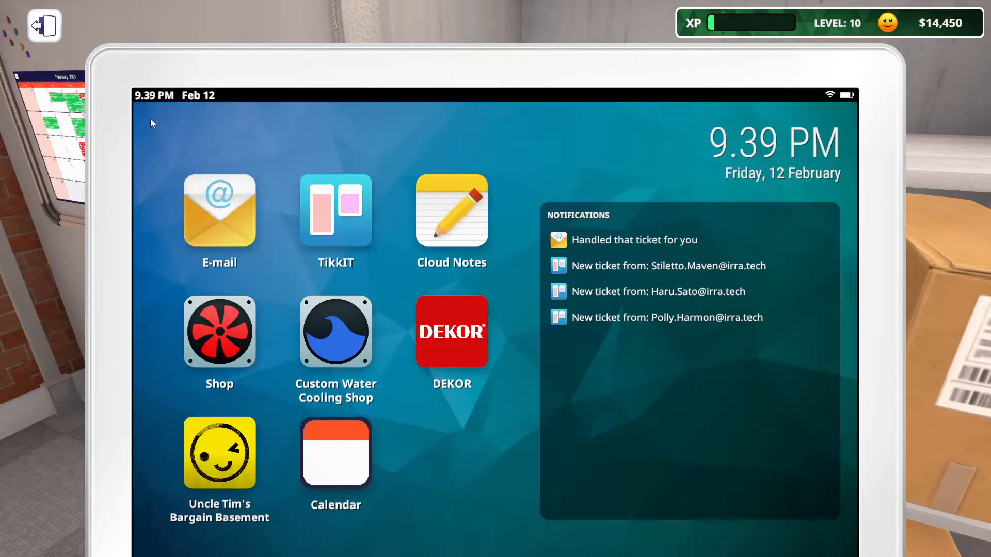
click(337, 210)
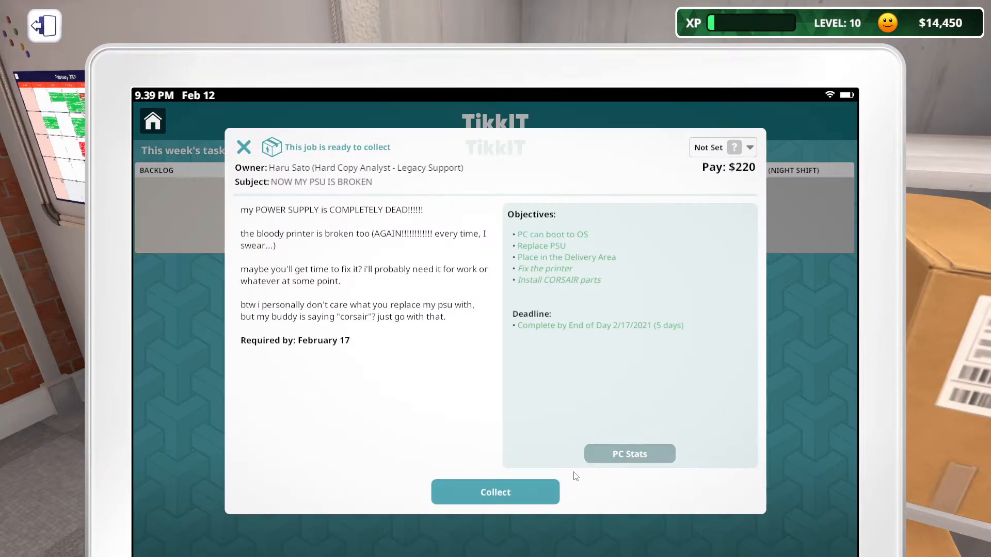
click(495, 491)
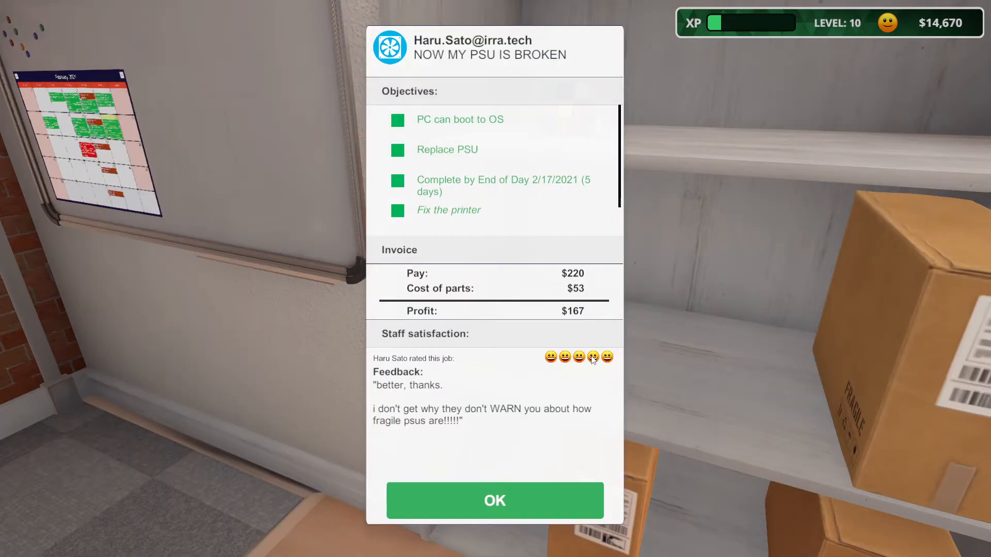
mouse_move(433, 434)
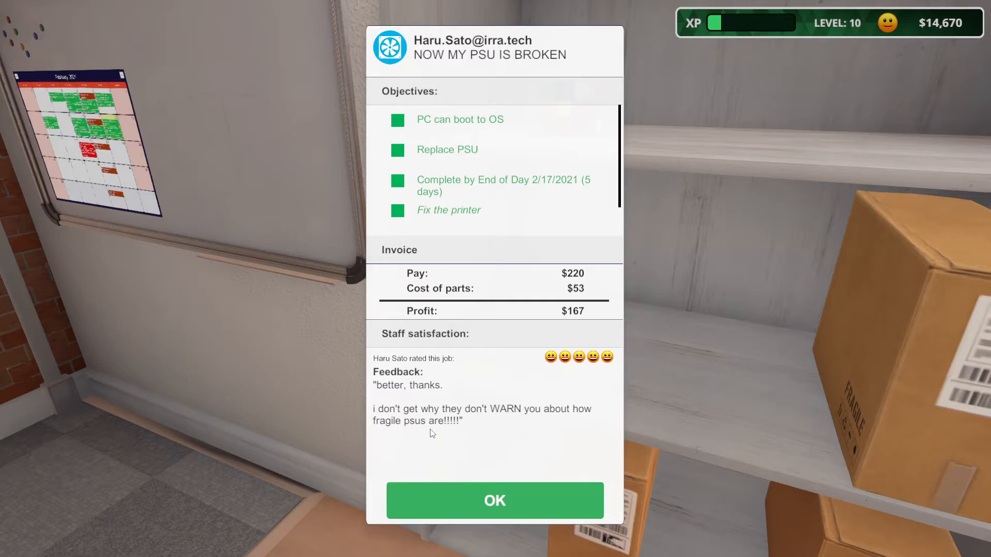
mouse_move(499, 405)
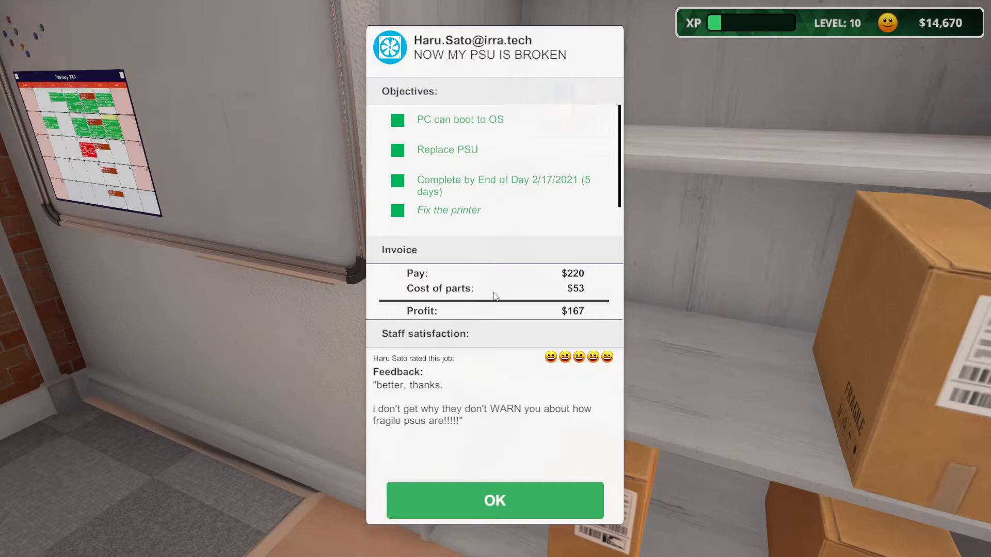
click(495, 501)
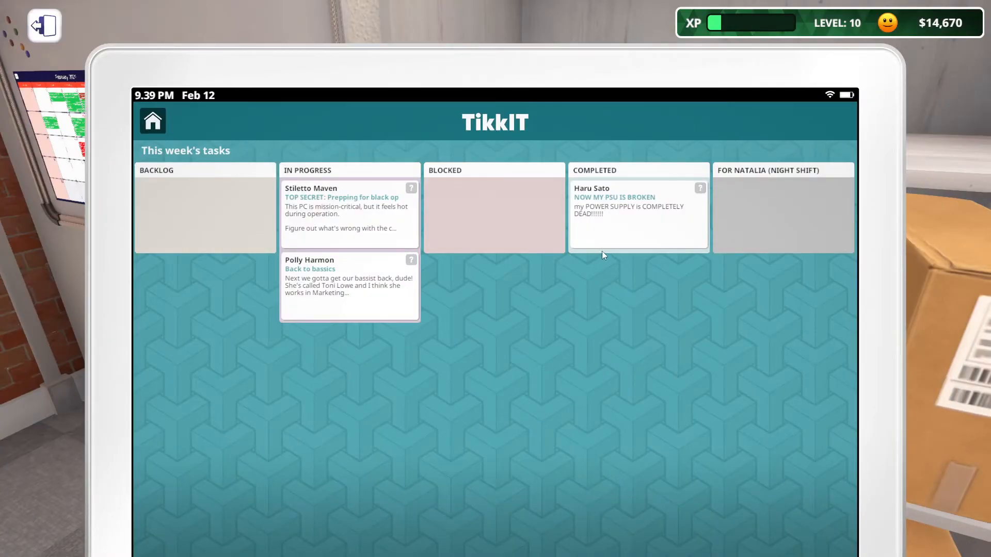
click(41, 25)
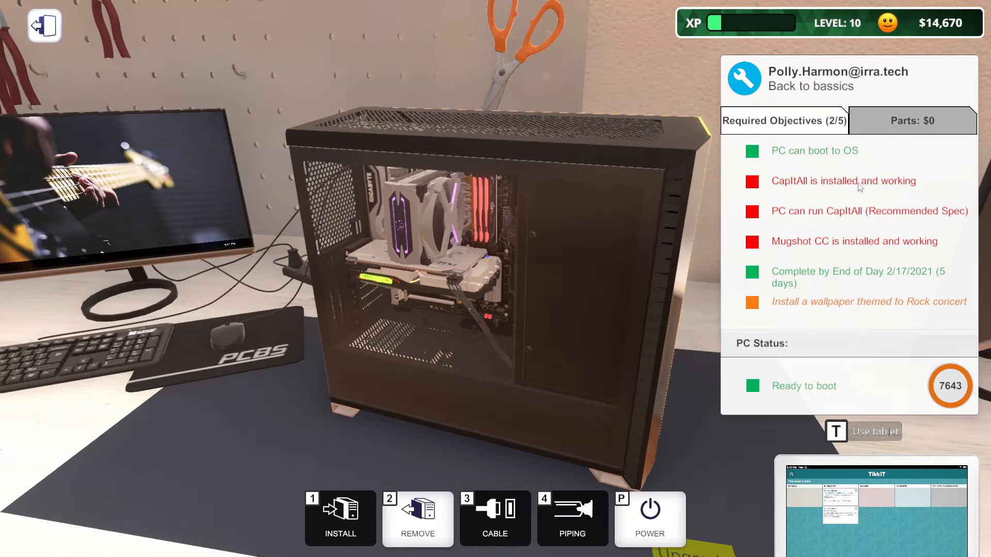
mouse_move(828, 250)
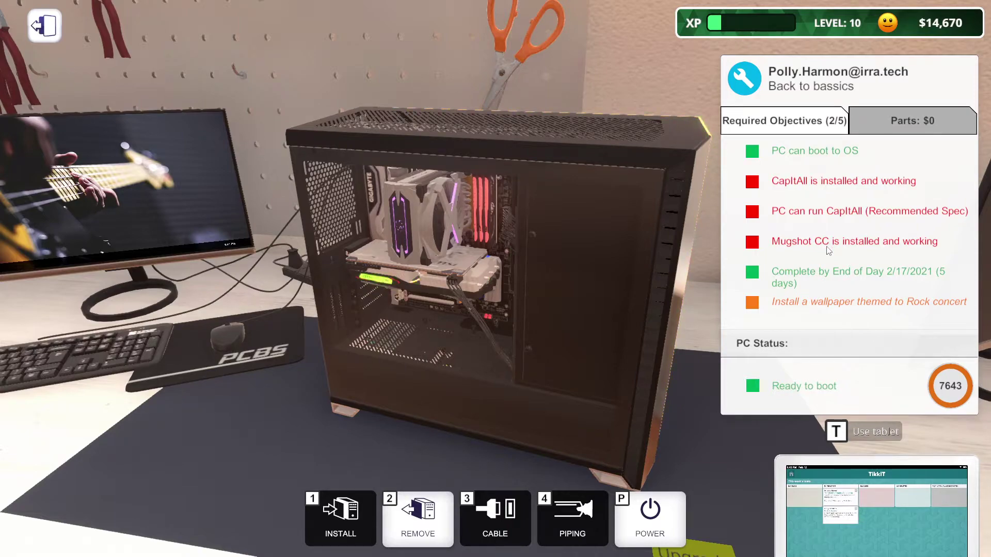
mouse_move(828, 217)
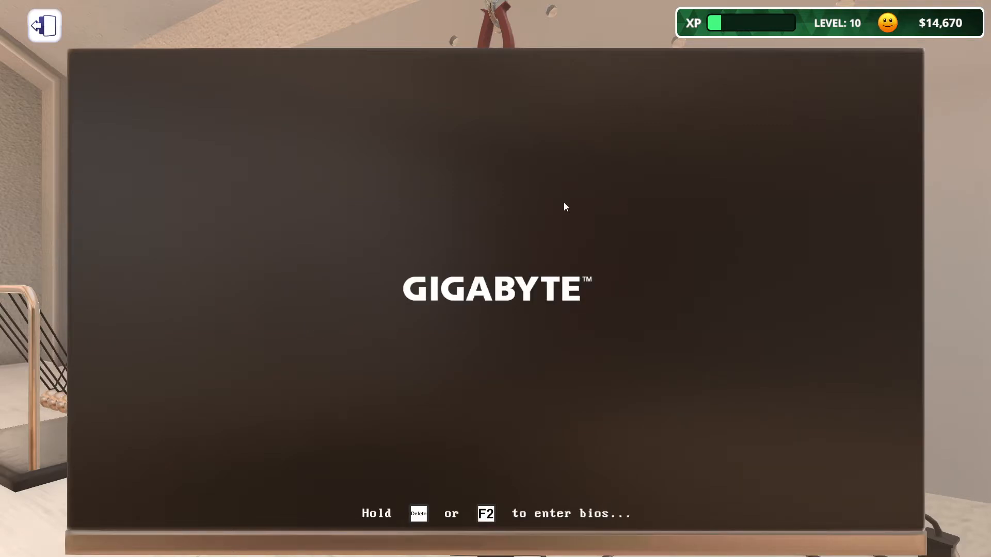
mouse_move(947, 32)
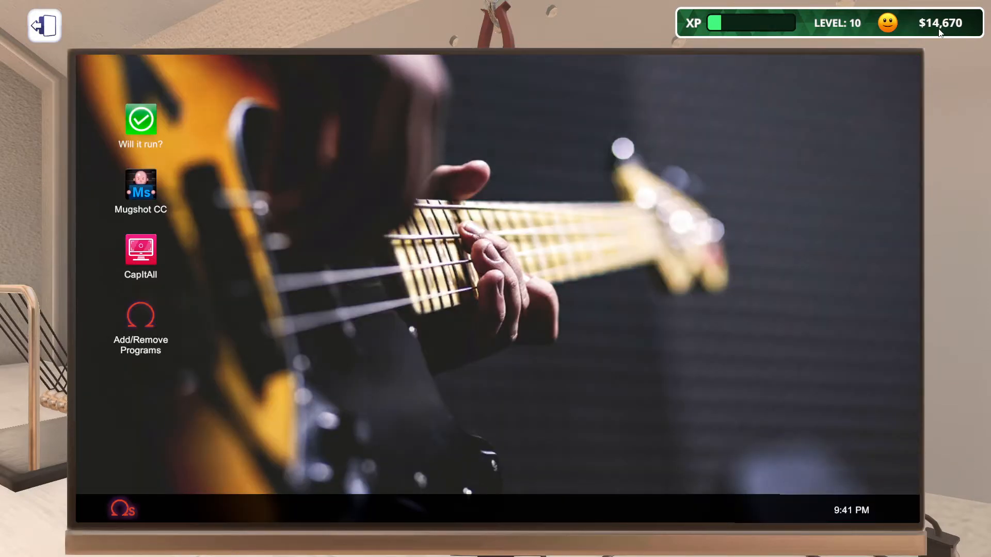
mouse_move(155, 257)
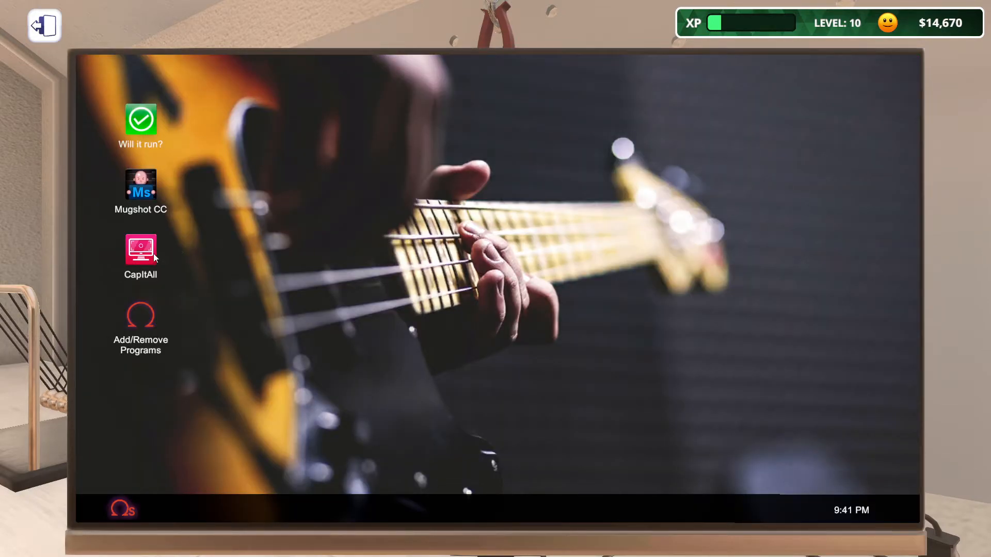
double_click(140, 249)
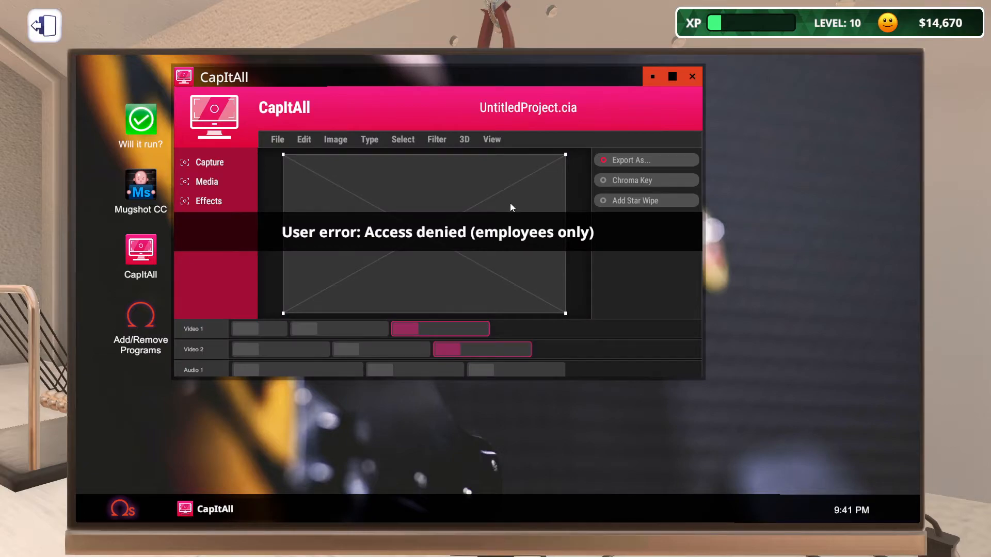
click(691, 76)
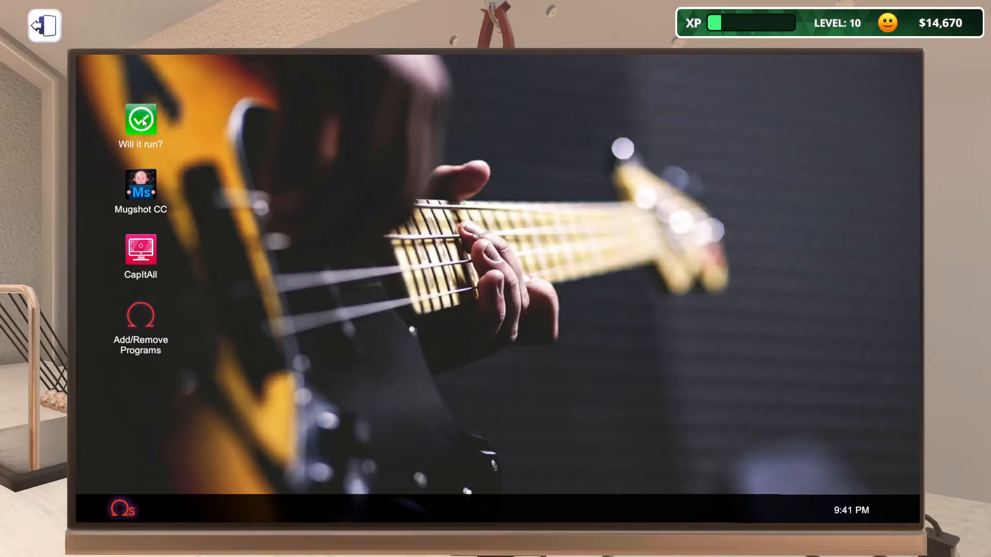
- Check Mugshot CC in Will it run? and confirm it meets recommended spec
double_click(140, 120)
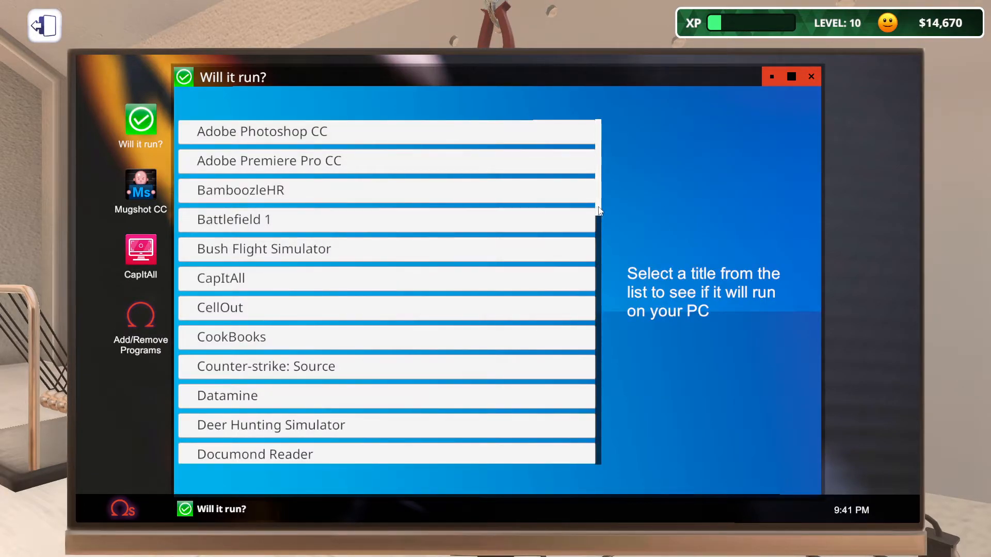
scroll(down, 3)
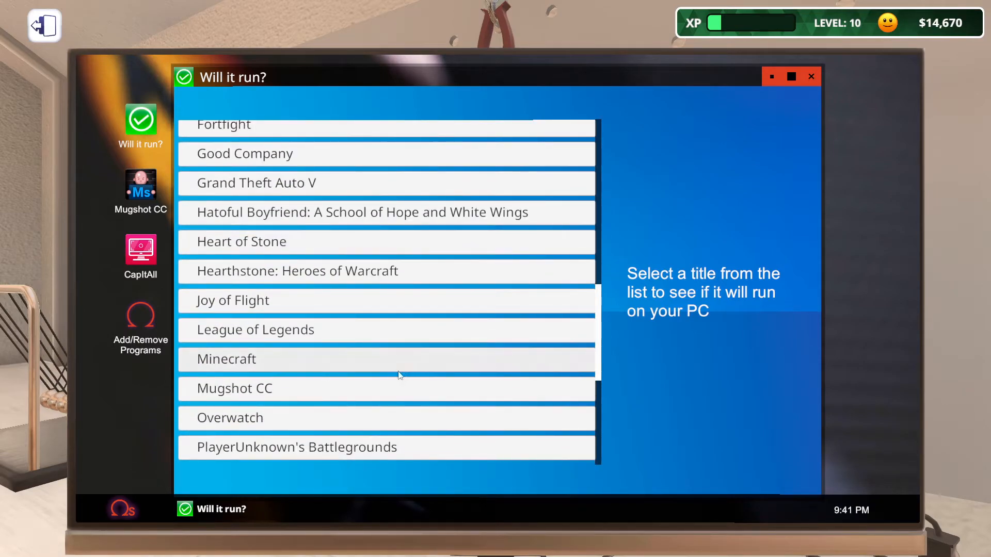
click(234, 388)
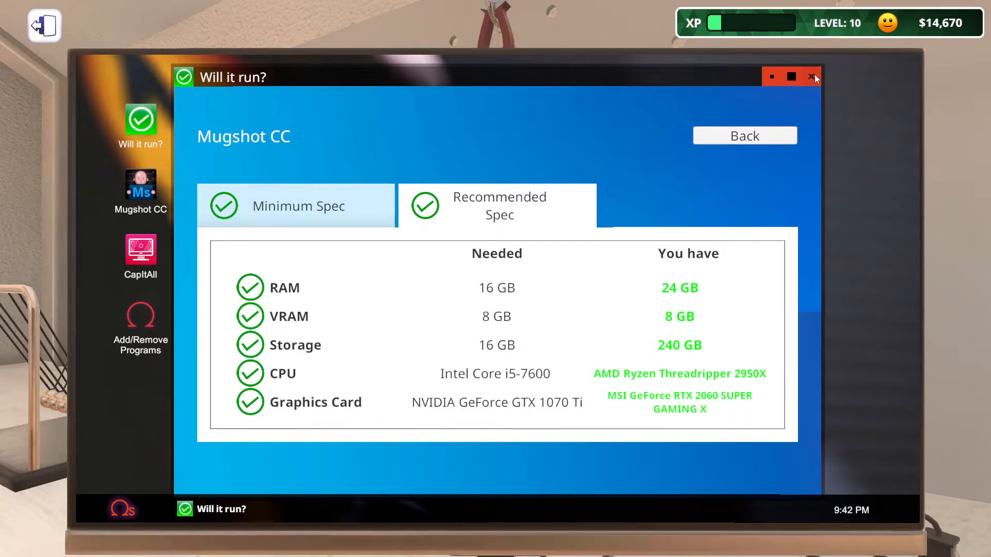
click(745, 136)
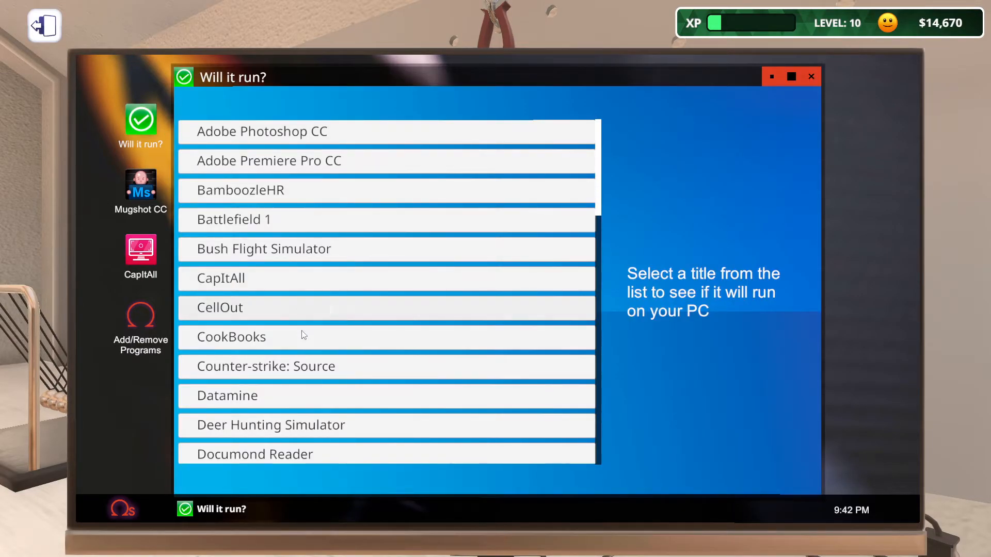
- Check CapItAll's Recommended and 4k Spec tabs, revealing the RTX 2080 requirement
click(221, 278)
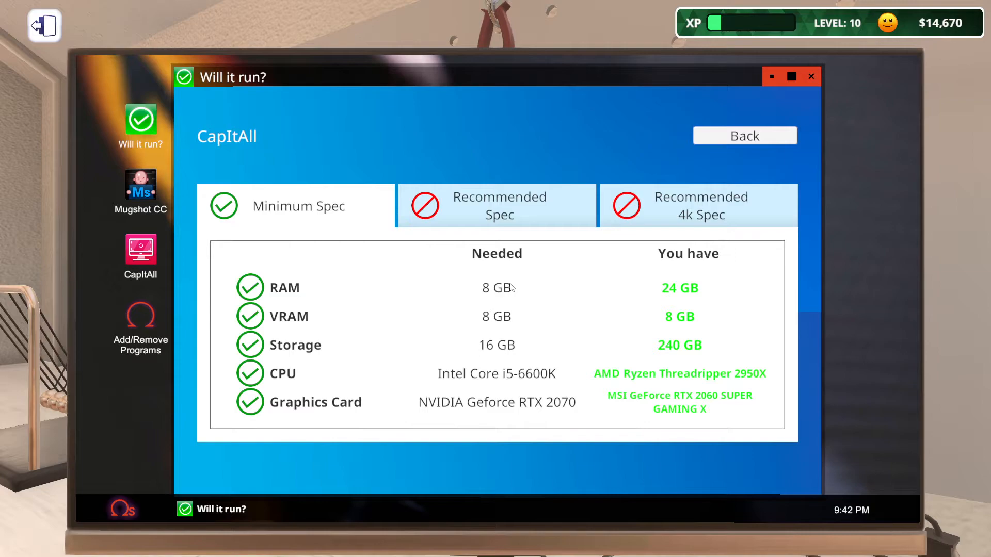
click(500, 204)
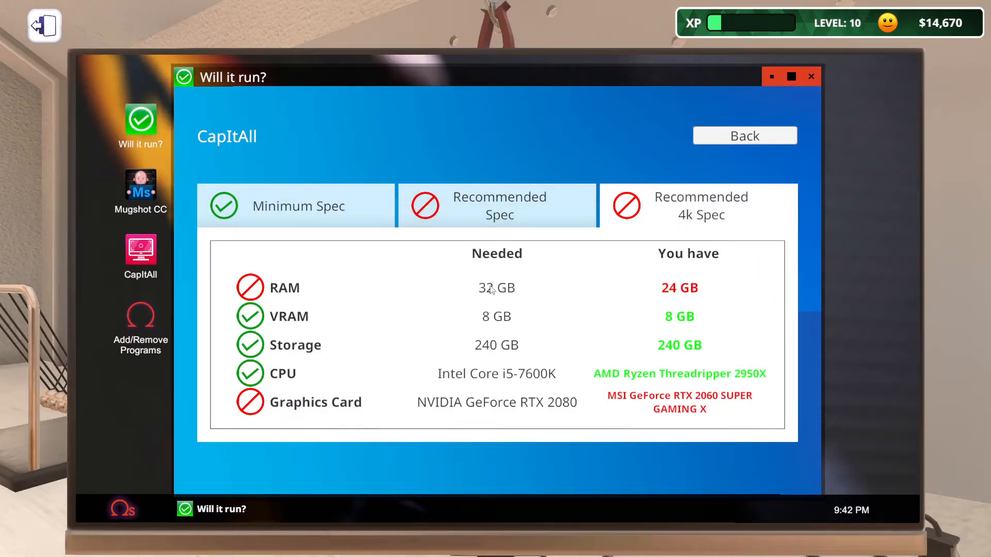
mouse_move(646, 307)
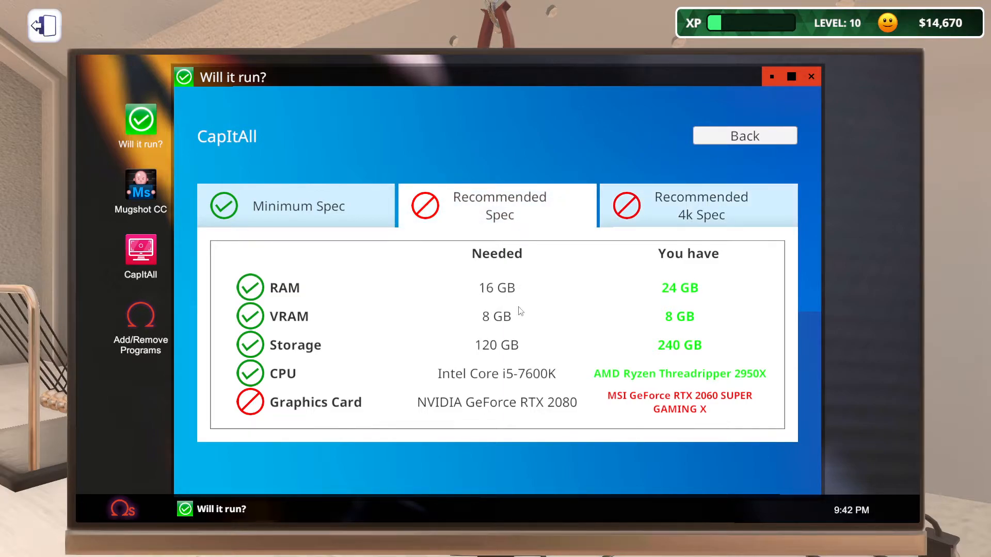
mouse_move(677, 295)
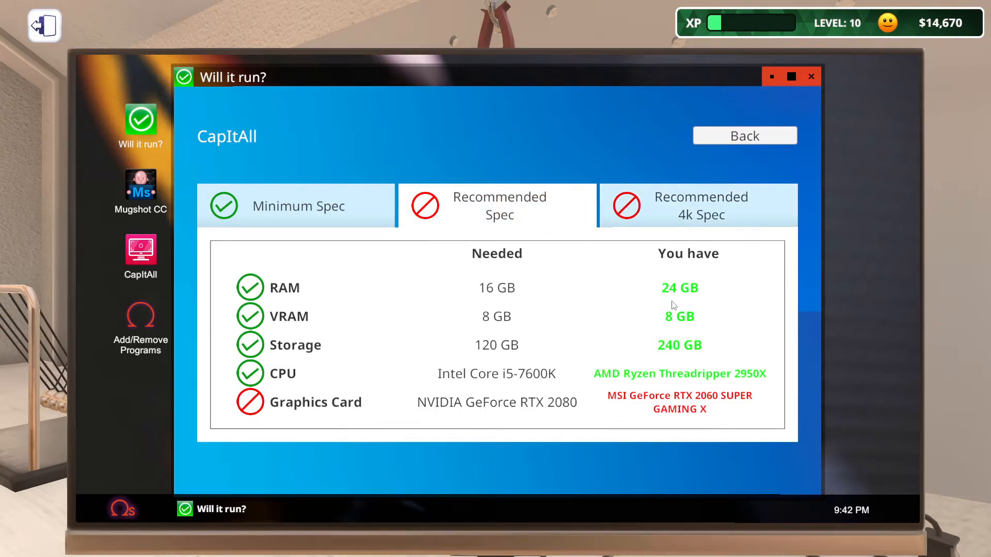
mouse_move(570, 413)
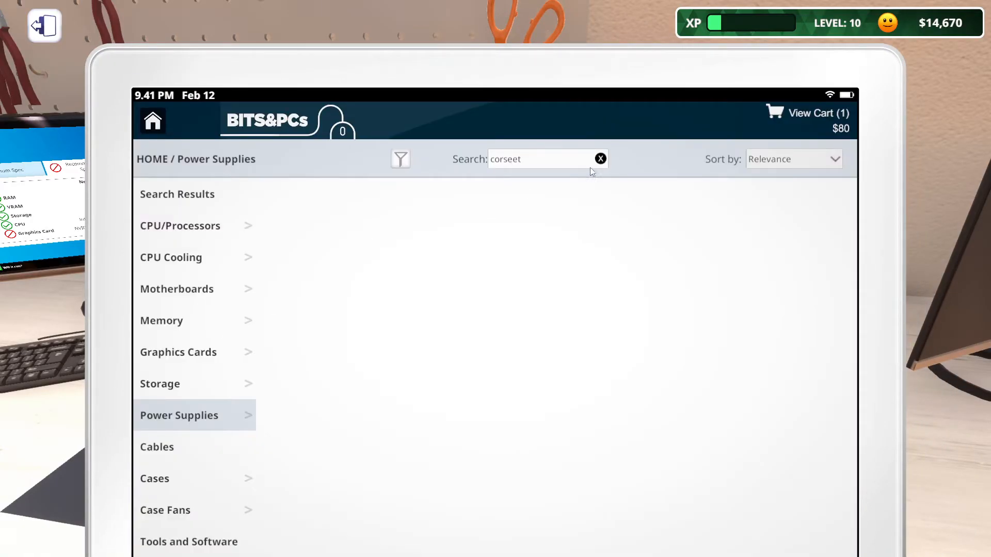
- Search the shop for 'rtx 2080' and filter results to the two Founders Edition cards
click(600, 159)
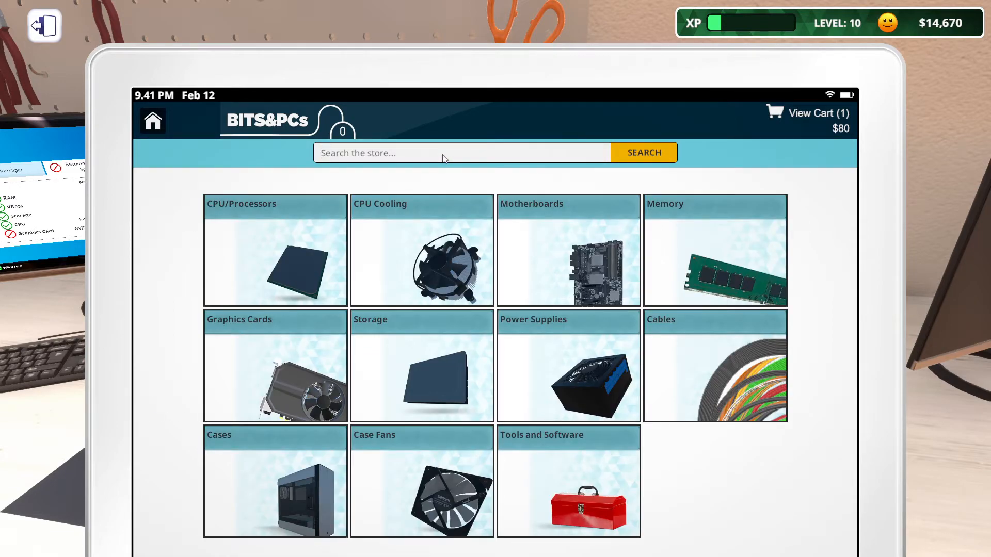
text(rtx 2080)
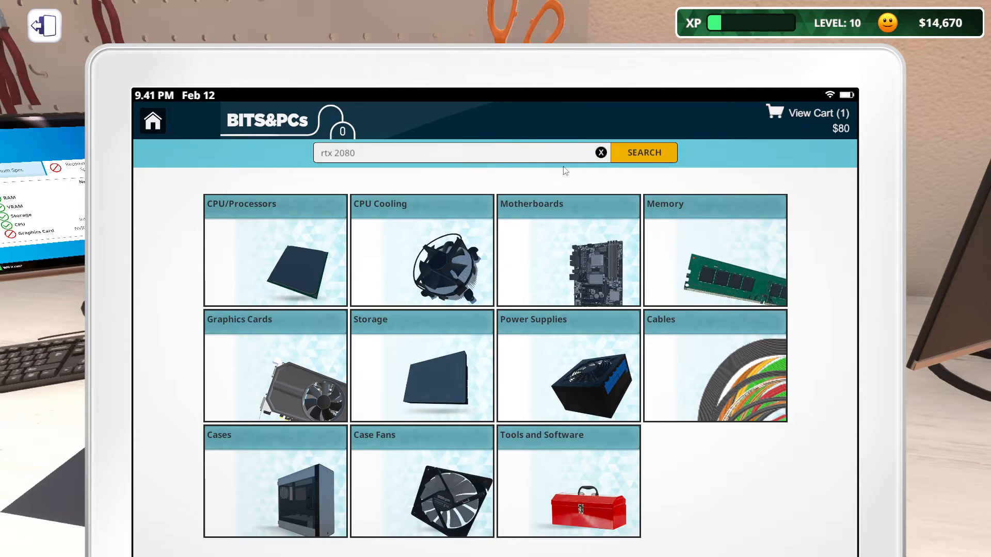
click(644, 153)
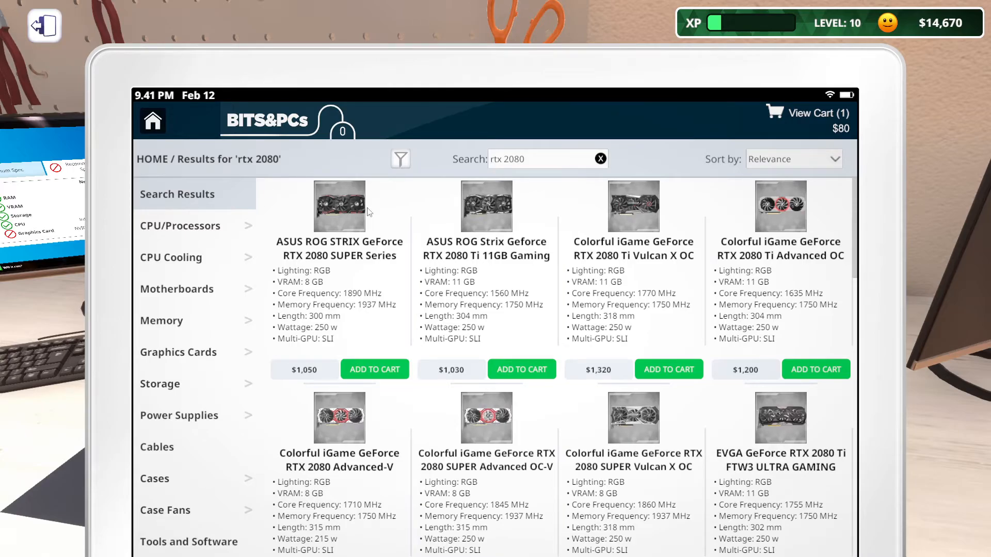
click(400, 159)
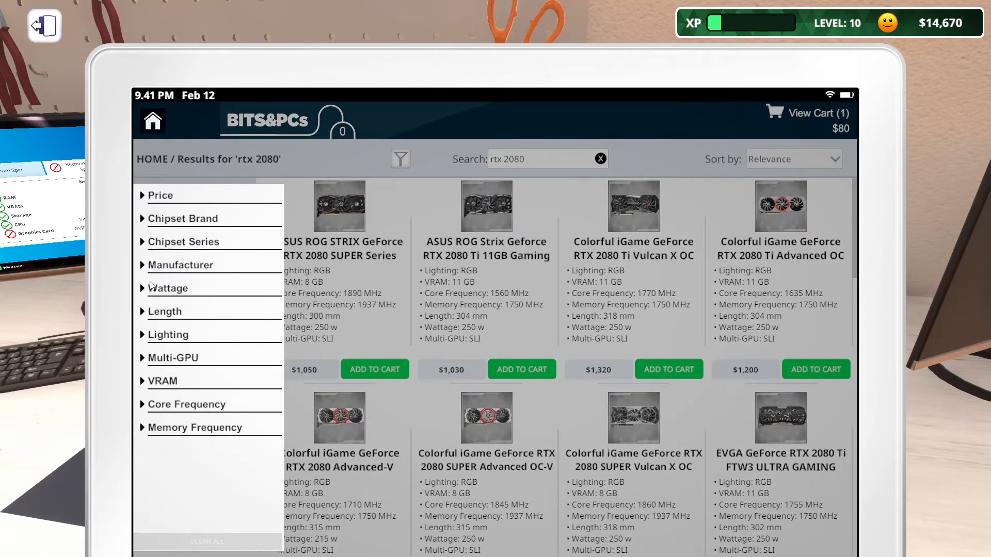
click(145, 362)
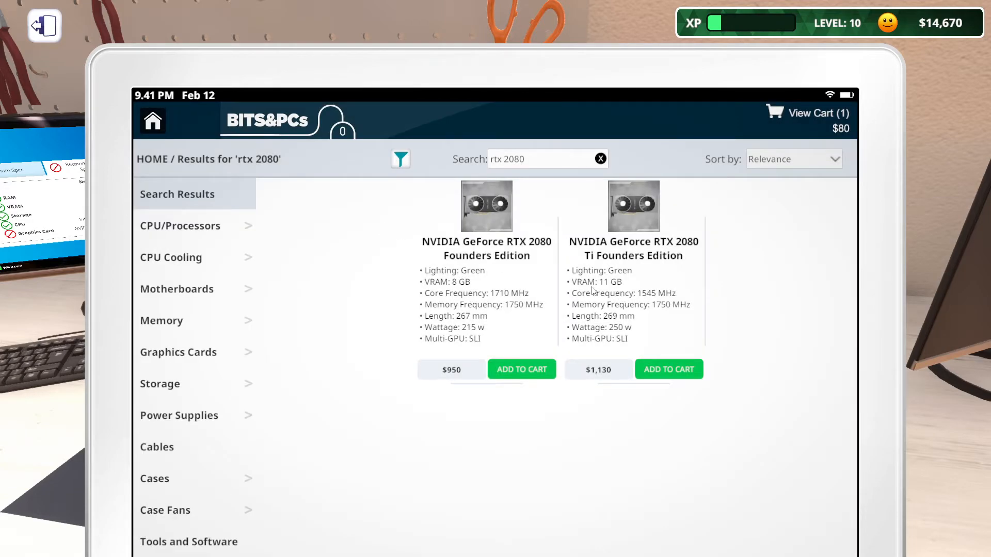
mouse_move(537, 282)
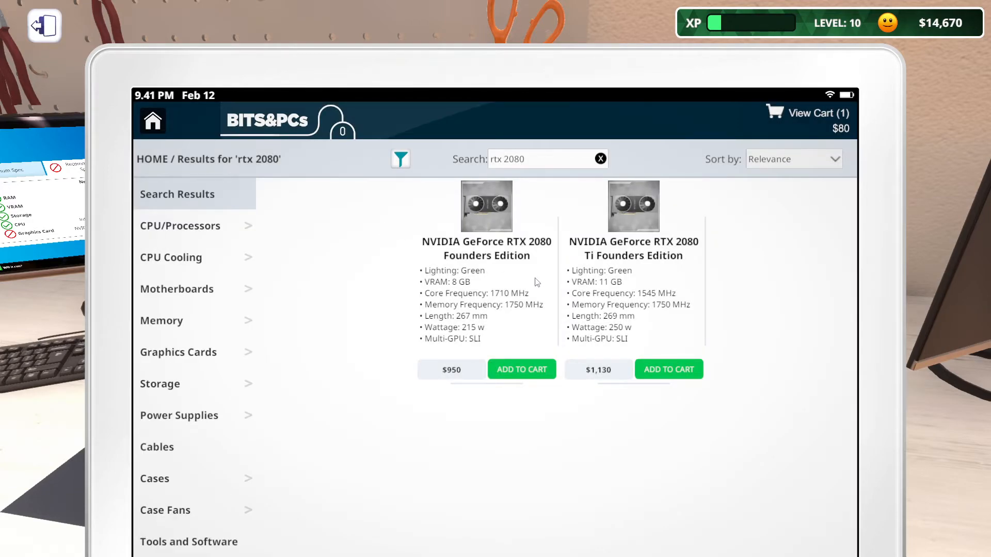
mouse_move(545, 305)
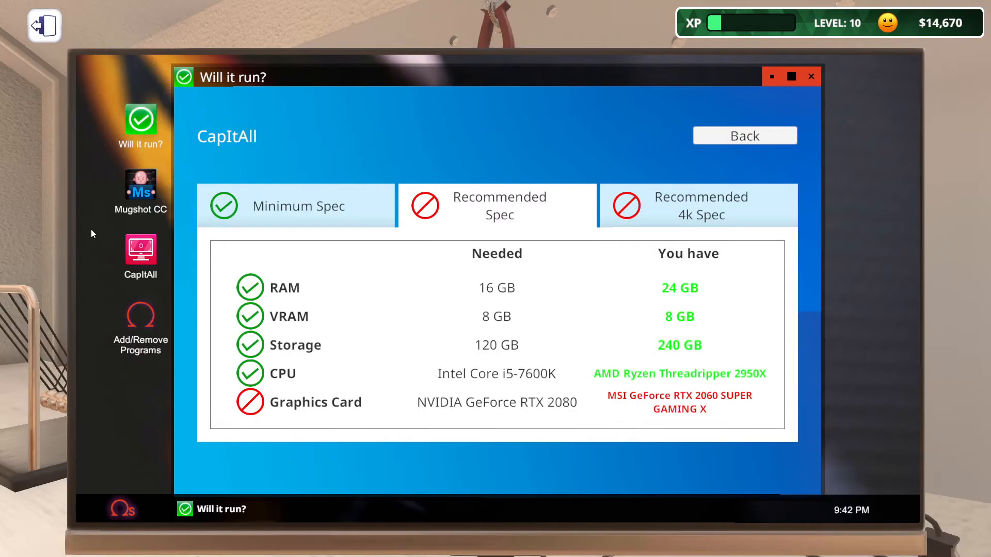
mouse_move(722, 418)
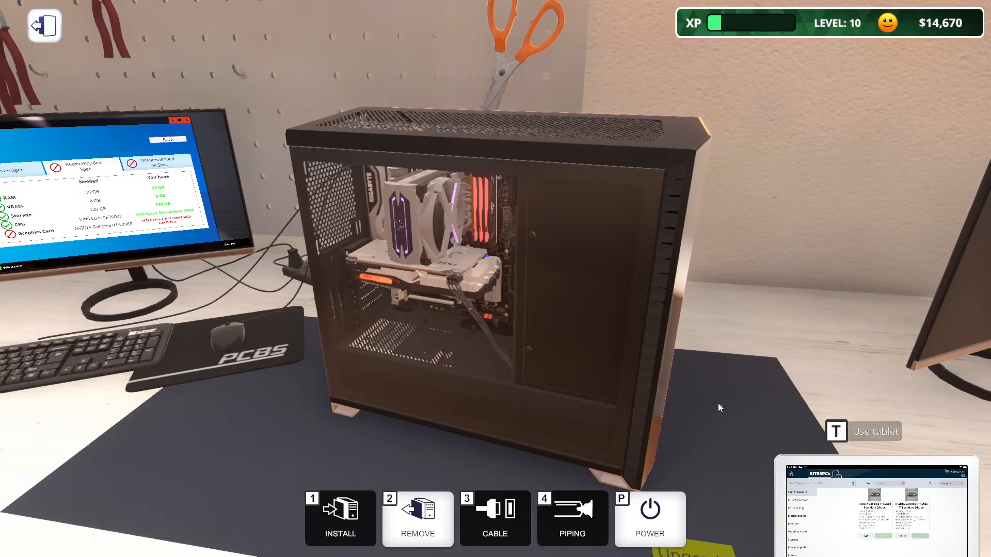
- Return from the Recommended Spec check to the tablet's TikkIT task board
key(t)
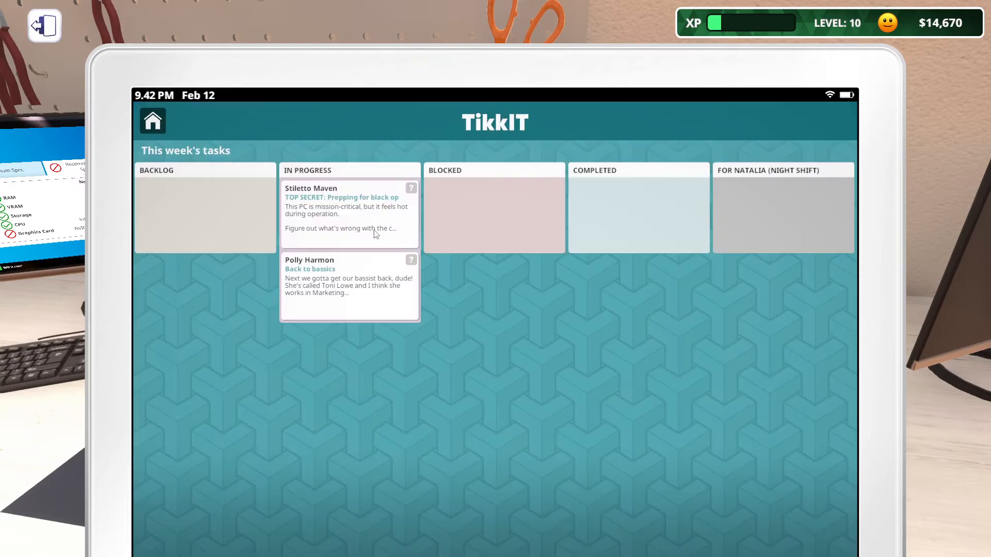
- Review the Back to basics ticket's PC Stats component list and dismiss it
click(342, 208)
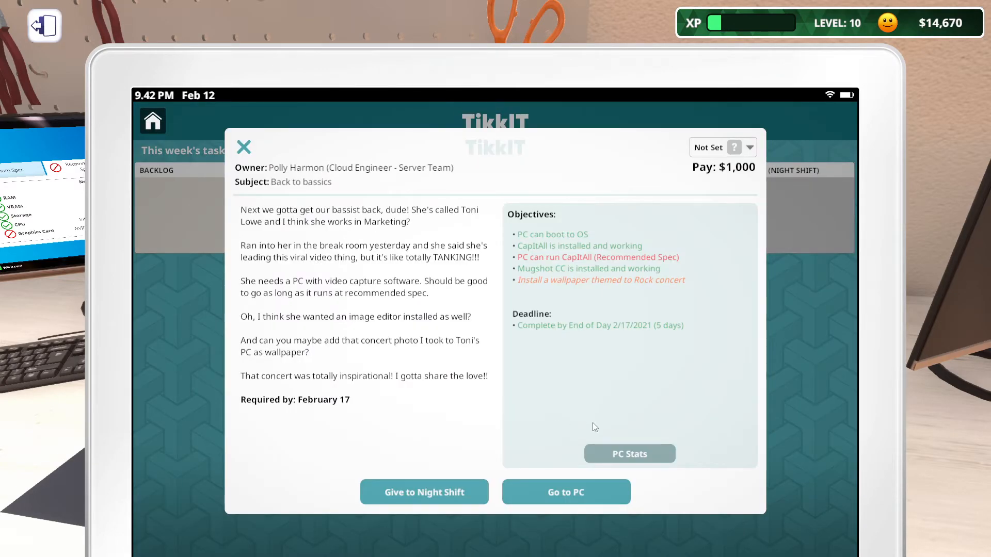
click(629, 454)
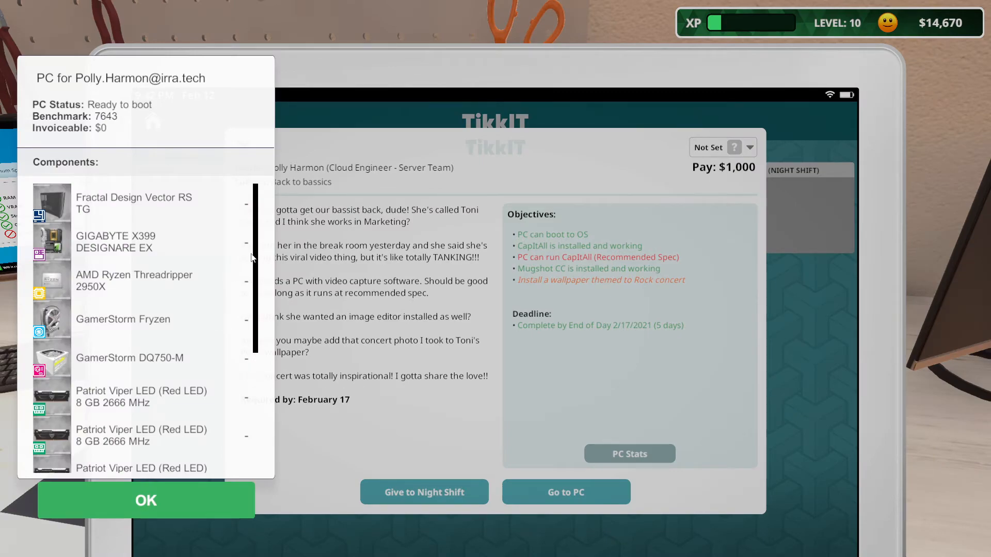
scroll(down, 3)
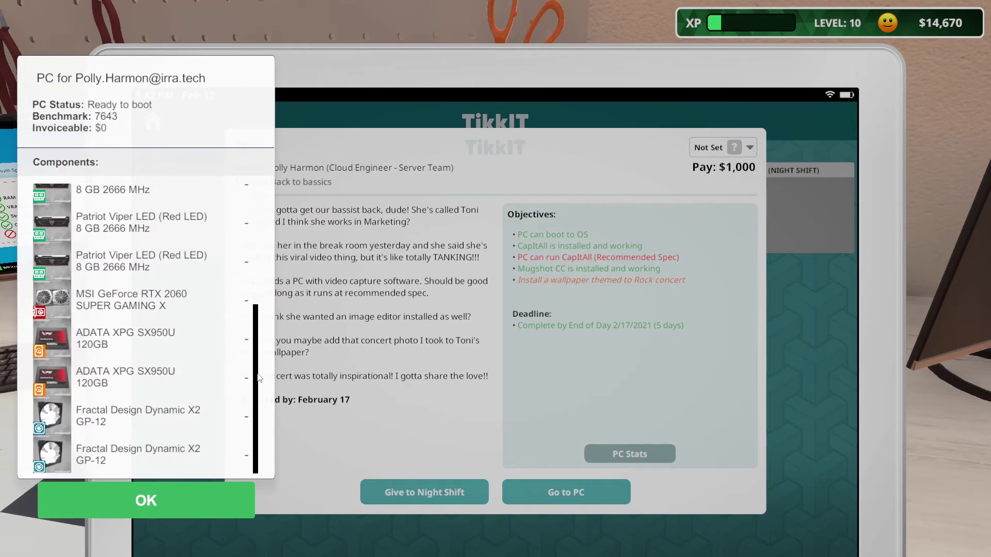
mouse_move(171, 302)
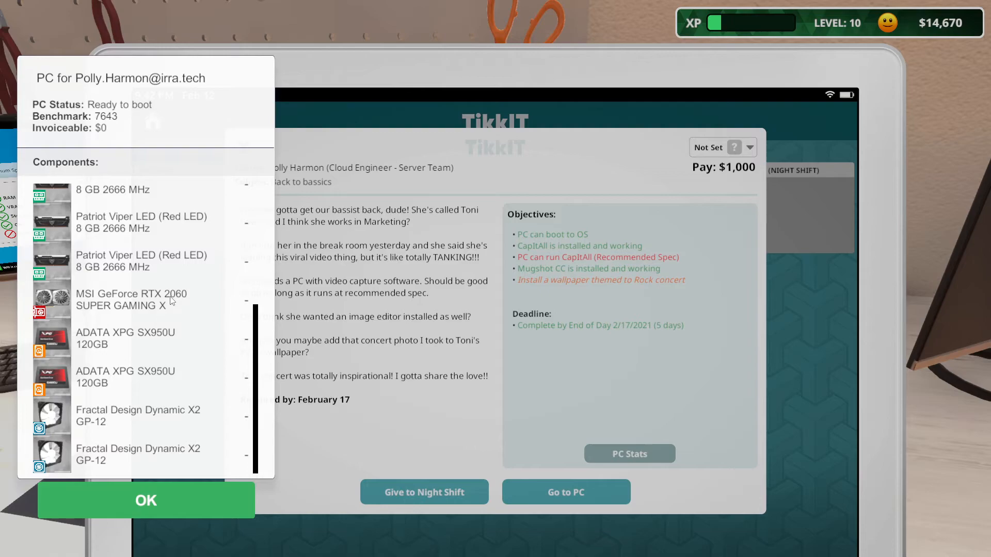
mouse_move(167, 319)
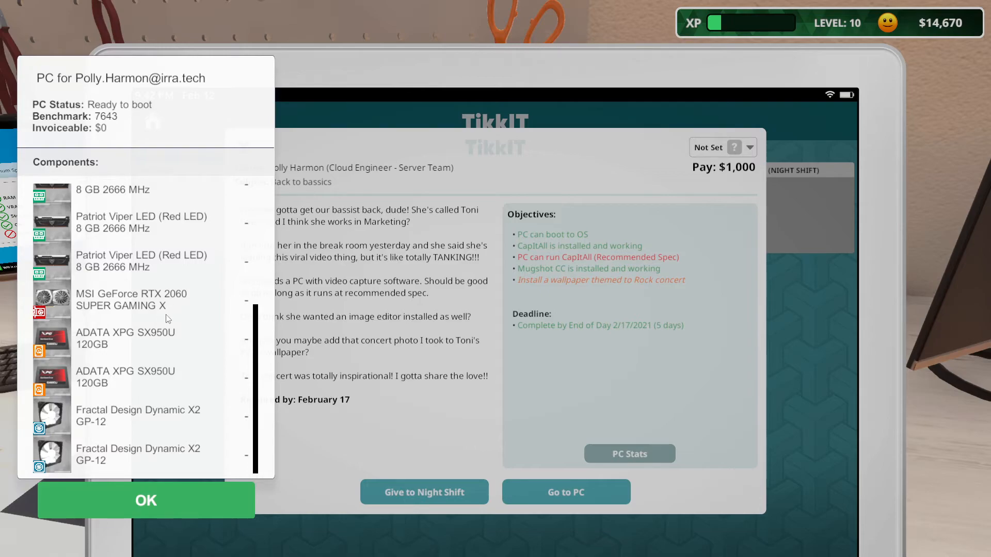
mouse_move(186, 302)
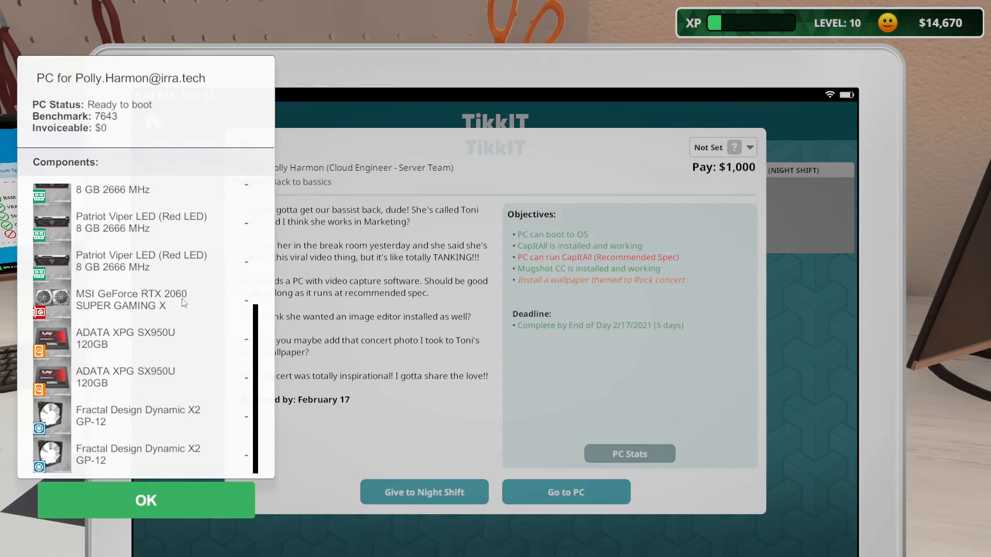
mouse_move(679, 101)
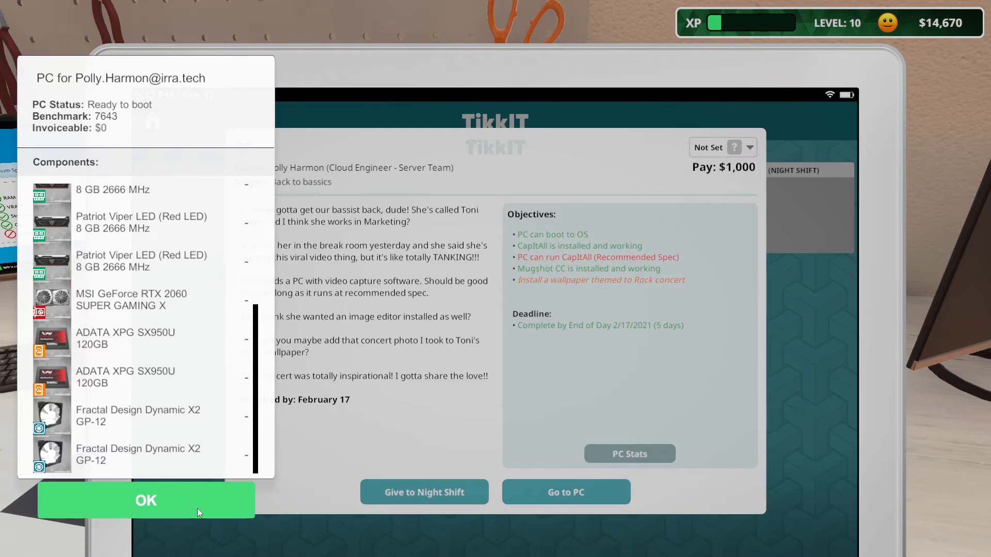
click(146, 501)
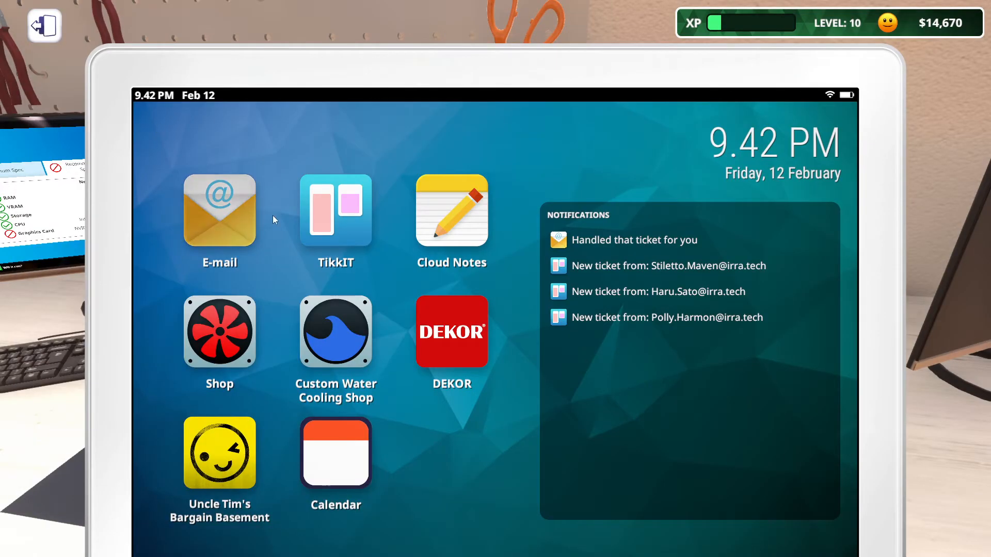
- Add the RTX 2080 Founders Edition to the cart with the Raijintek cooler and reach checkout
click(219, 331)
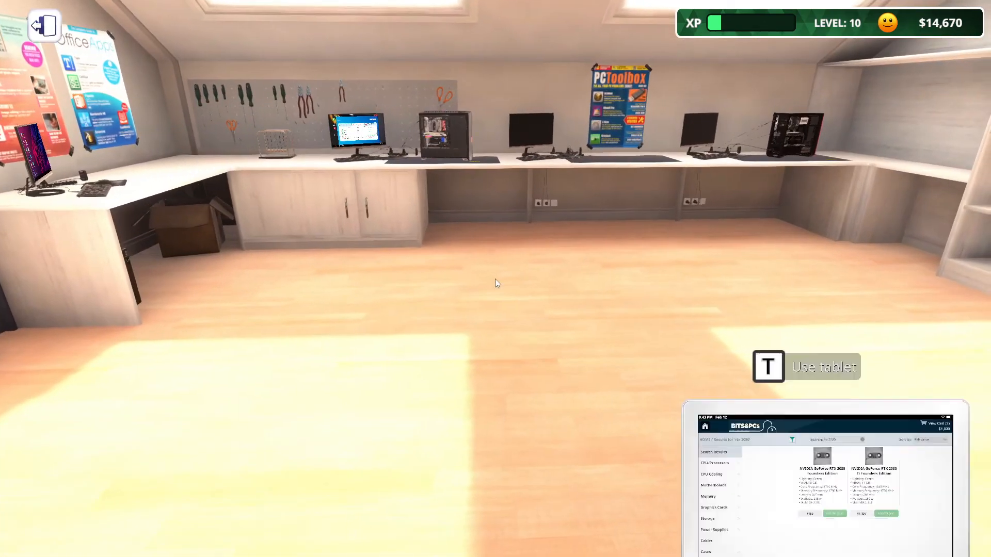
key(t)
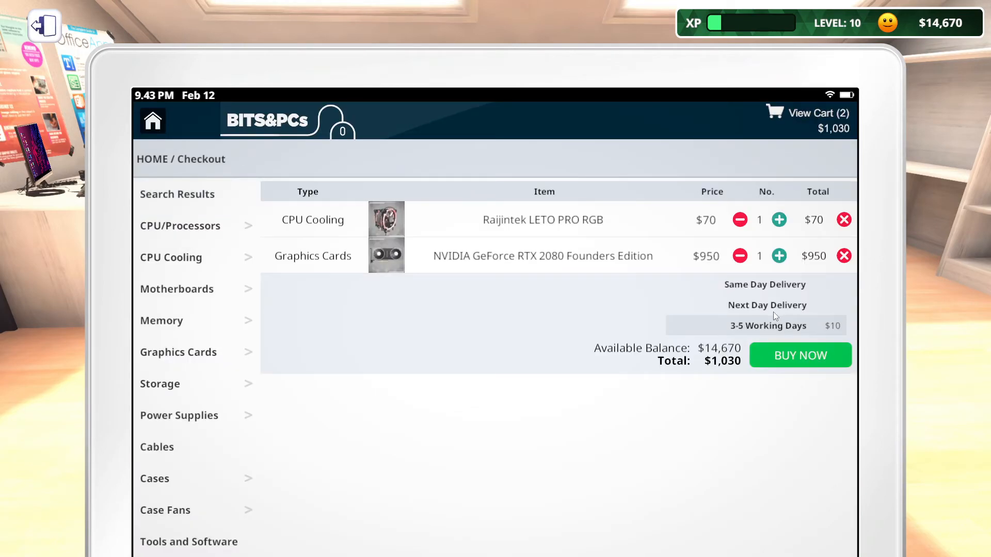
- Buy the cooler and RTX 2080 for $1,050 with Next Day Delivery on February 15
click(767, 305)
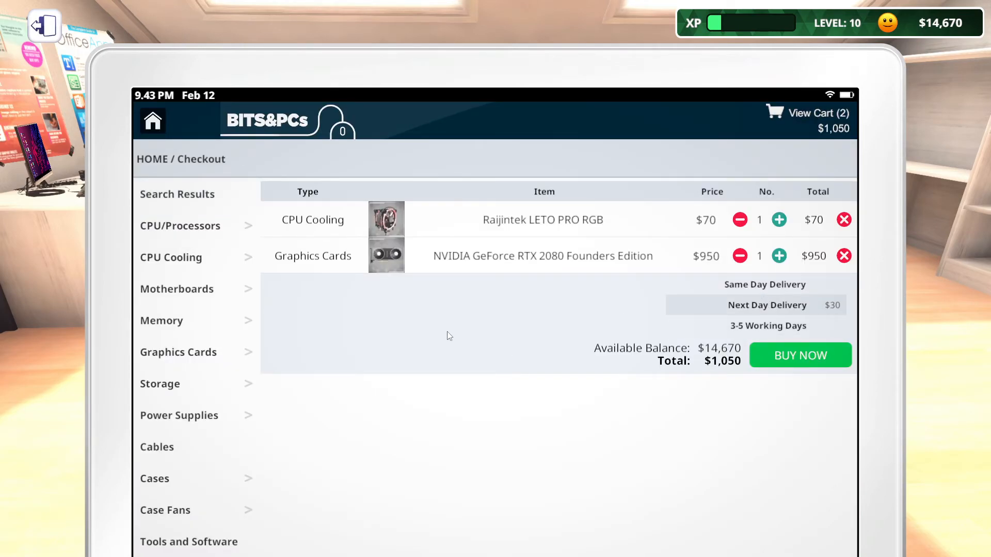
mouse_move(403, 262)
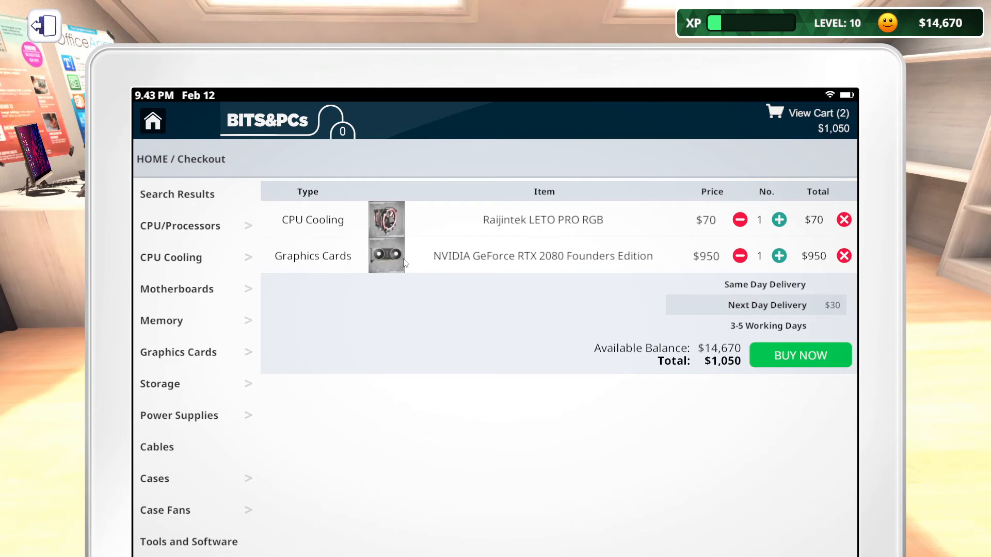
mouse_move(708, 270)
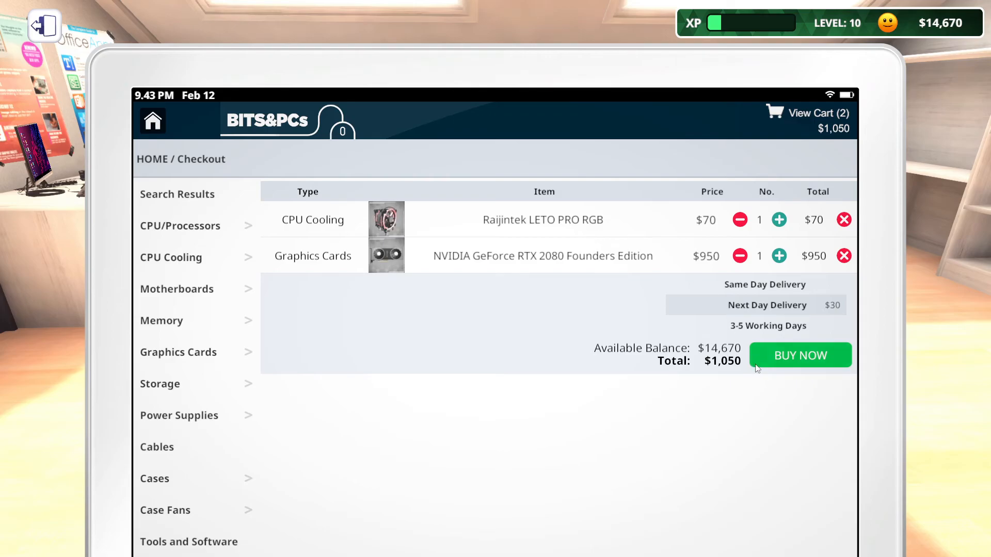
click(799, 355)
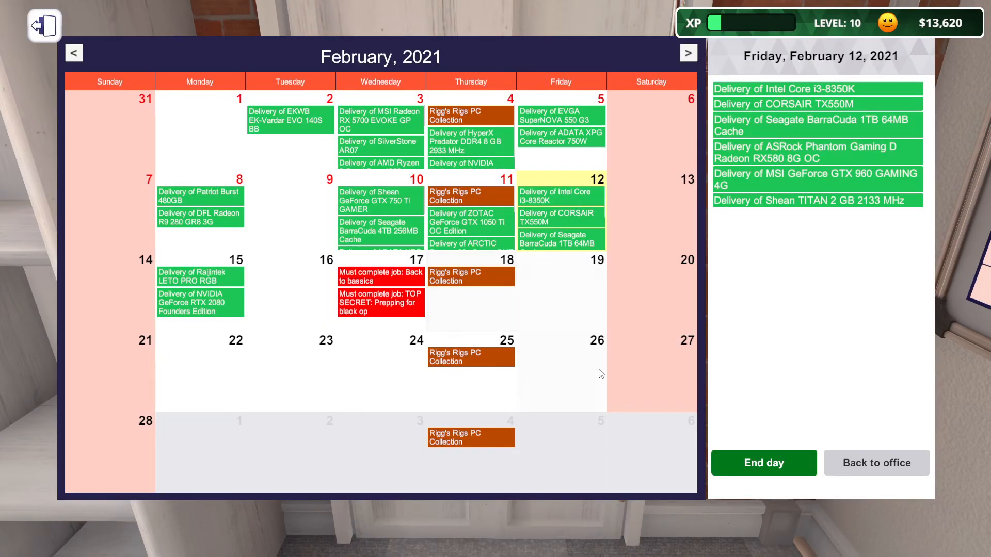
- End the day twice so the calendar reaches Monday, February 15 with both deliveries due
click(764, 462)
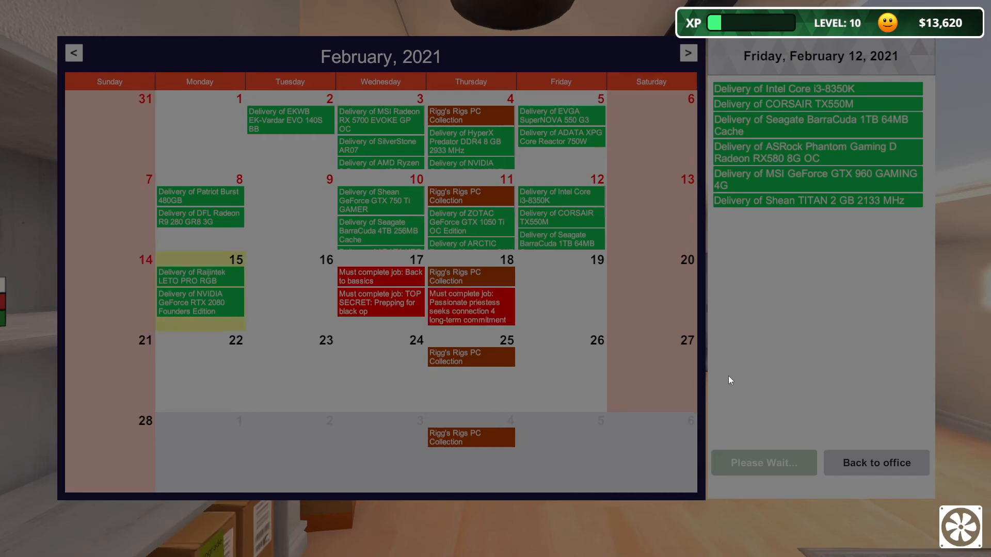
mouse_move(743, 388)
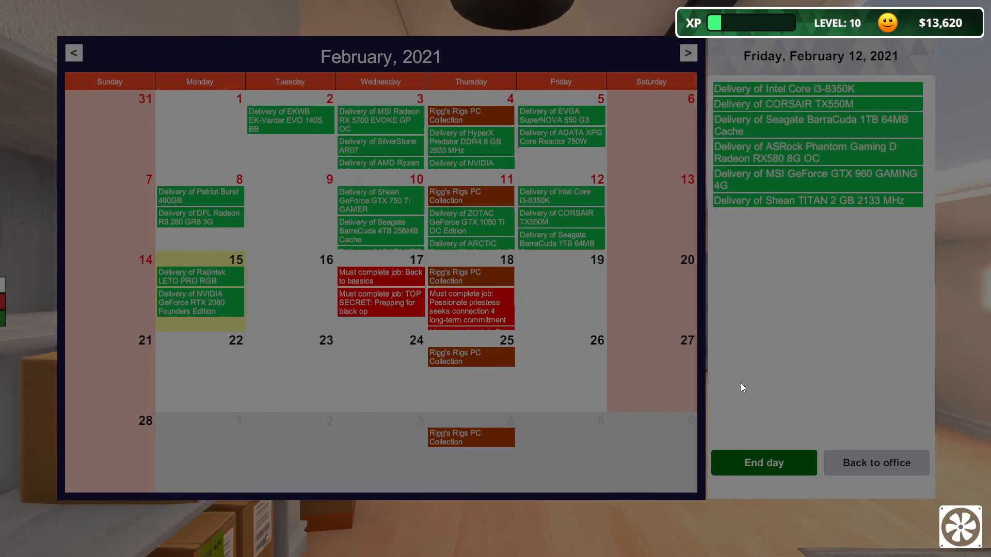
click(764, 462)
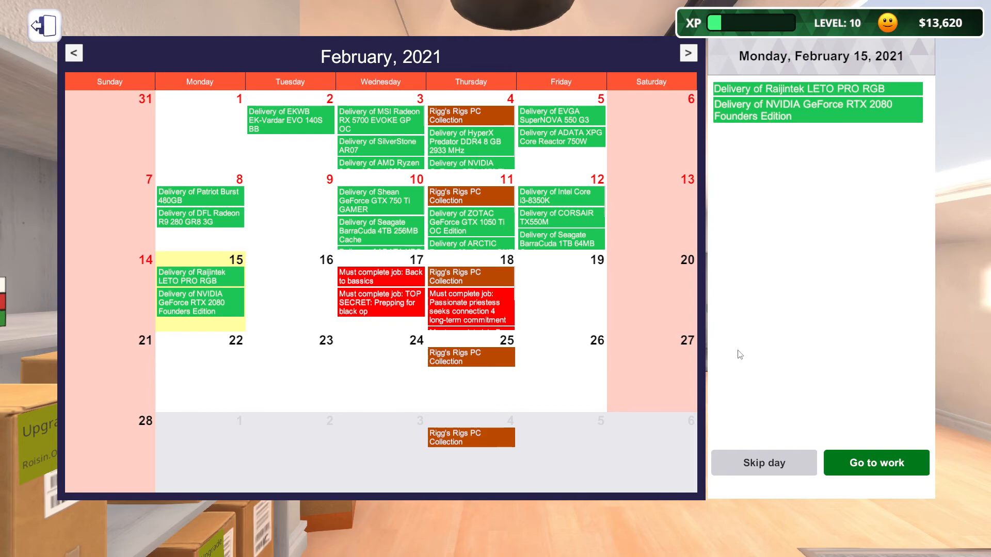
mouse_move(715, 383)
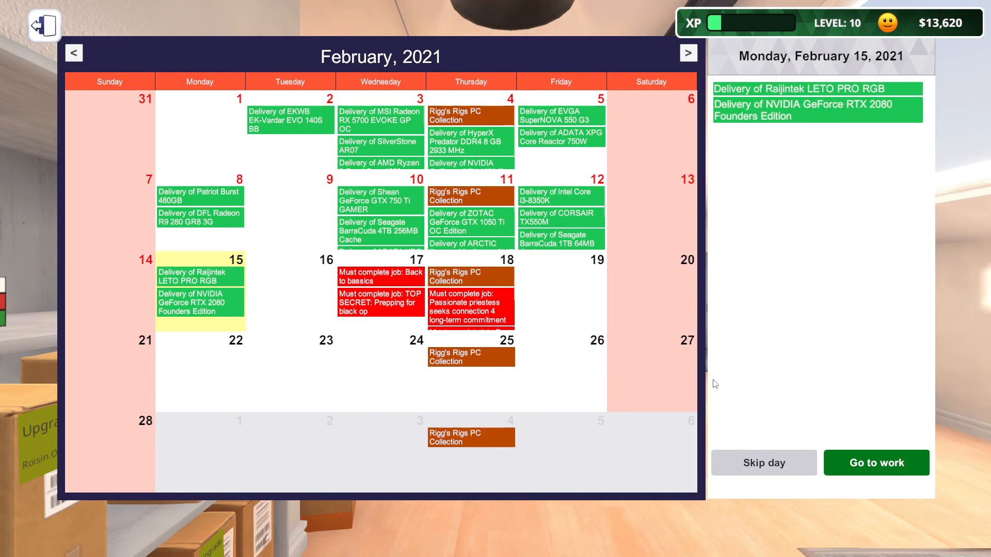
mouse_move(568, 363)
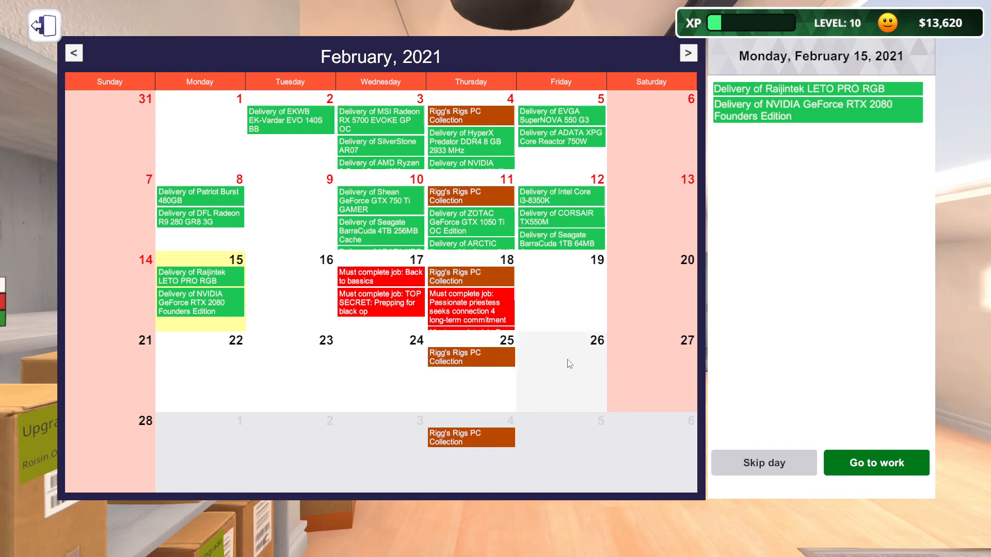
mouse_move(568, 357)
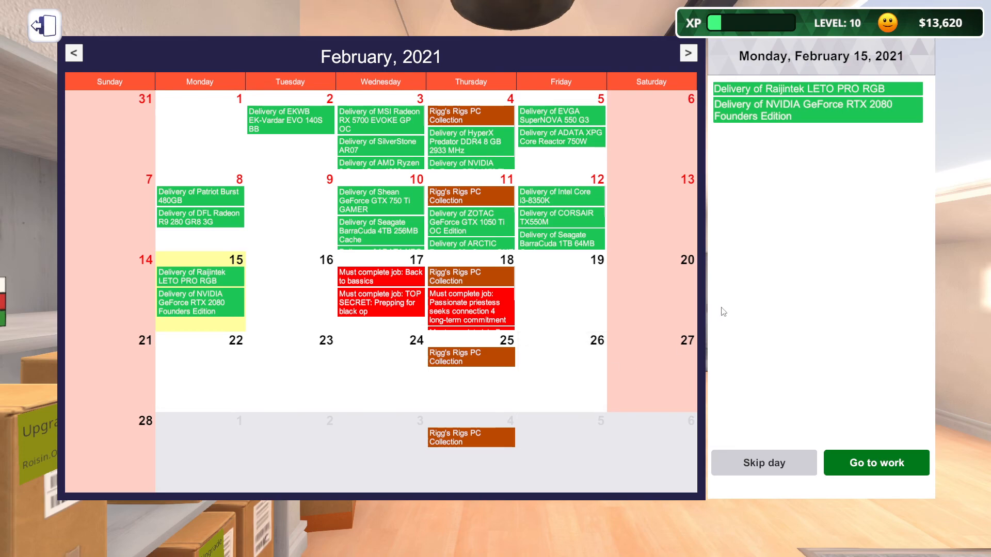
mouse_move(702, 307)
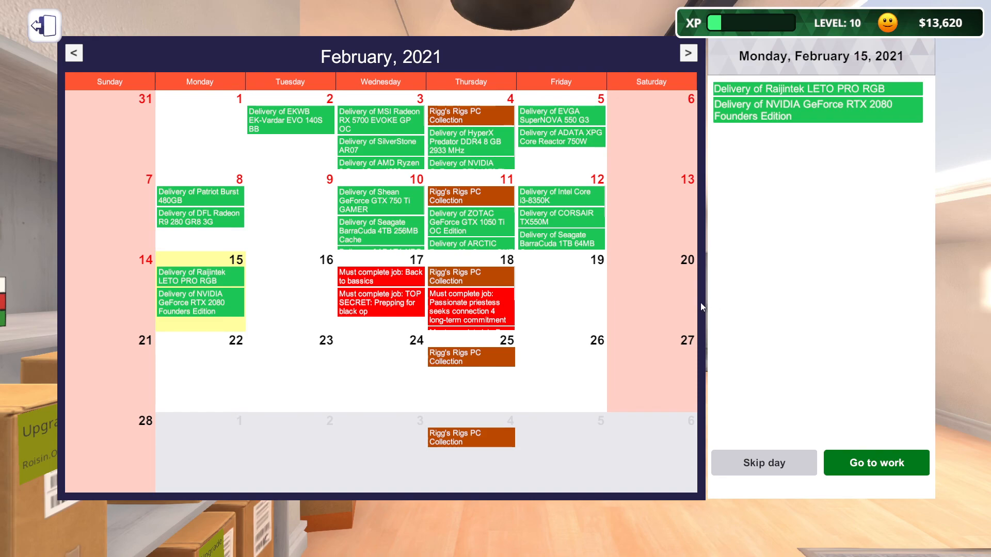